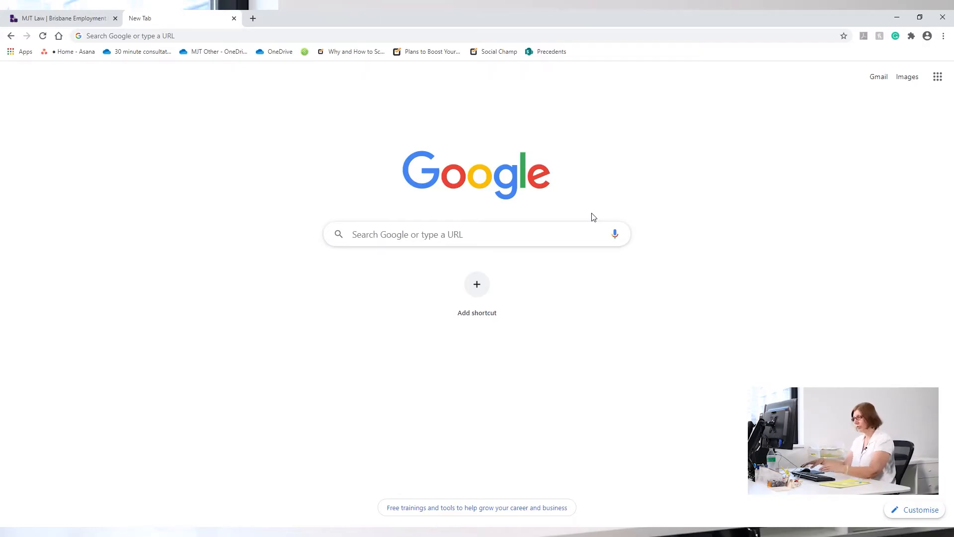
pyautogui.moveTo(392, 269)
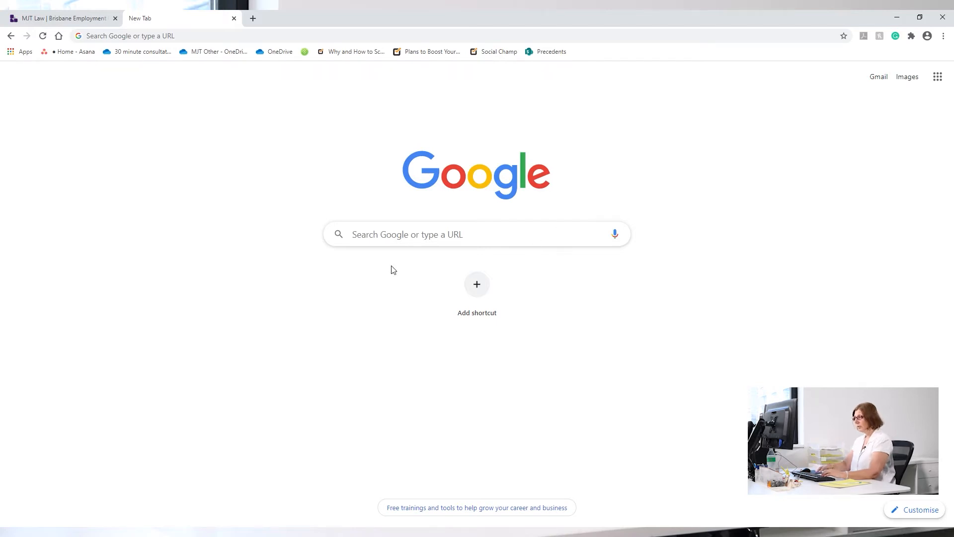
# Search Google for 'Fair Work Commission news', then refine the query to 'fair work commission'.
pyautogui.click(476, 234)
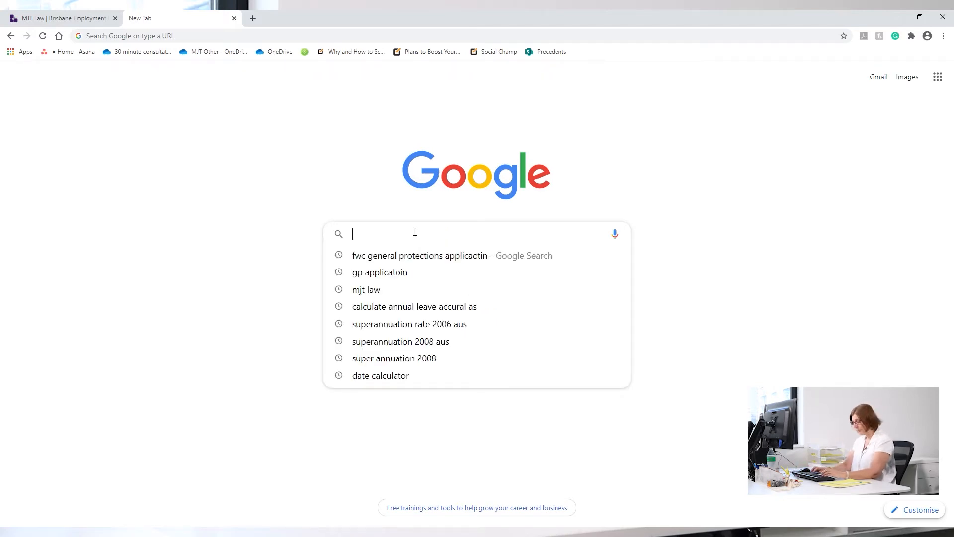
pyautogui.write('Fair Work commission news')
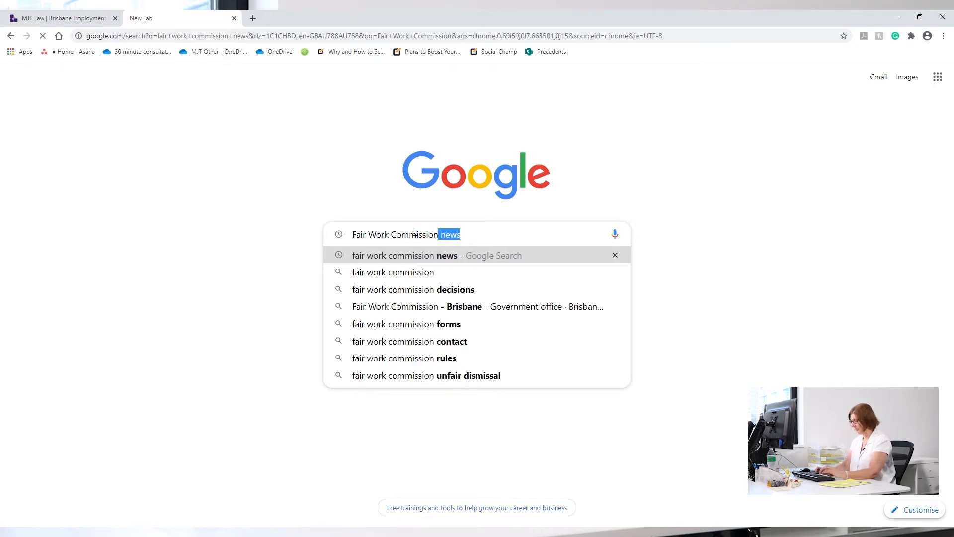
pyautogui.click(405, 255)
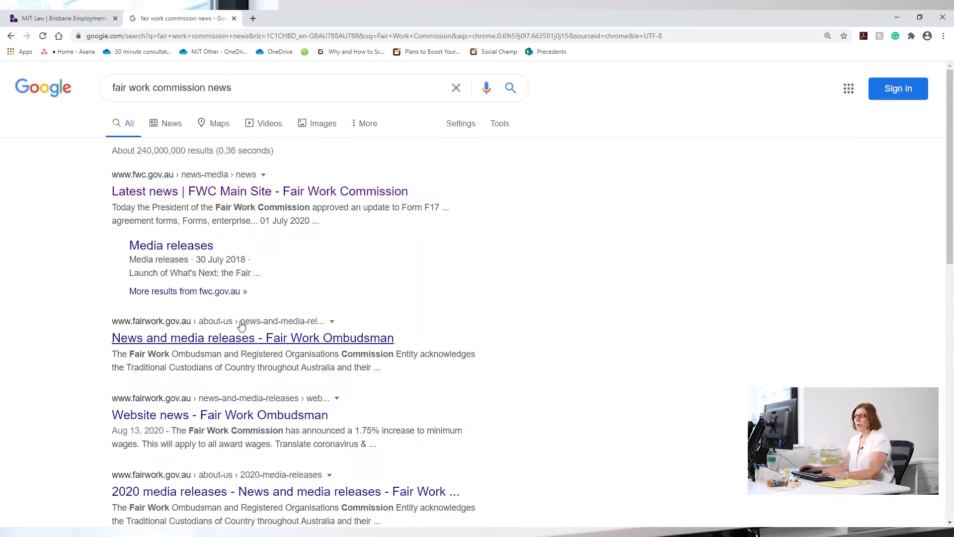
pyautogui.click(250, 88)
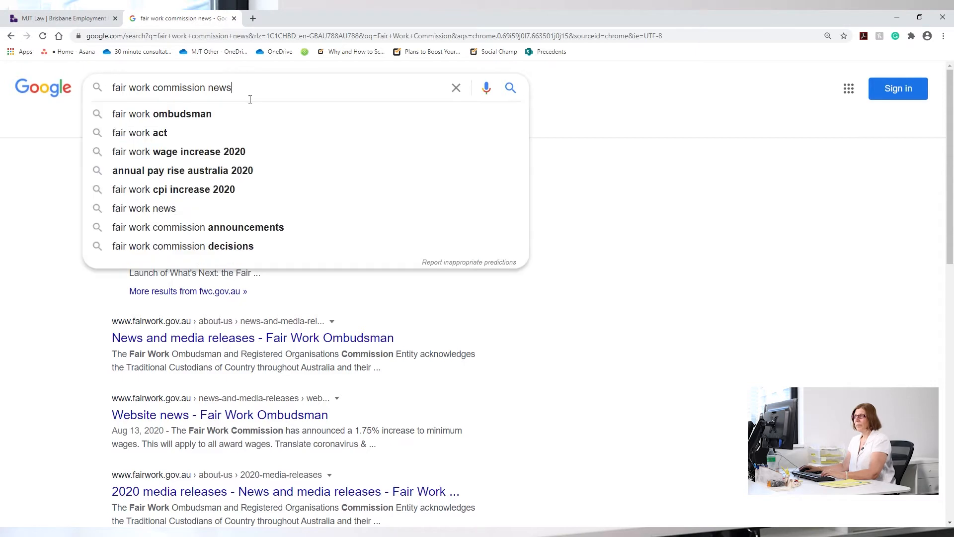
pyautogui.press('Backspace')
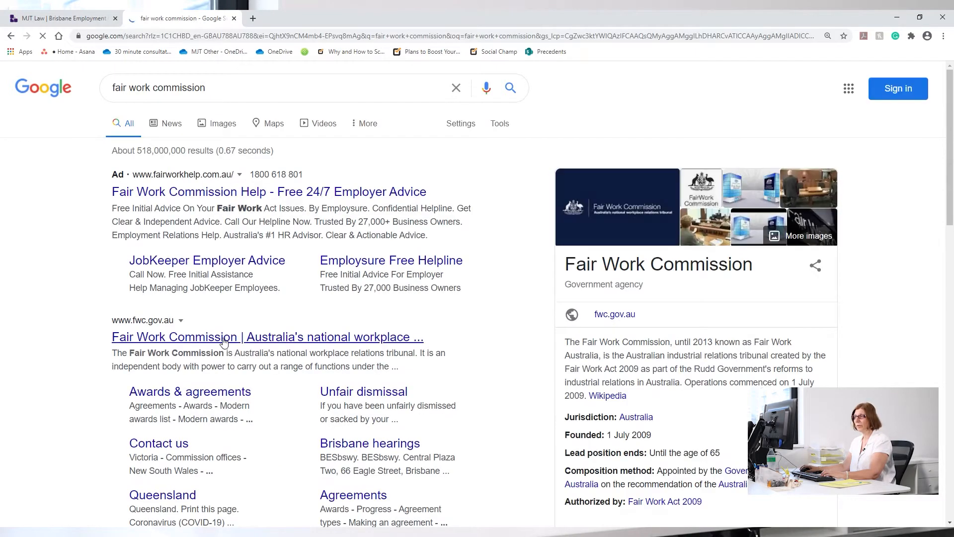
# Open the Fair Work Commission site and search it for 'forms' to reach the Forms page.
pyautogui.click(266, 337)
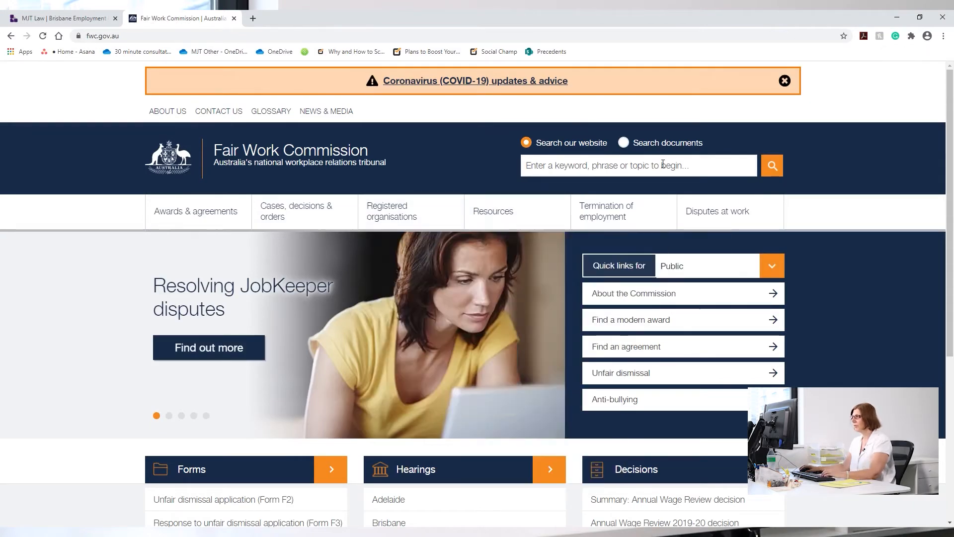
pyautogui.write('forms')
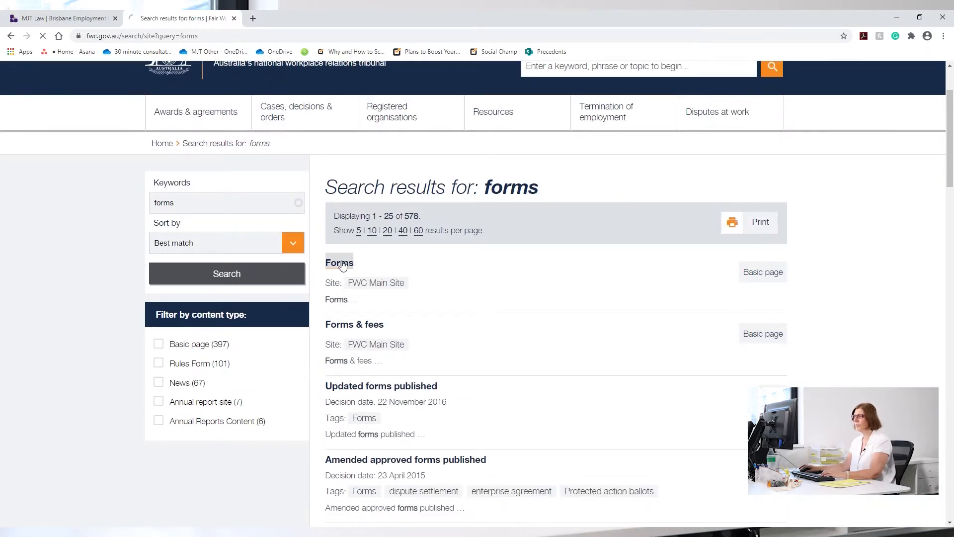
pyautogui.click(338, 263)
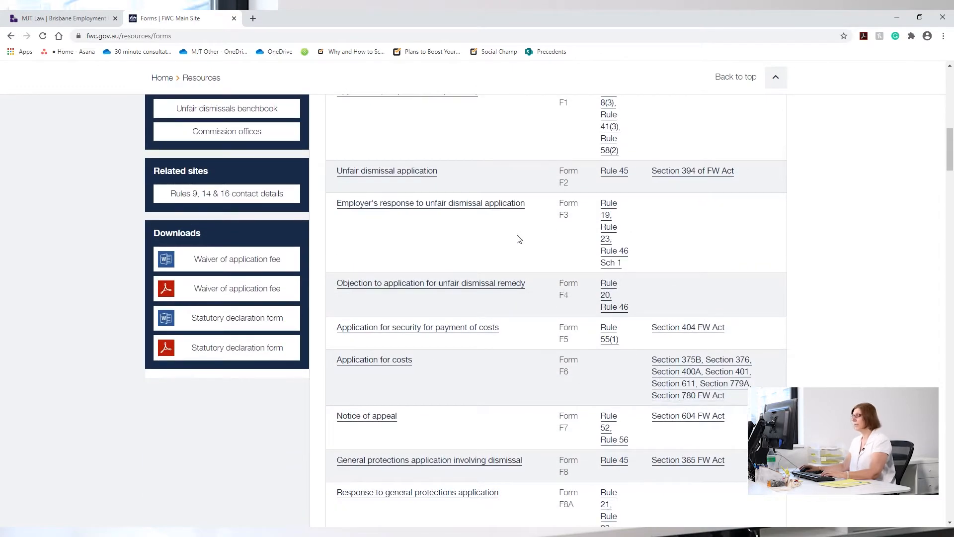
pyautogui.moveTo(520, 267)
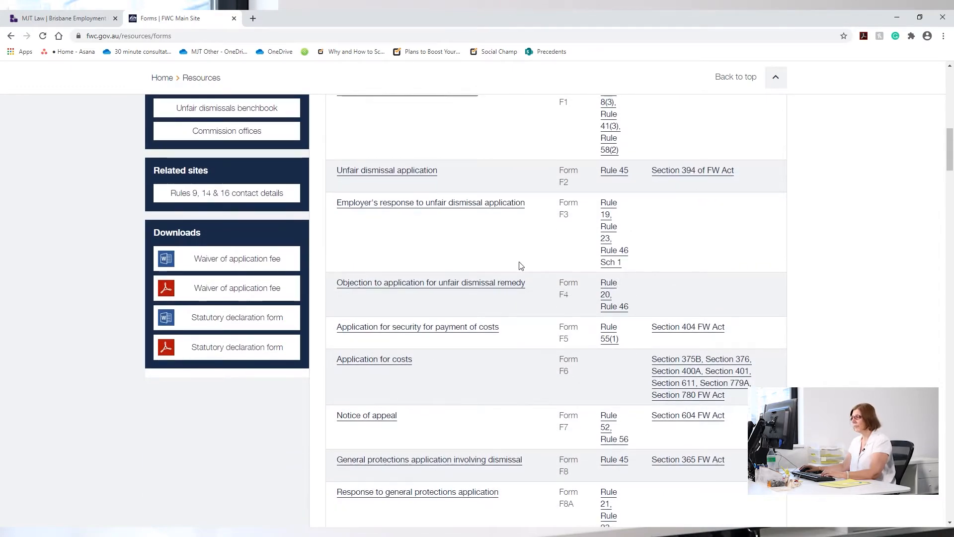
# Open the Form F8 general protections dismissal page and download the Word version.
pyautogui.scroll(-3)
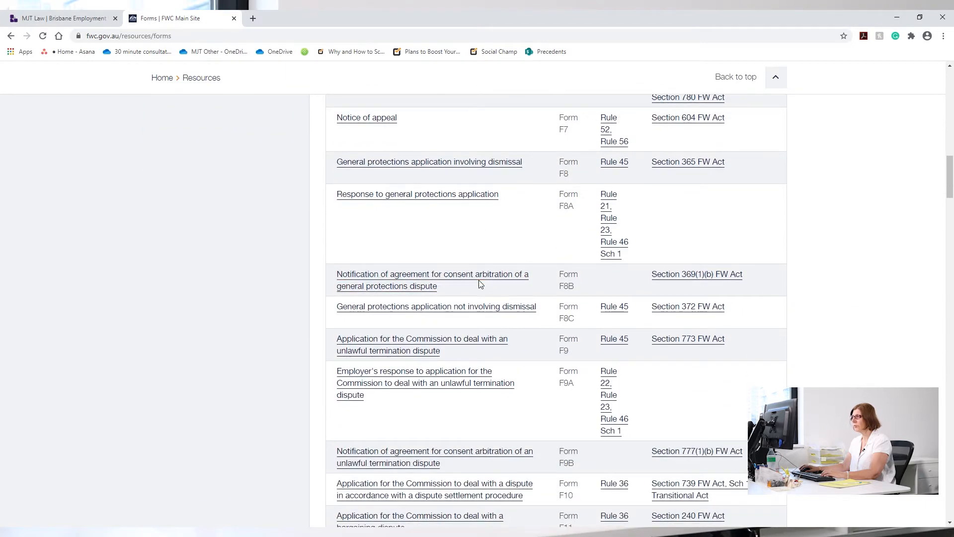
pyautogui.click(430, 161)
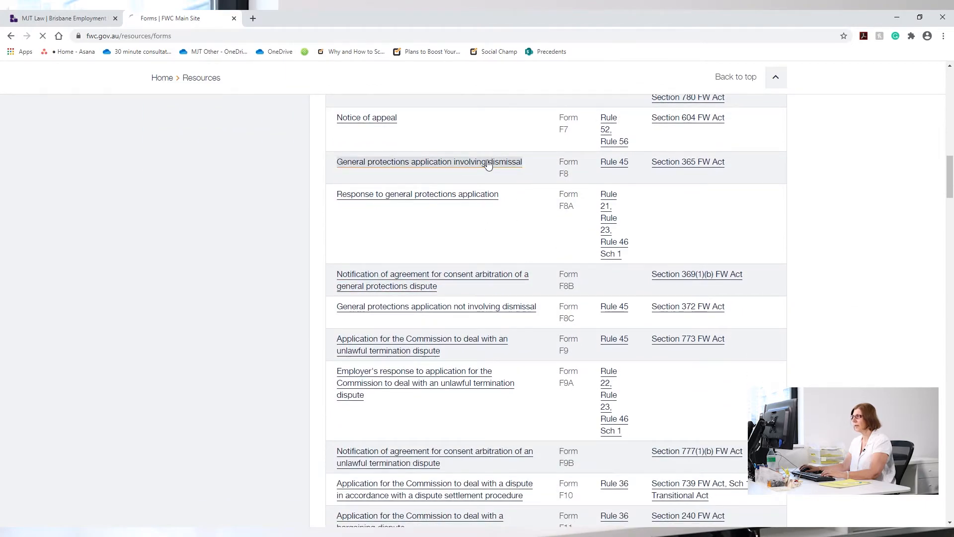
pyautogui.click(428, 161)
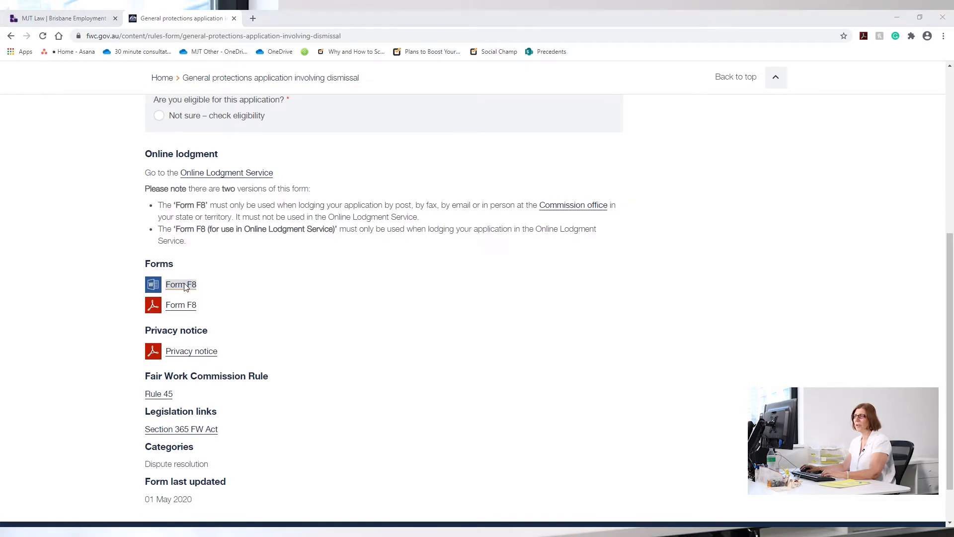
pyautogui.moveTo(407, 271)
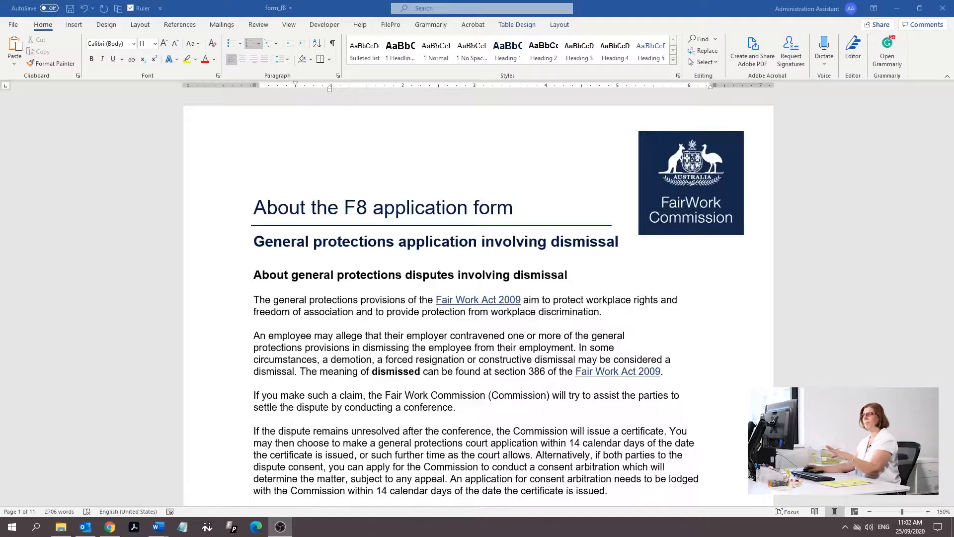
# Scroll through the About the F8 application form guidance pages to the applicant details.
pyautogui.scroll(-3)
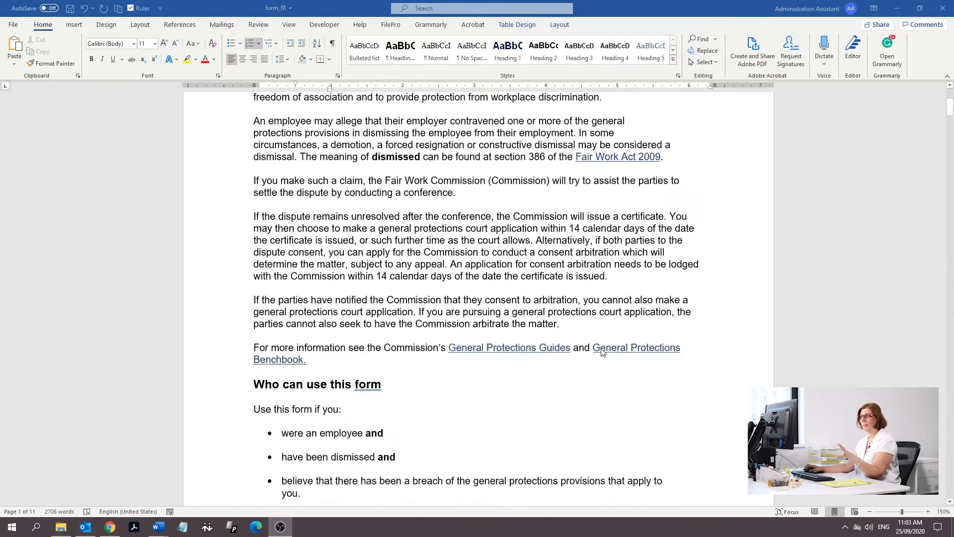
pyautogui.scroll(-3)
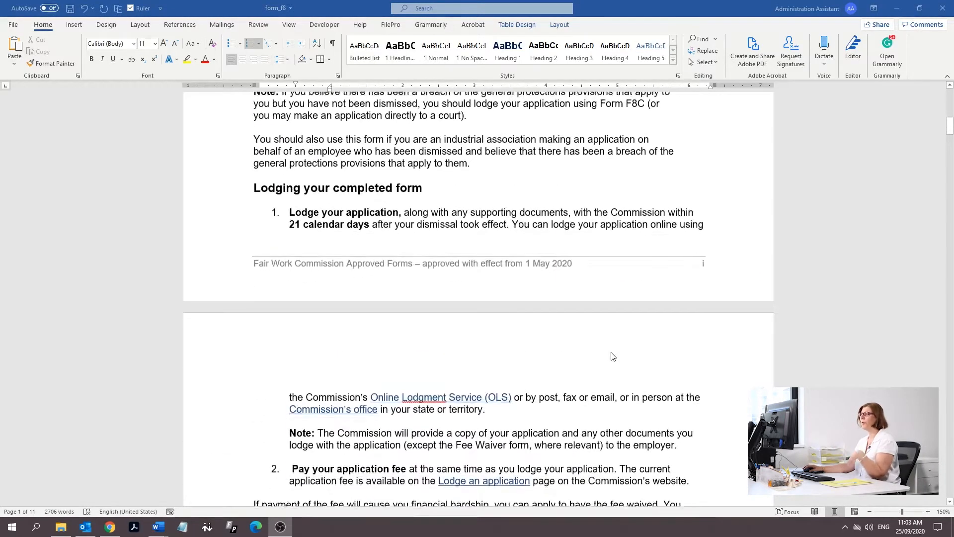
pyautogui.scroll(-3)
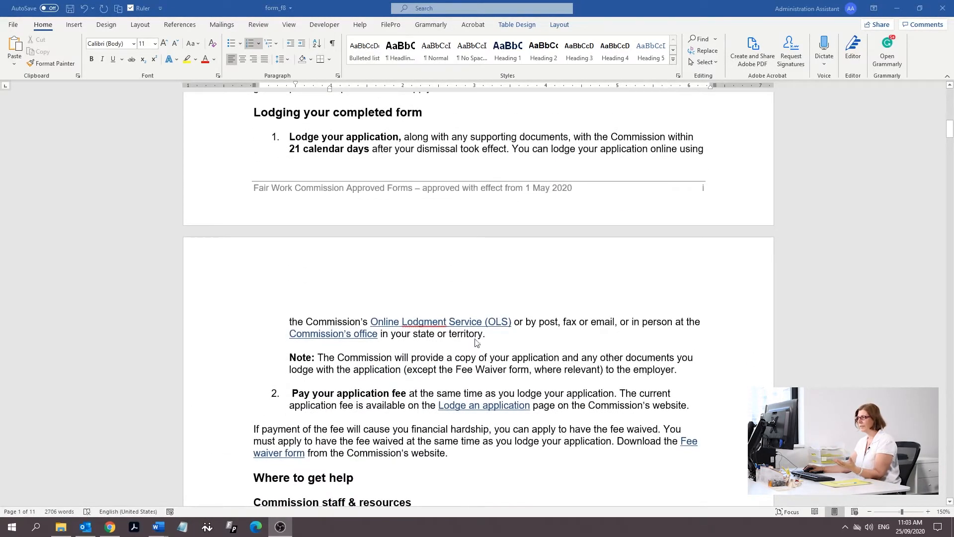
pyautogui.scroll(-3)
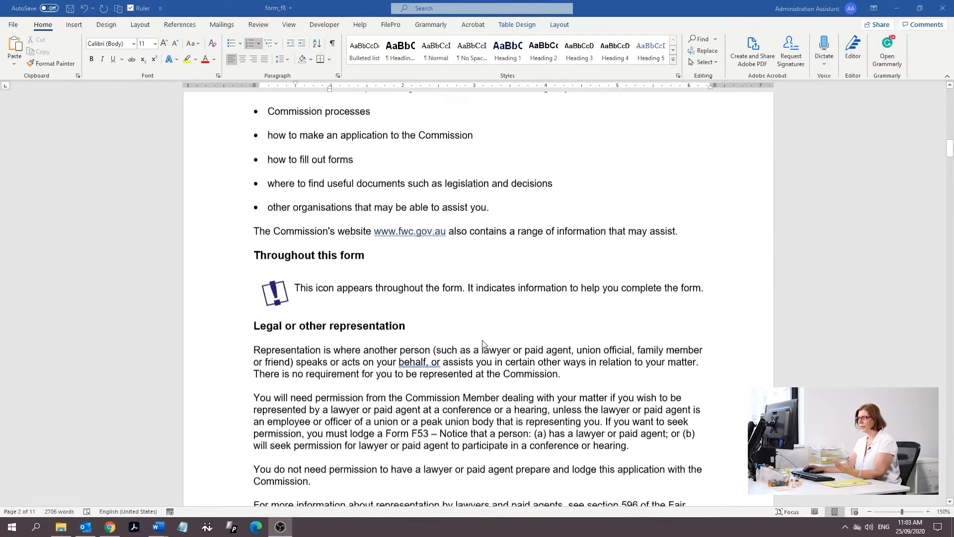
pyautogui.scroll(-3)
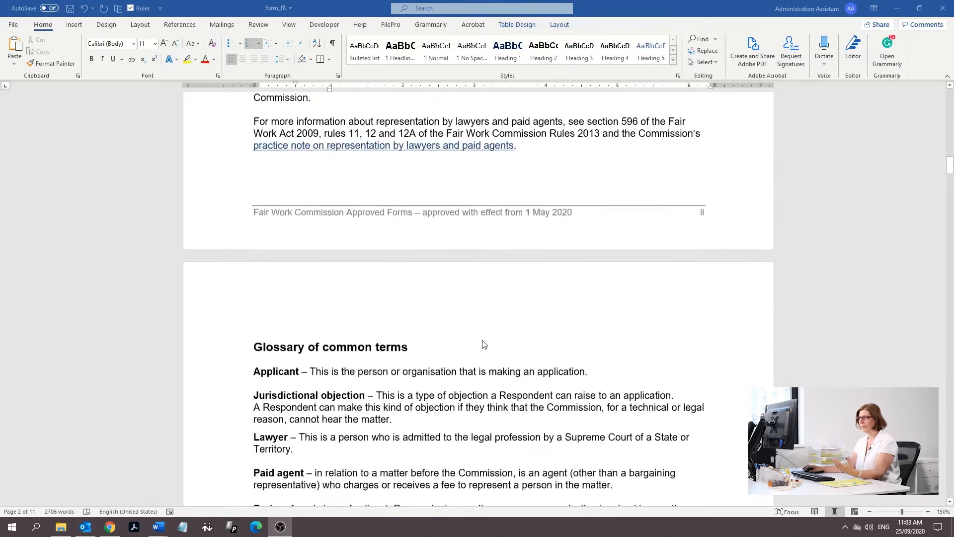
pyautogui.scroll(-3)
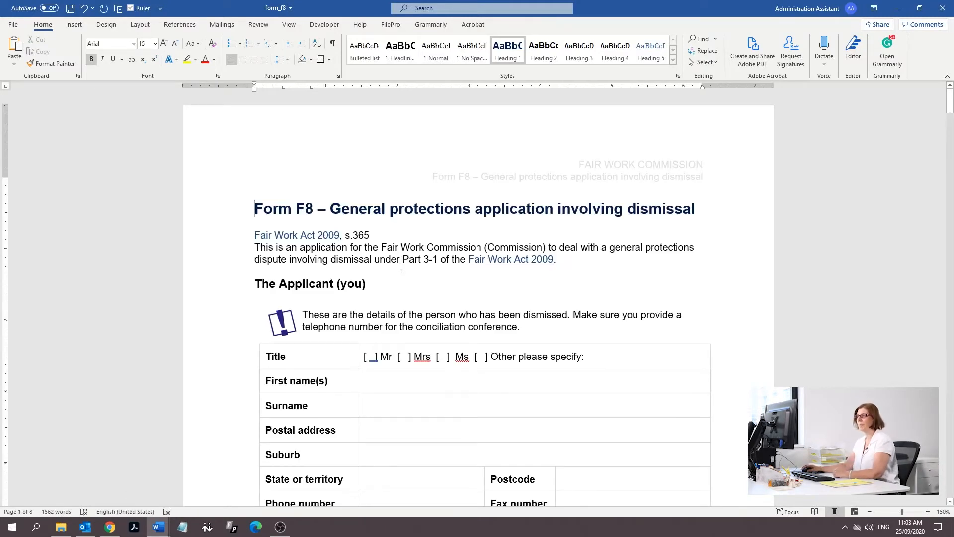
# Mark the applicant's title as Other with an X in The Applicant table.
pyautogui.scroll(-3)
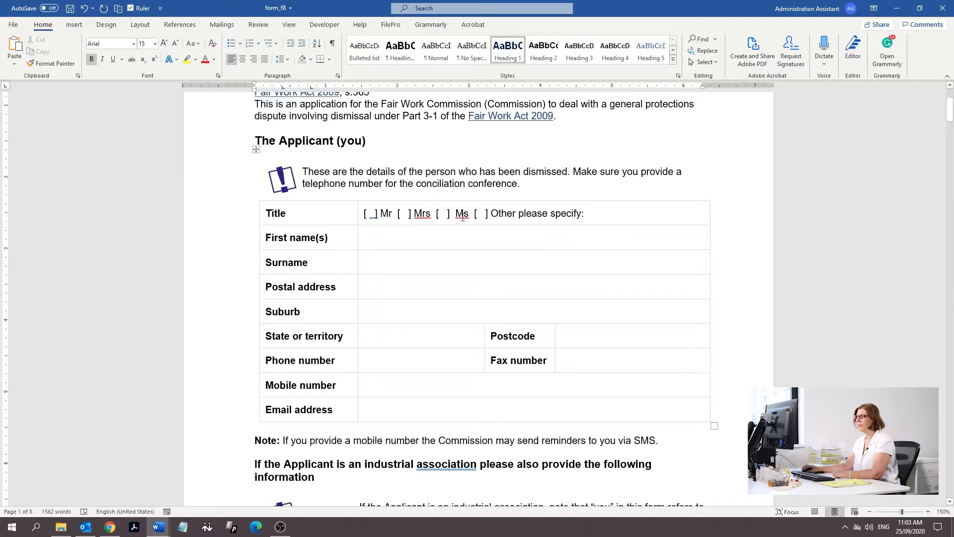
pyautogui.click(480, 213)
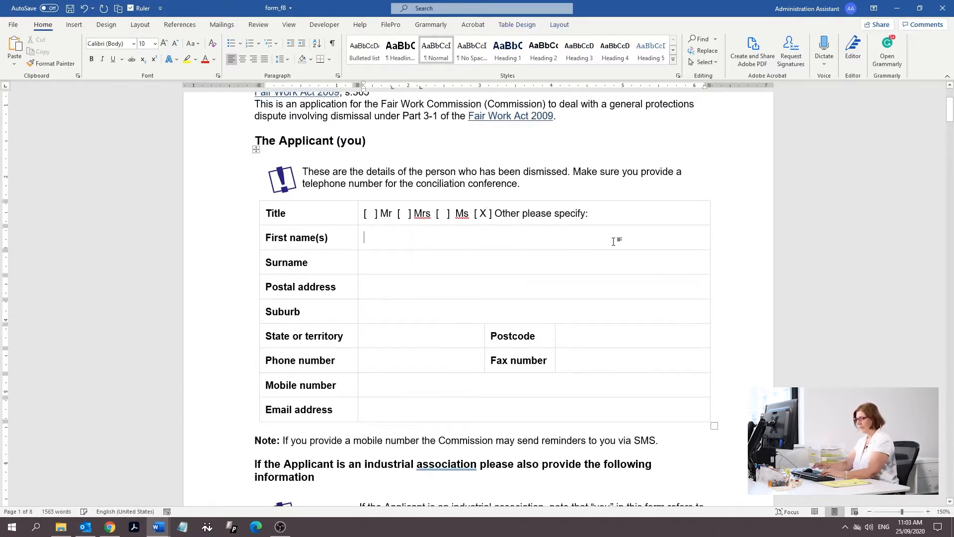
# Enter applicant Jane Doe with a Spring Hill, Qld 4000 street address.
pyautogui.write('Jane')
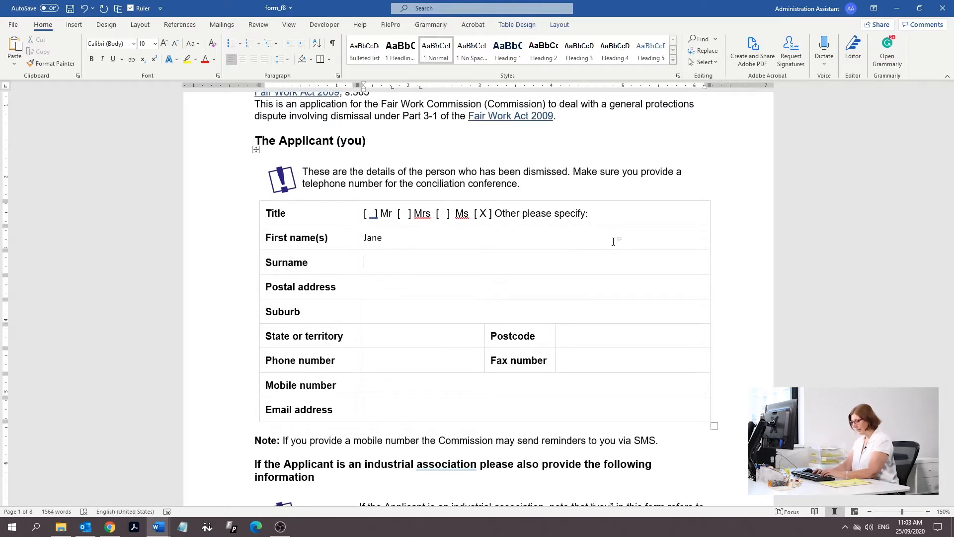
pyautogui.write('Doe')
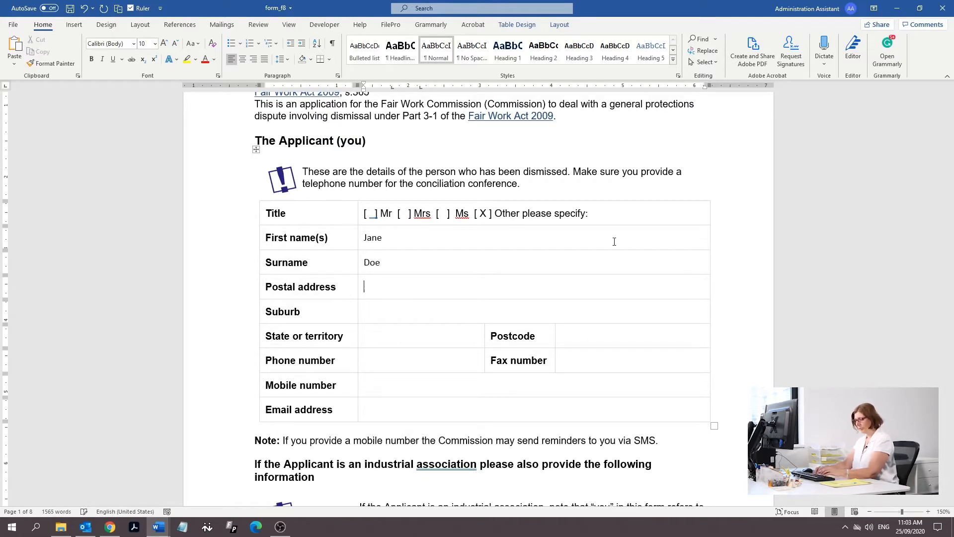
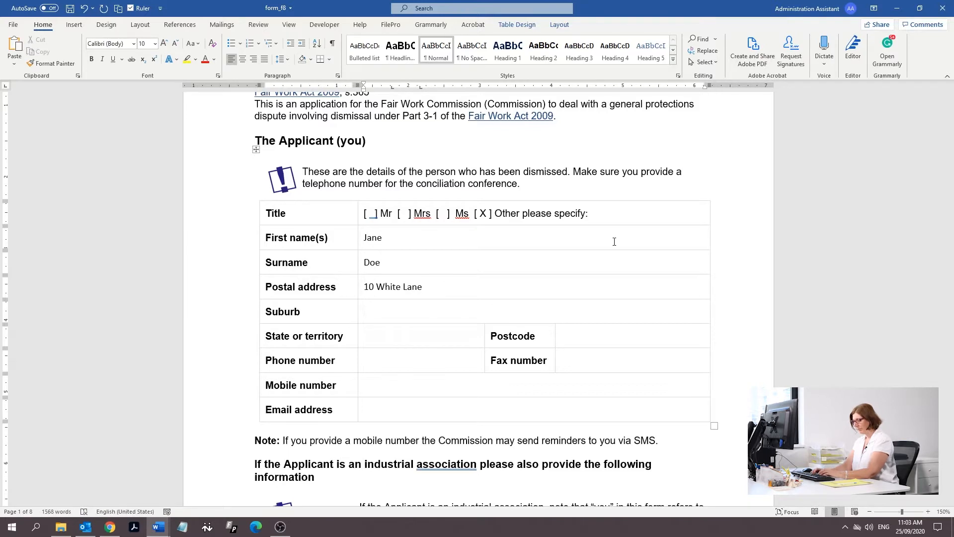
pyautogui.write('Spring Hill')
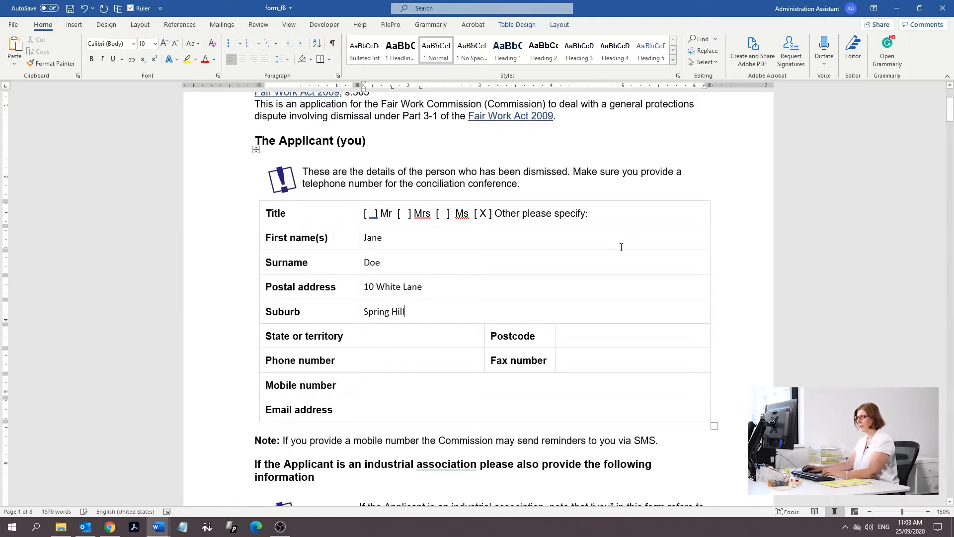
pyautogui.write('4000')
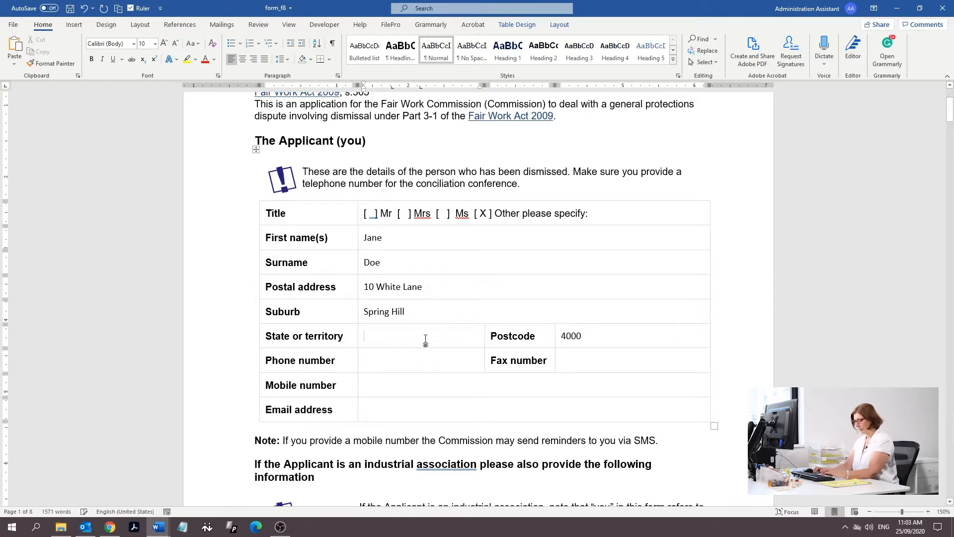
pyautogui.write('Qld')
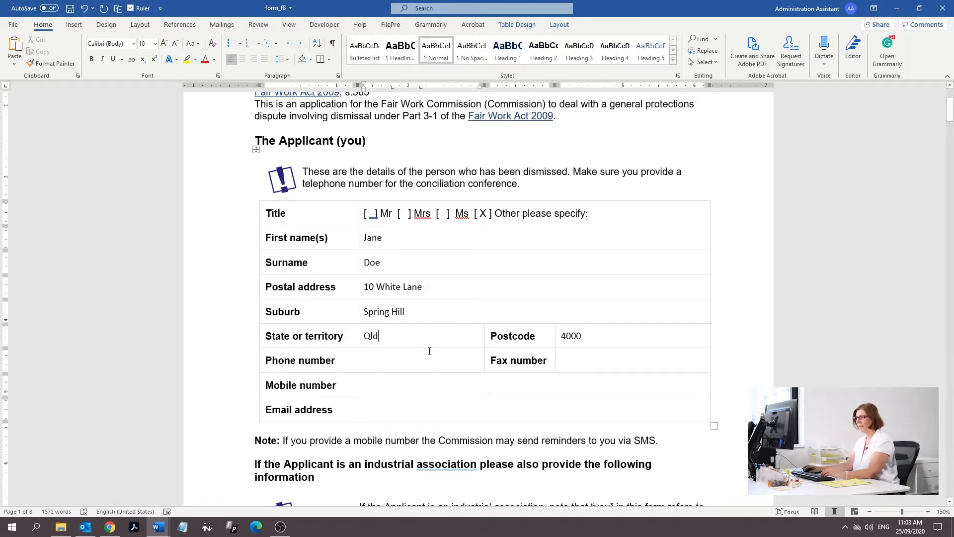
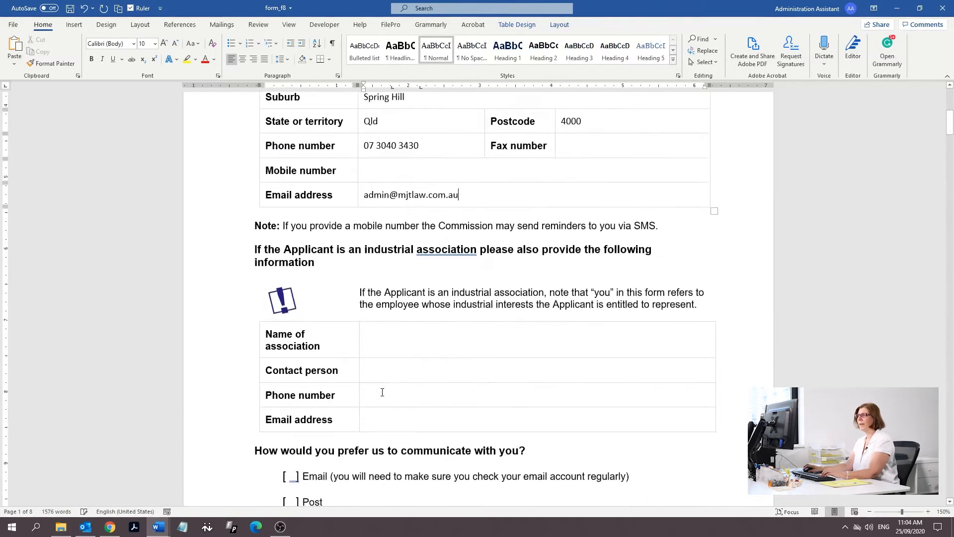
# Mark Email with an X as the preferred way for the Commission to communicate.
pyautogui.scroll(-3)
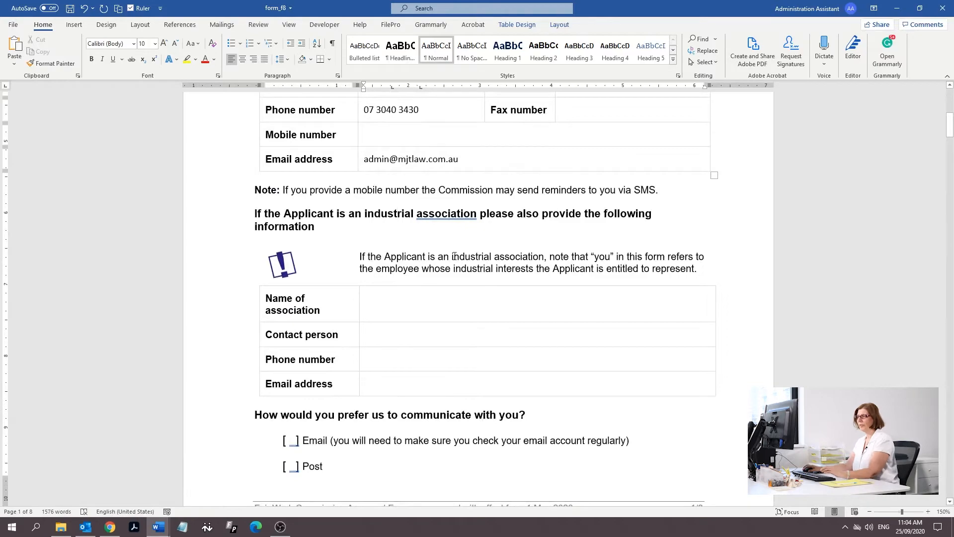
pyautogui.scroll(-3)
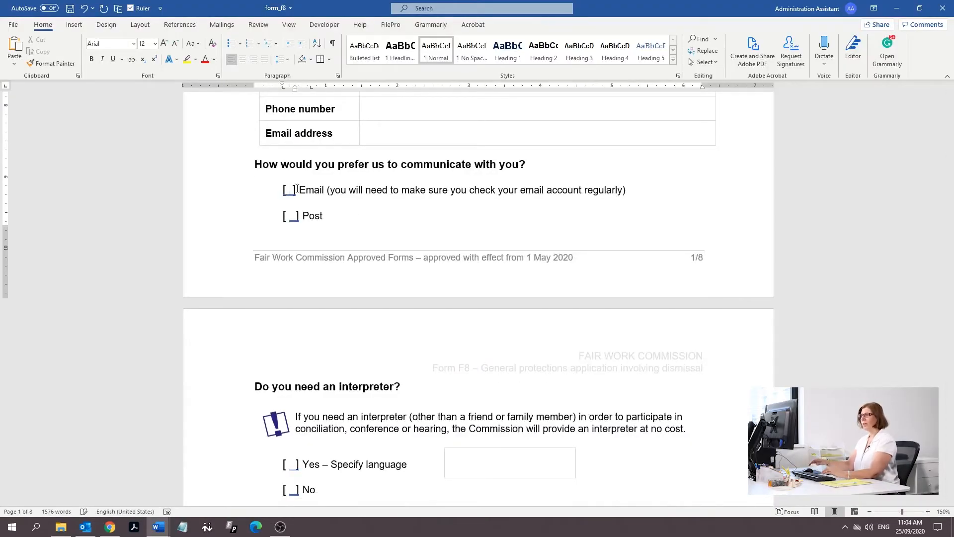
pyautogui.write('X')
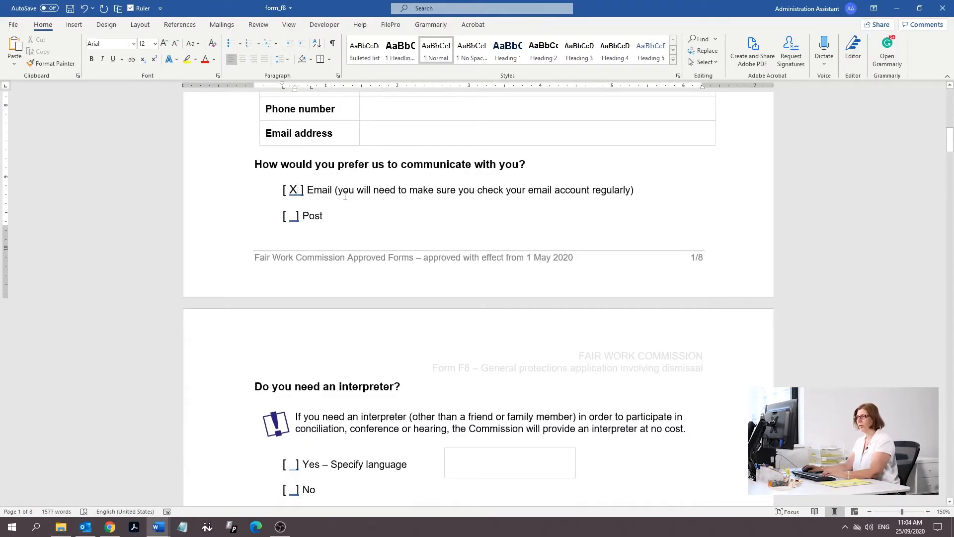
pyautogui.scroll(-3)
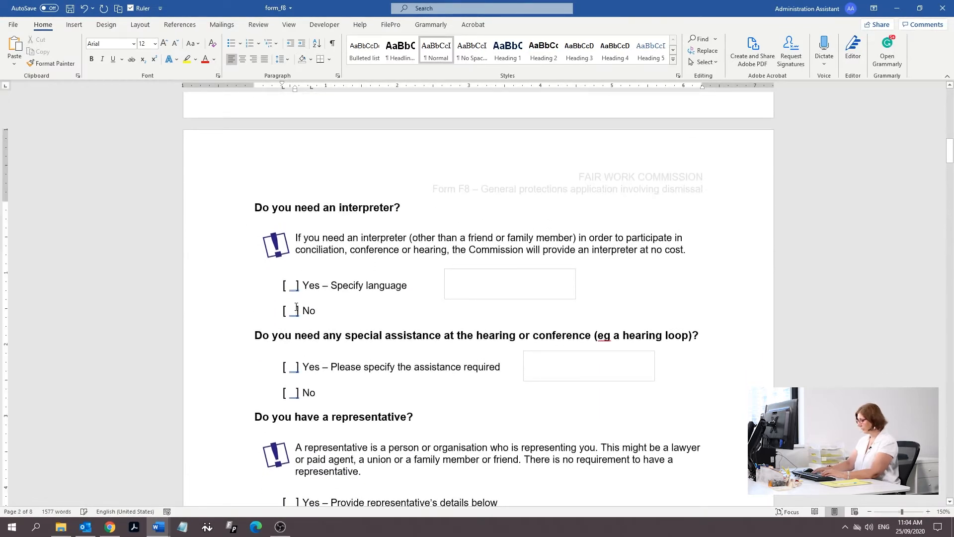
# Mark No with an X for the interpreter, special assistance and representative questions.
pyautogui.write('X')
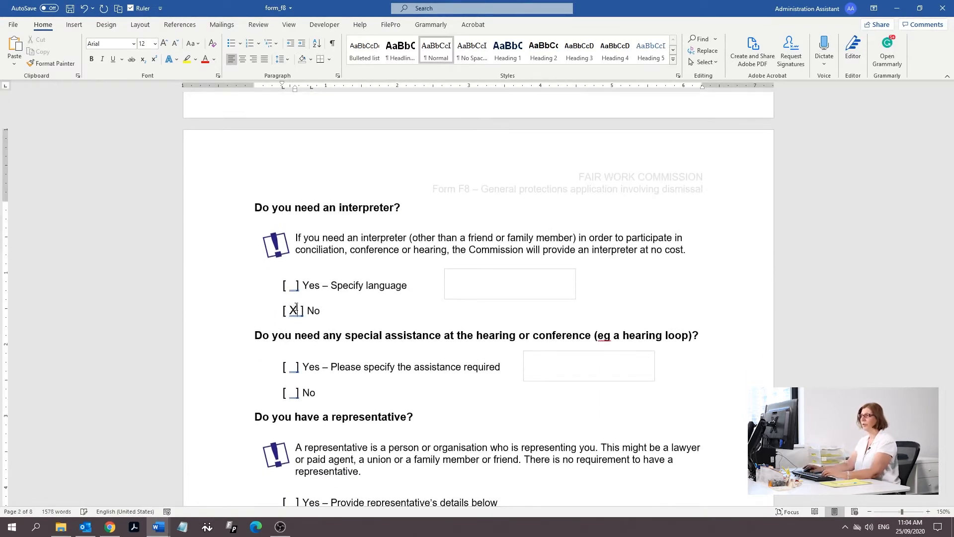
pyautogui.scroll(-3)
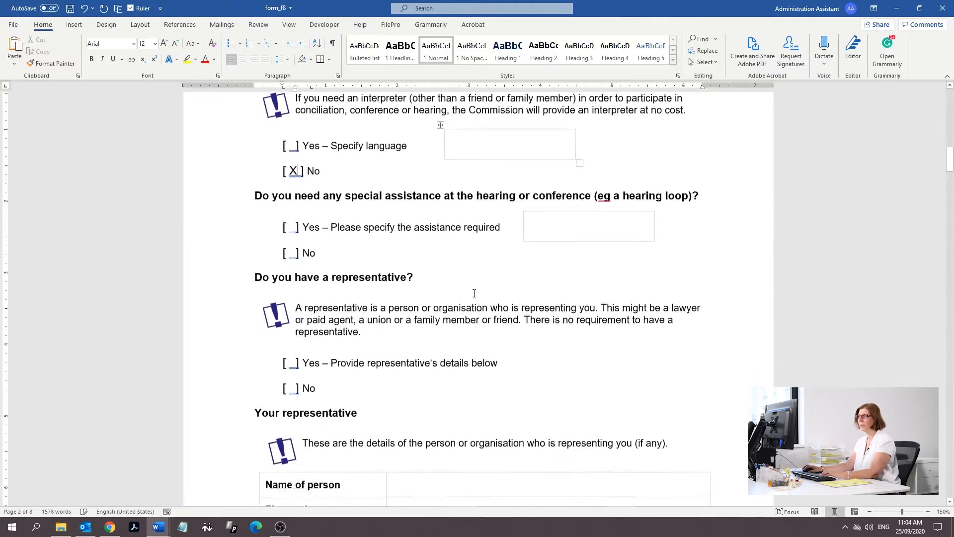
pyautogui.scroll(-3)
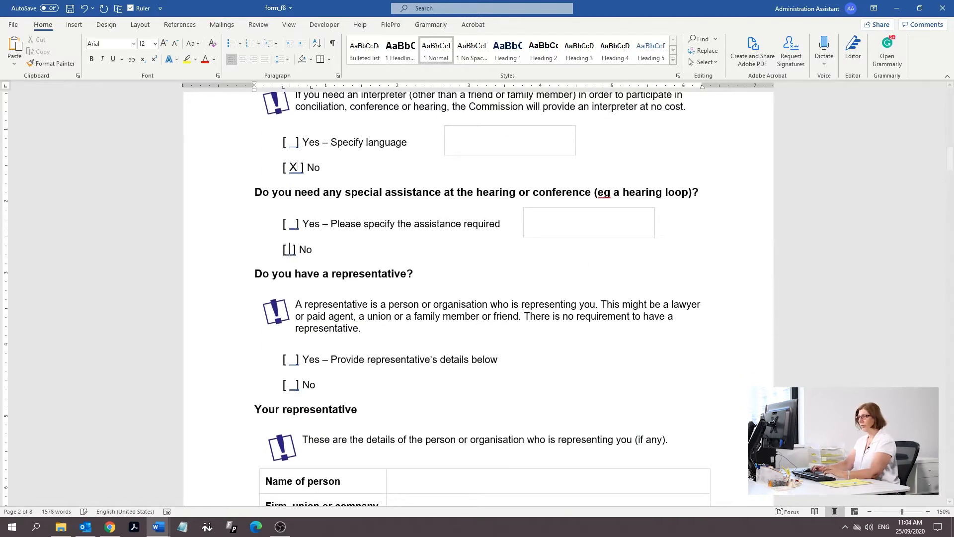
pyautogui.scroll(-3)
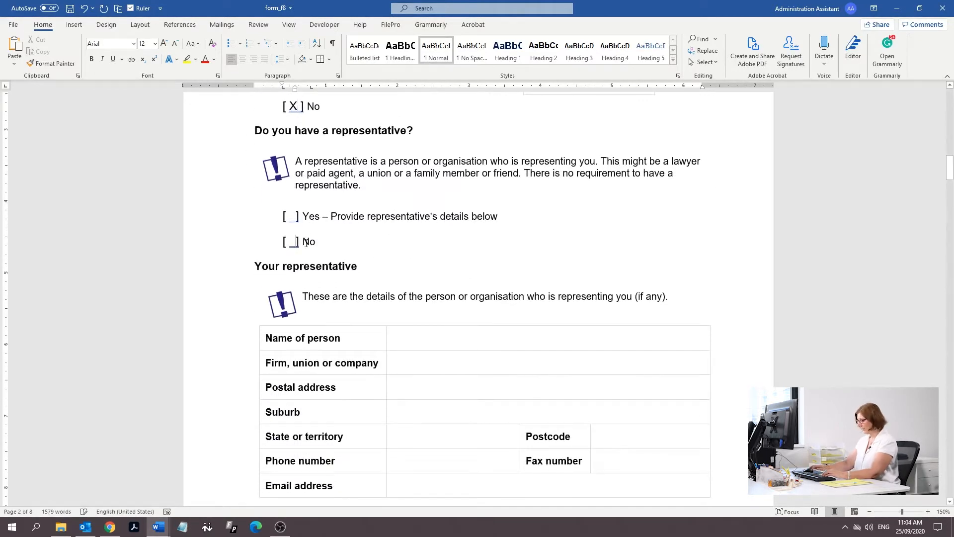
pyautogui.click(289, 241)
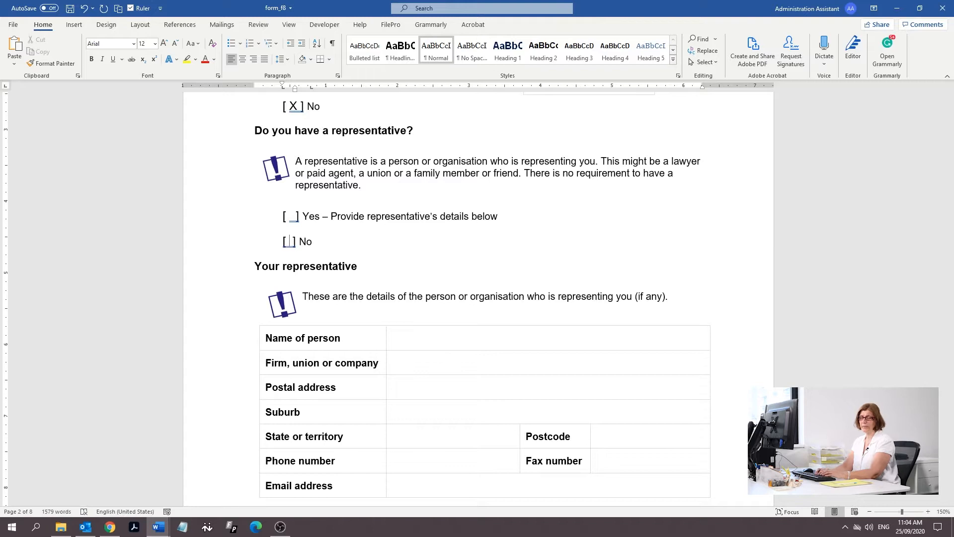
pyautogui.write('X')
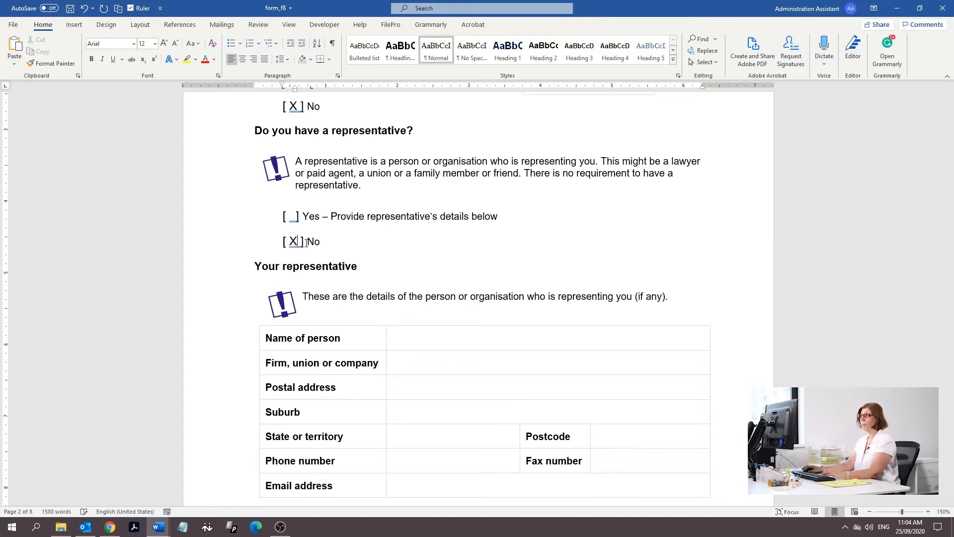
pyautogui.scroll(-3)
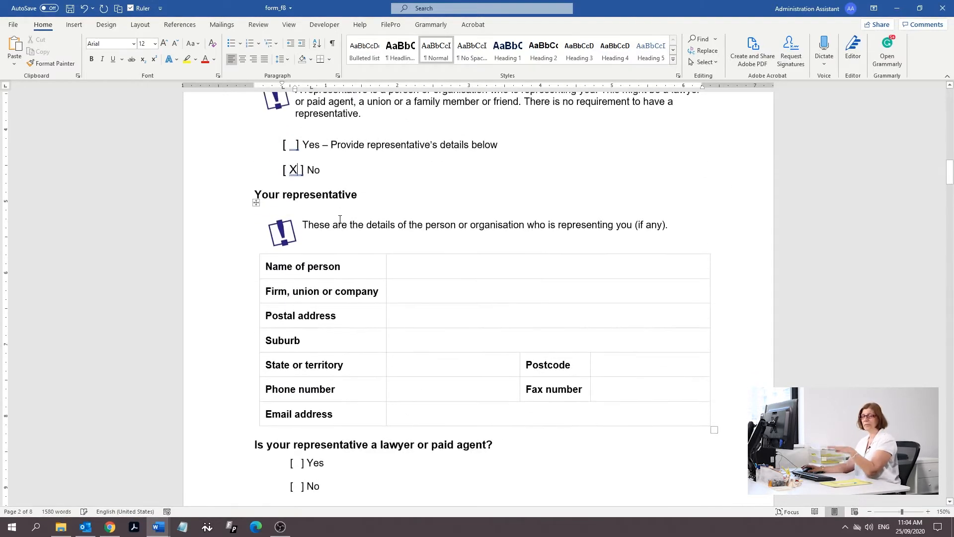
pyautogui.scroll(-3)
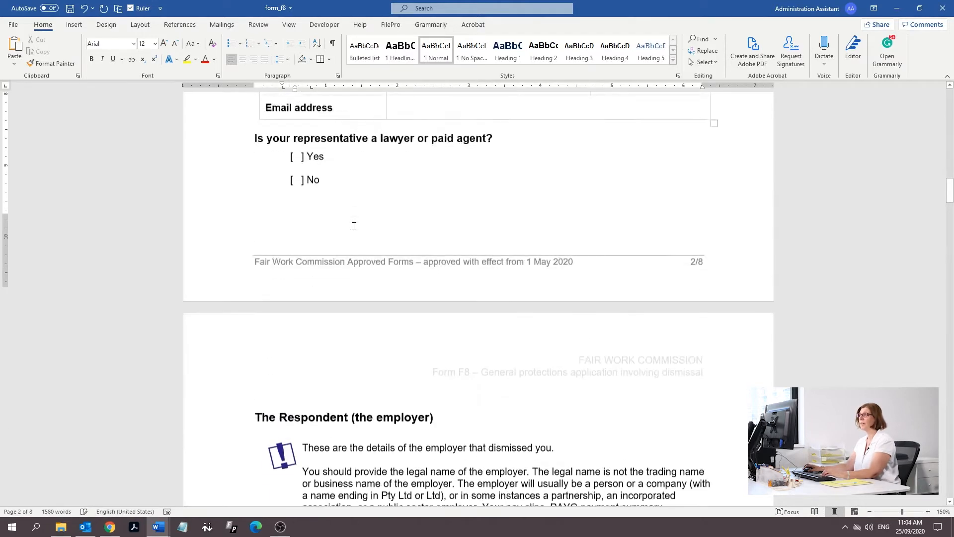
# Enter the respondent's legal name MJT Law and its ABN.
pyautogui.scroll(-3)
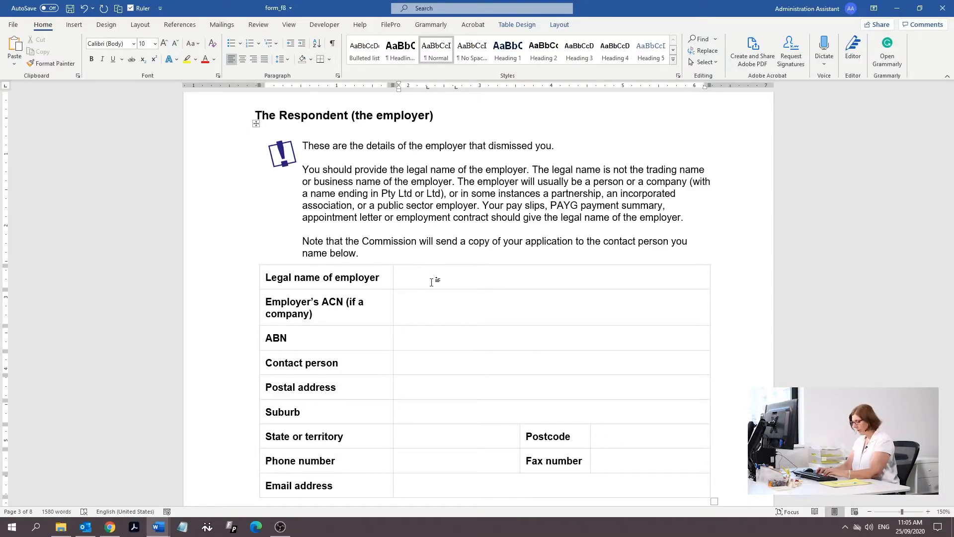
pyautogui.write('M')
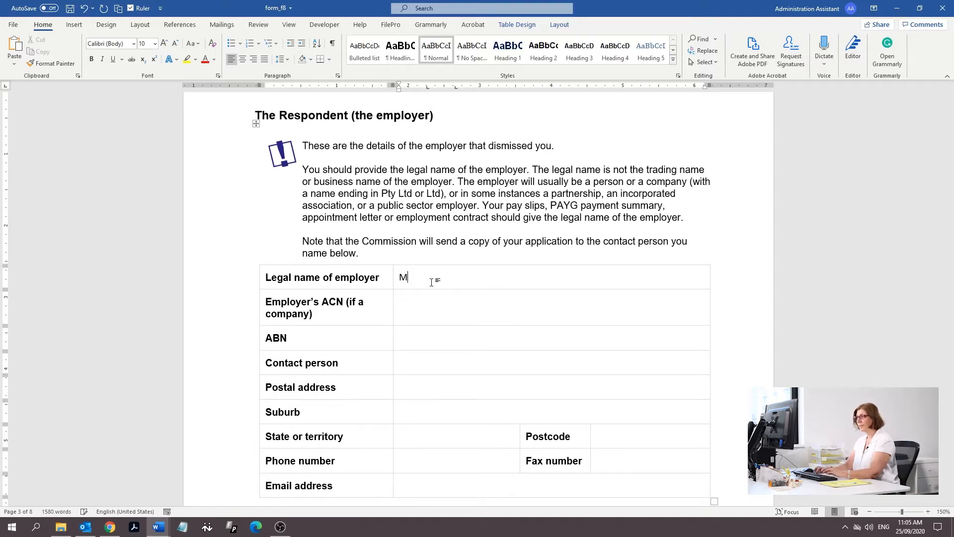
pyautogui.write('JT Law')
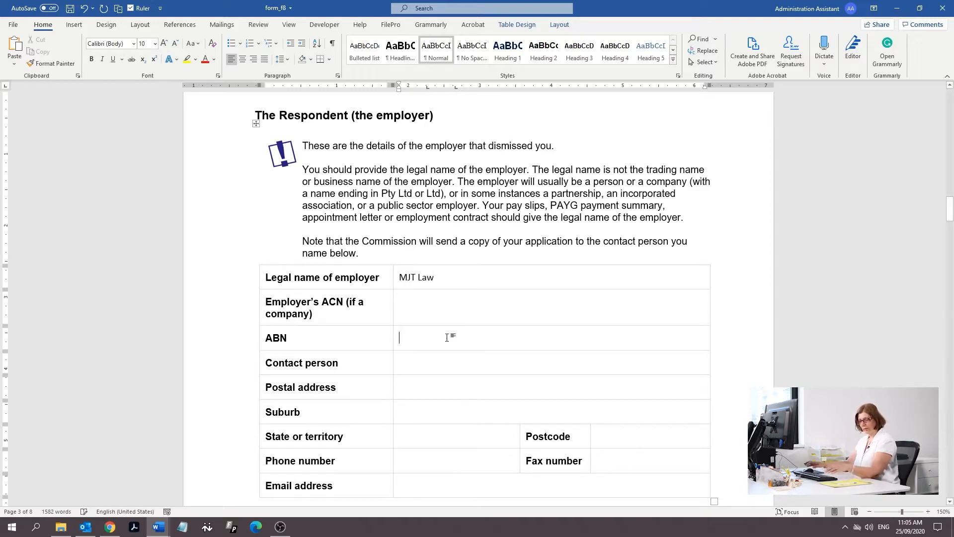
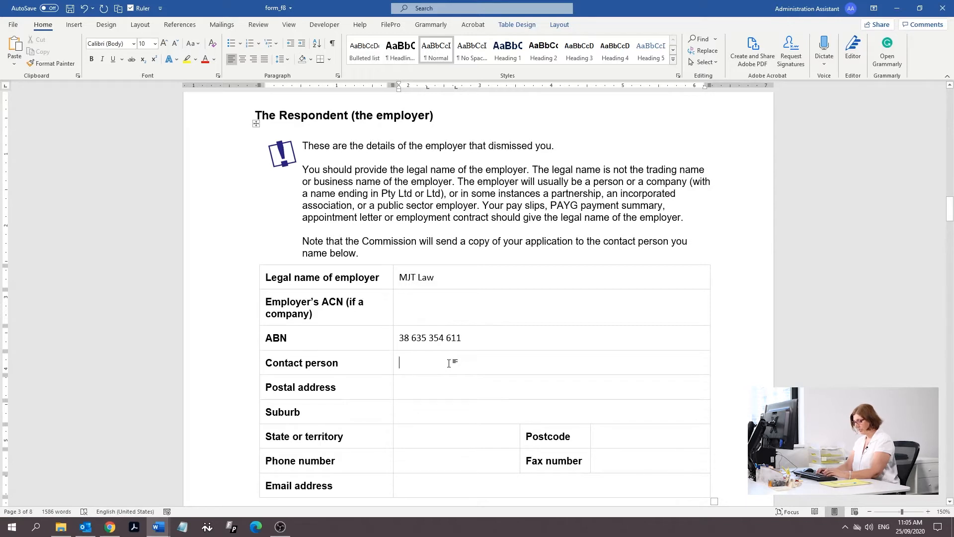
# Enter contact person John doe and the Spring Hill Qld 4000 address.
pyautogui.write('Dhon')
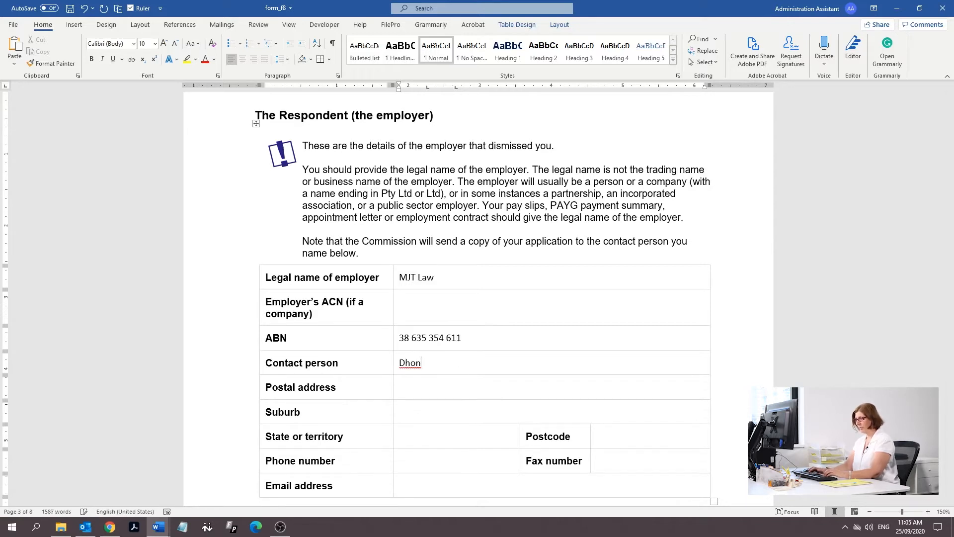
pyautogui.write('Jih')
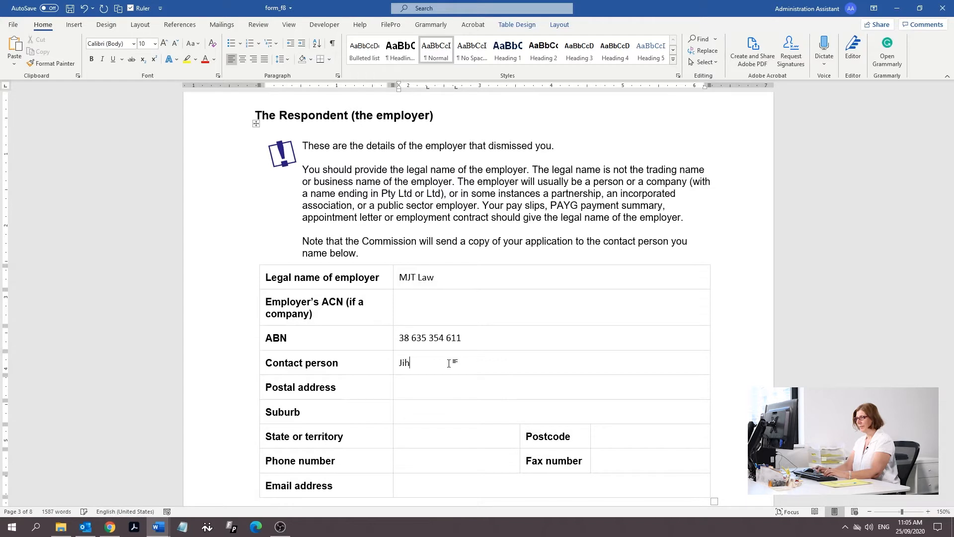
pyautogui.write('ohn')
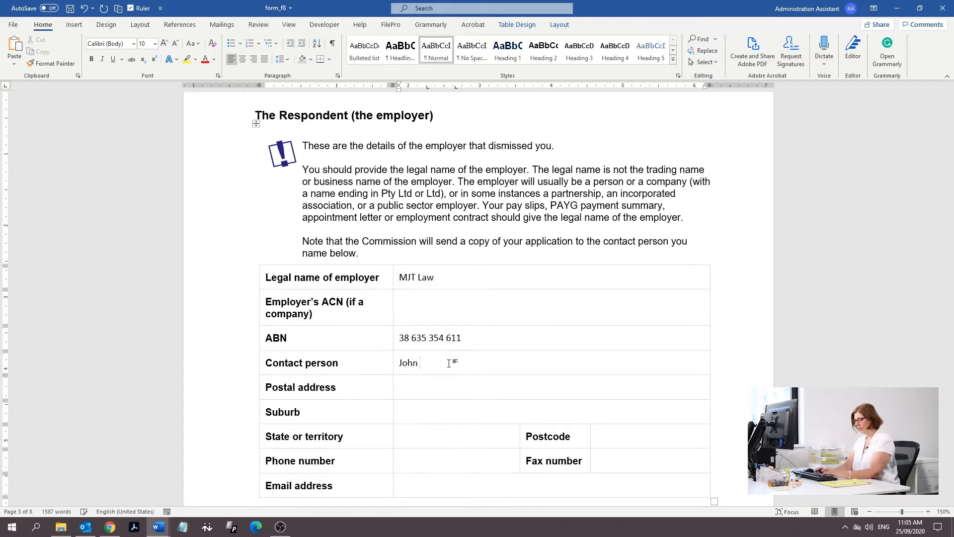
pyautogui.write('doe')
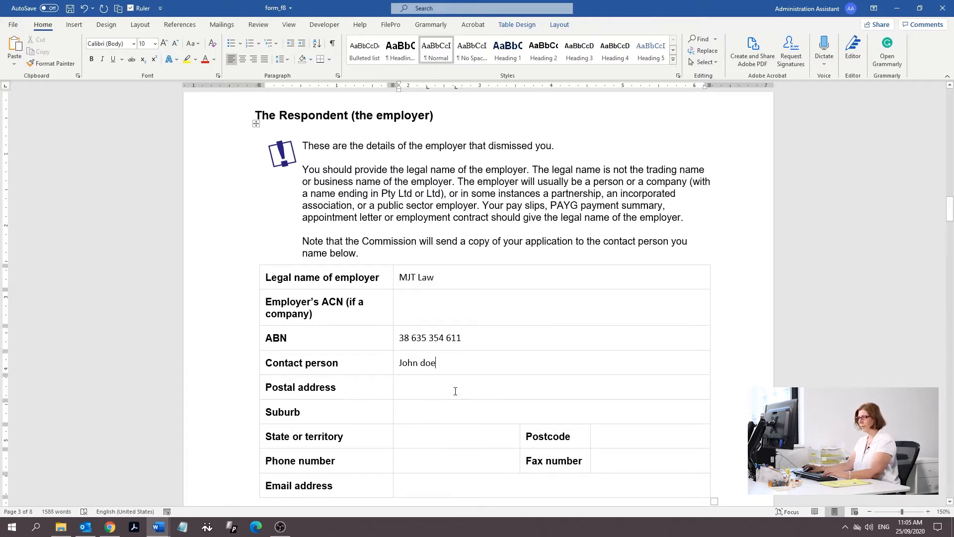
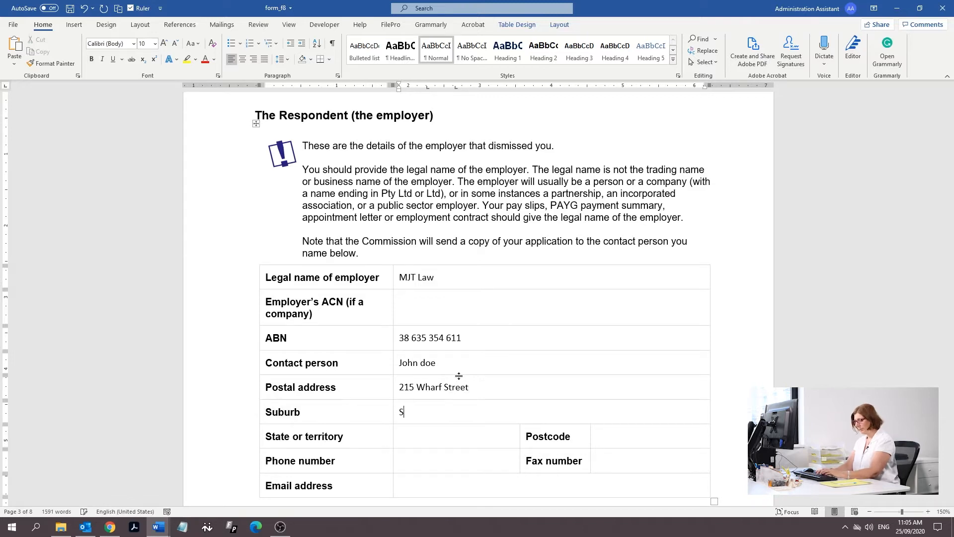
pyautogui.write('pring Hill')
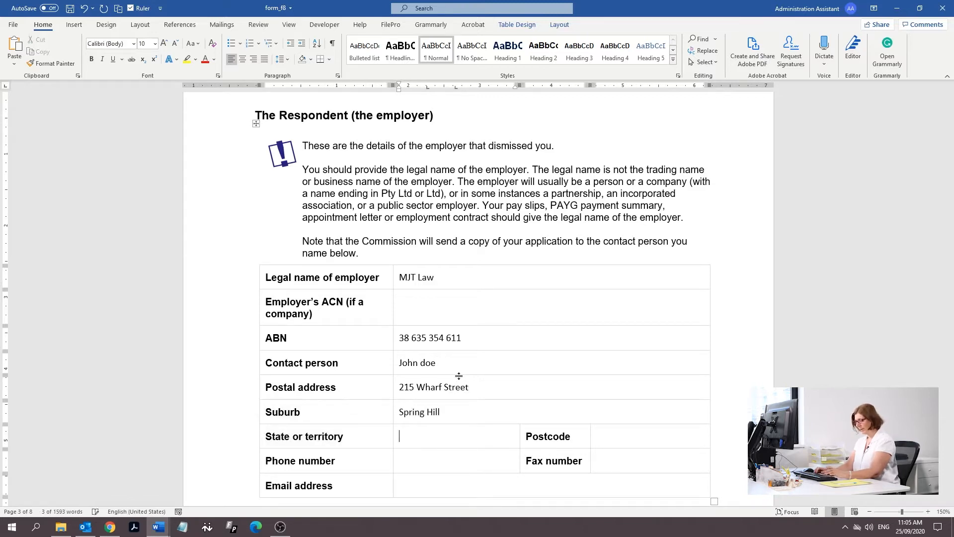
pyautogui.write('Qld')
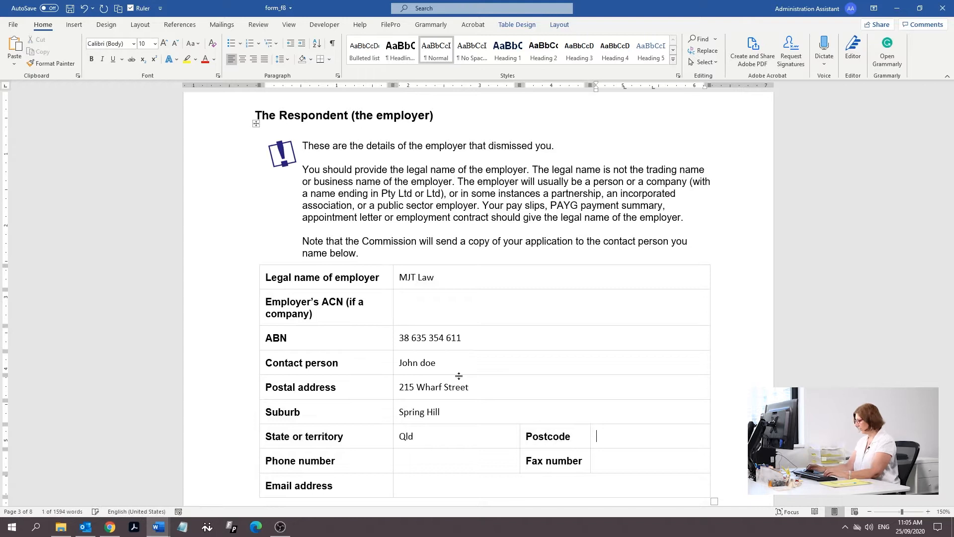
pyautogui.write('4000')
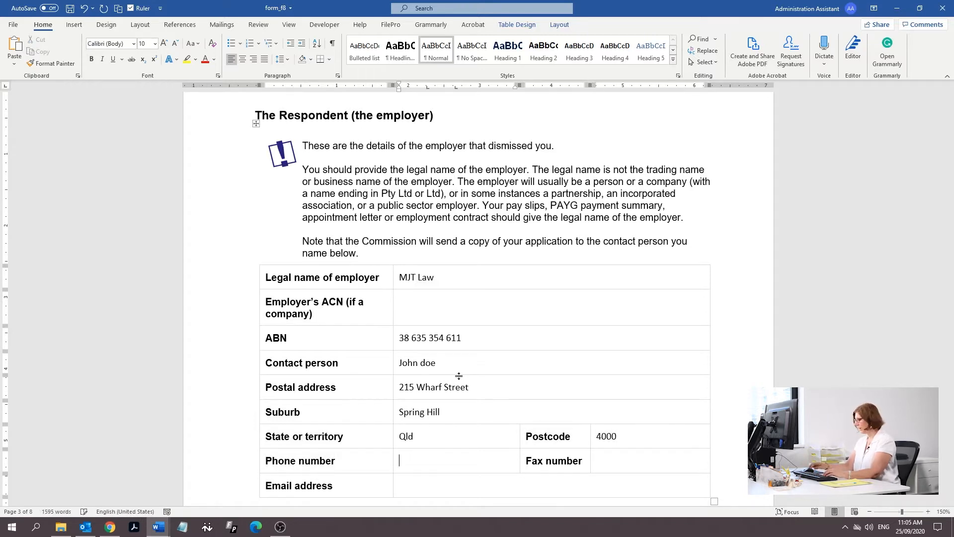
pyautogui.write('07 30403')
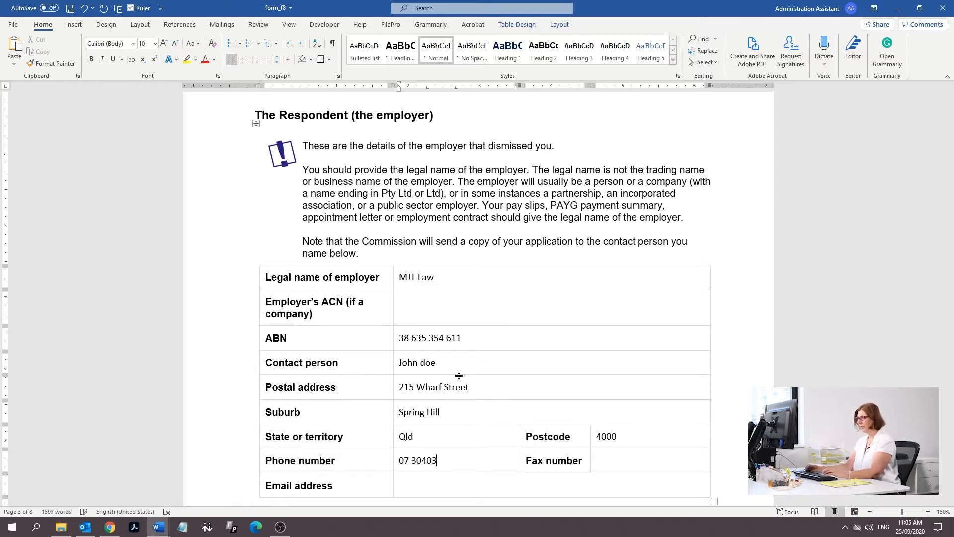
pyautogui.write('0')
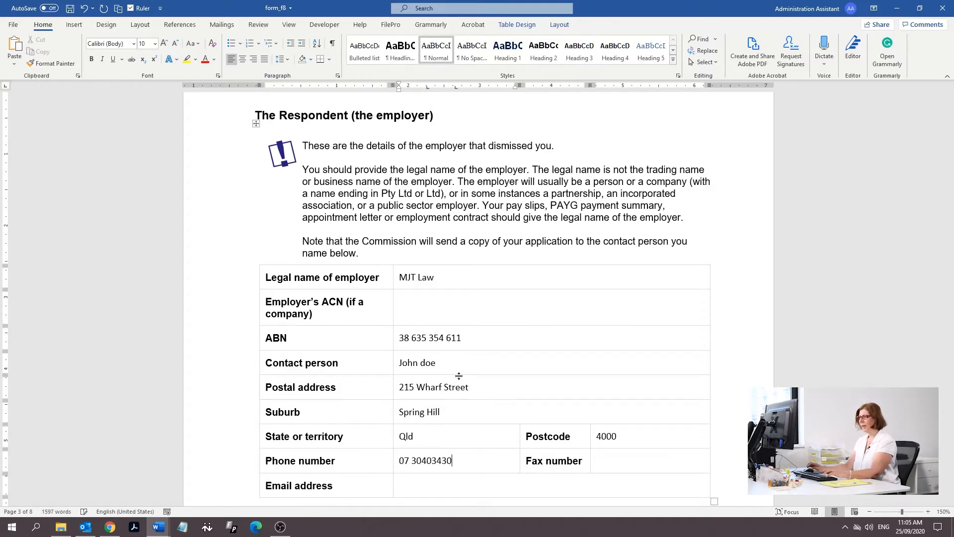
pyautogui.write('m')
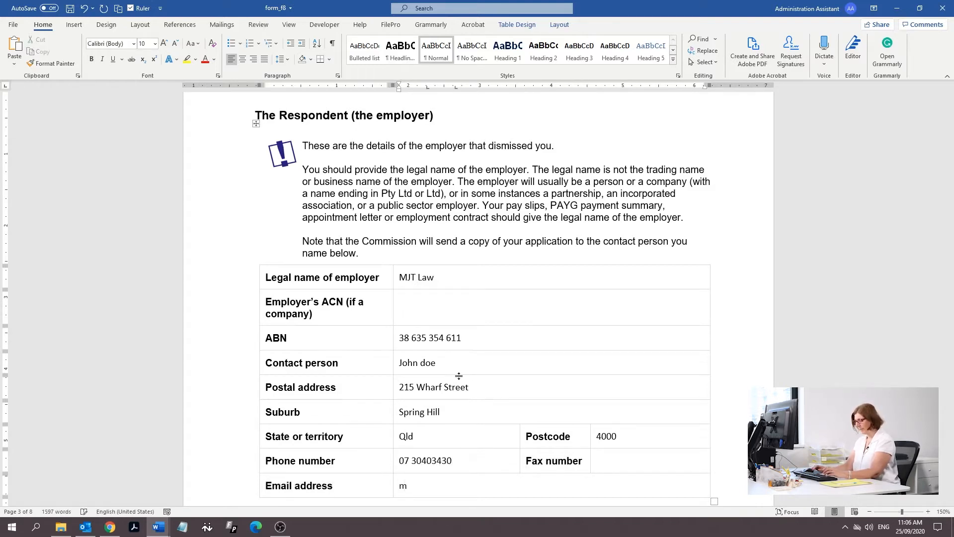
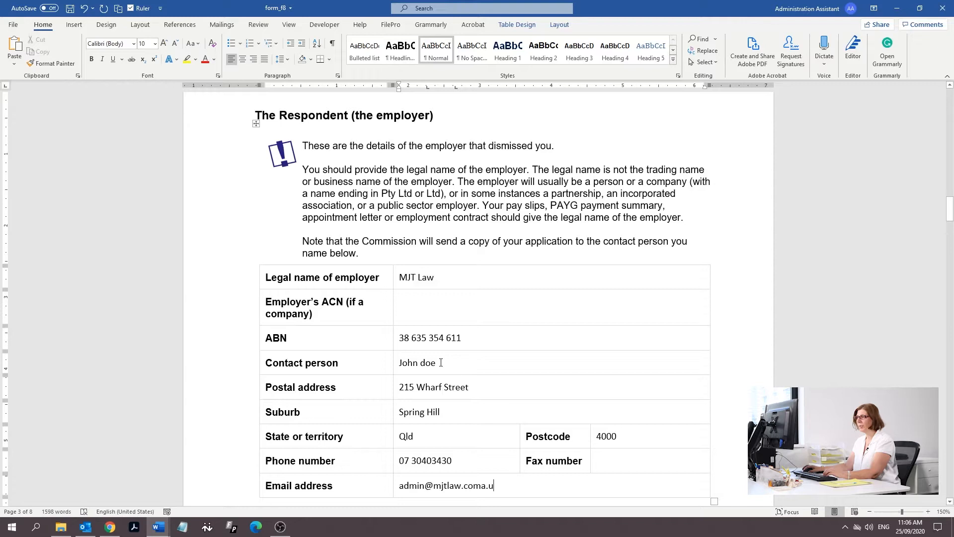
pyautogui.doubleClick(416, 362)
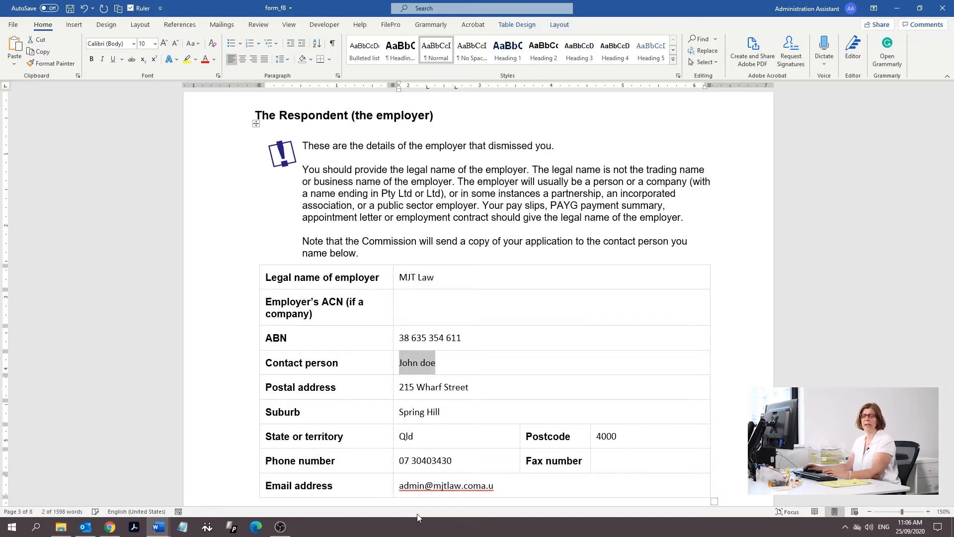
pyautogui.moveTo(432, 434)
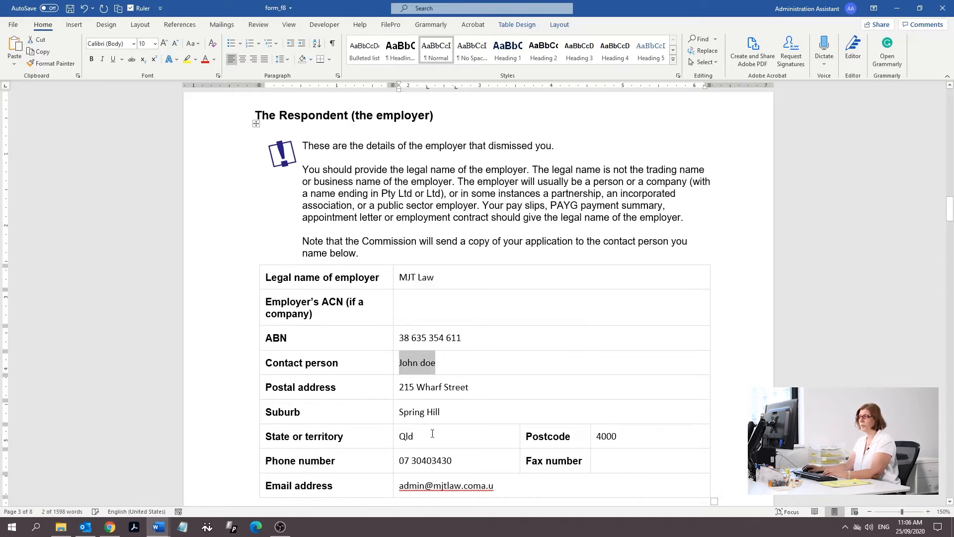
pyautogui.click(463, 300)
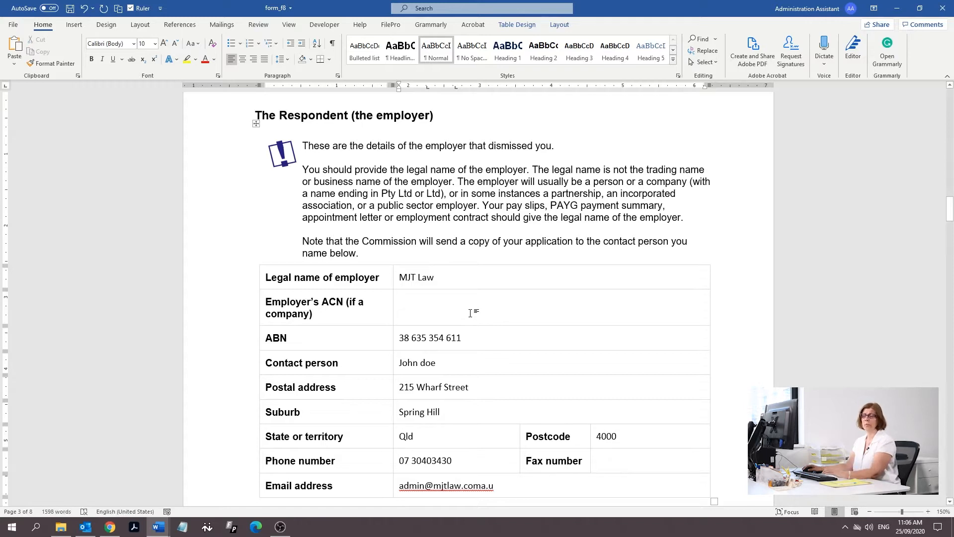
# Enter start 1 Jan 2017 and effective dismissal 28 June 2020 (4 weeks notice) for questions 1.1–1.3.
pyautogui.scroll(-3)
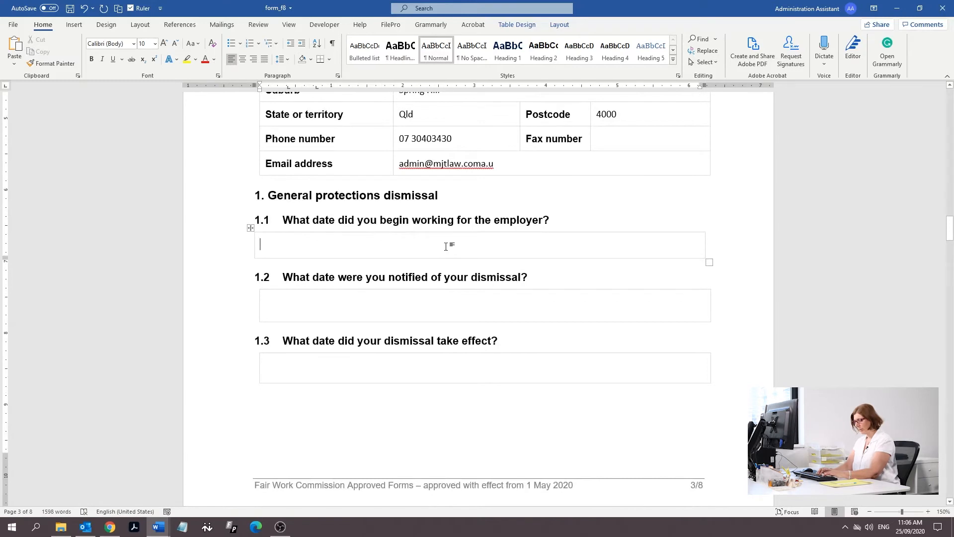
pyautogui.write('1 January 21')
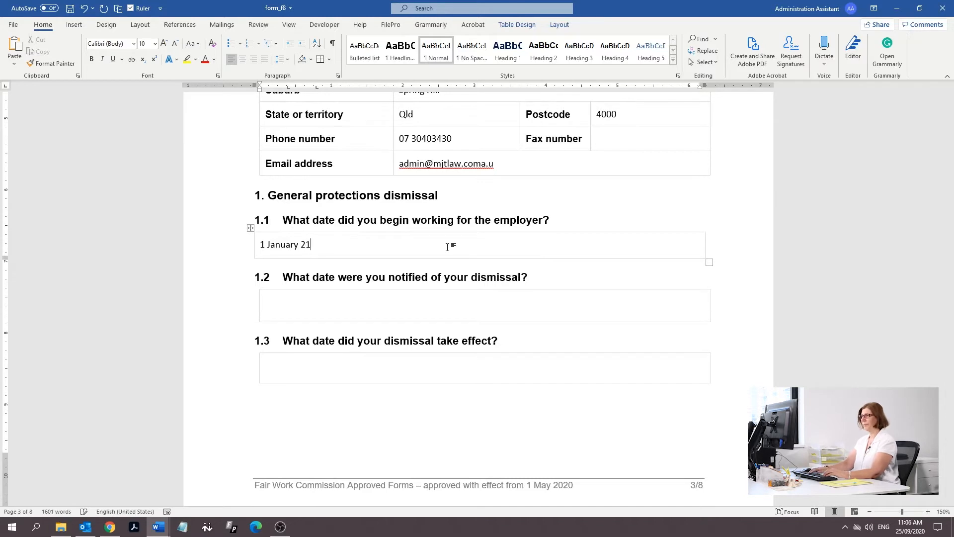
pyautogui.write('017')
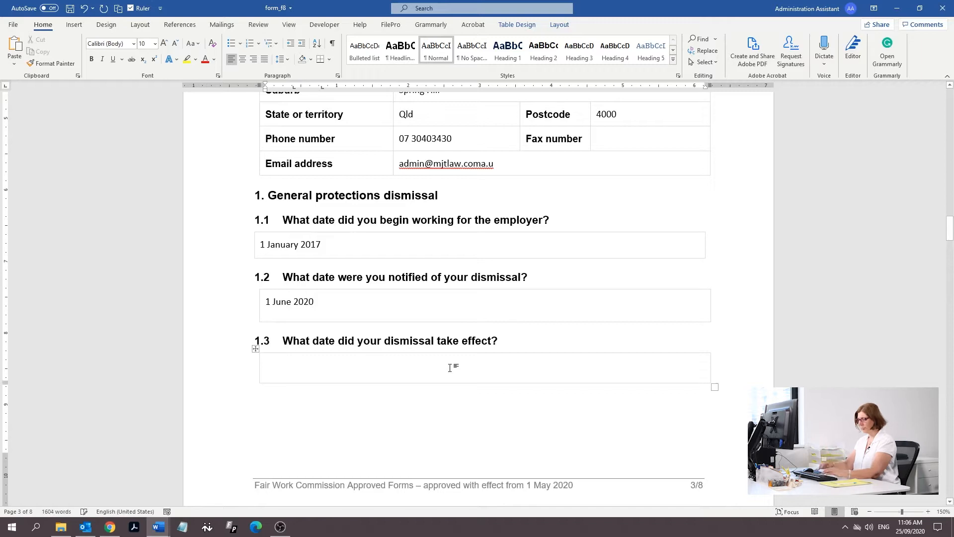
pyautogui.click(266, 369)
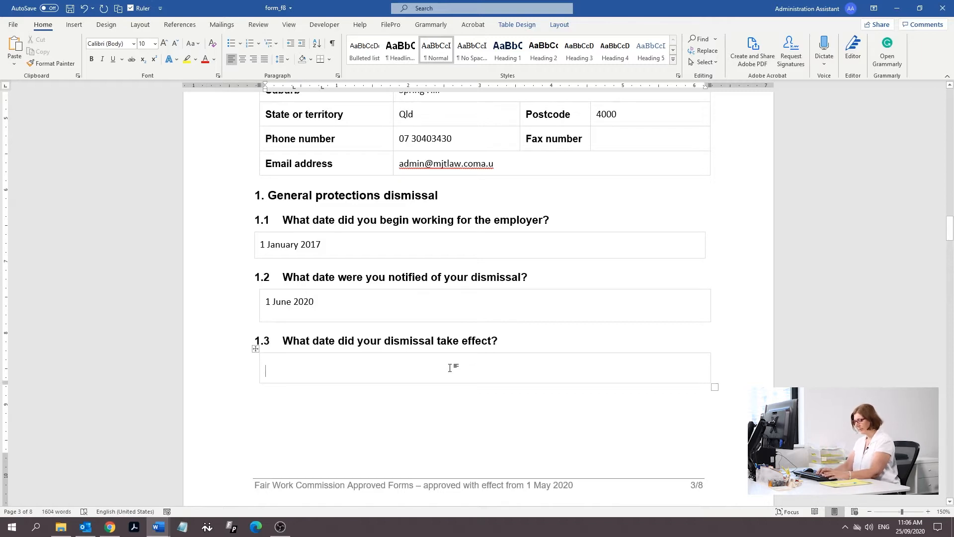
pyautogui.write('28')
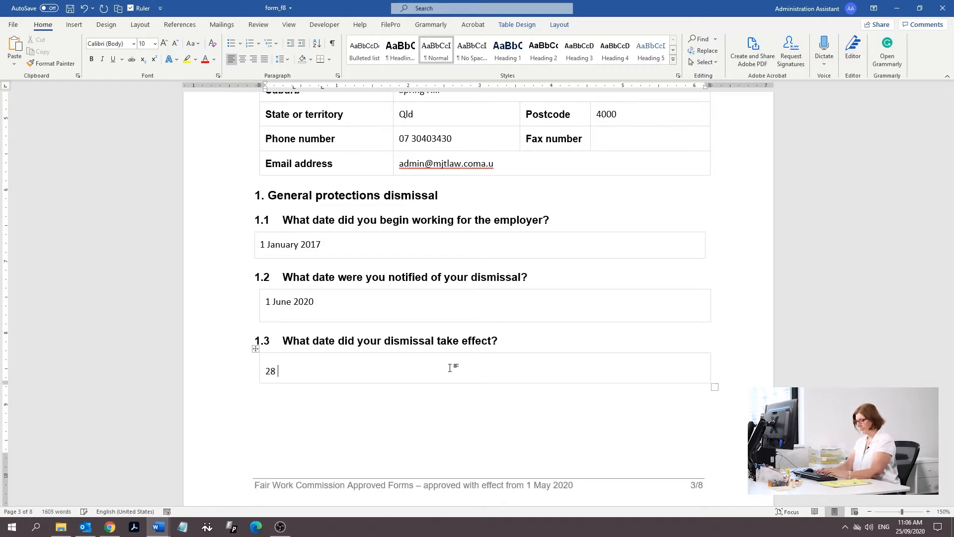
pyautogui.write('June 2020 (')
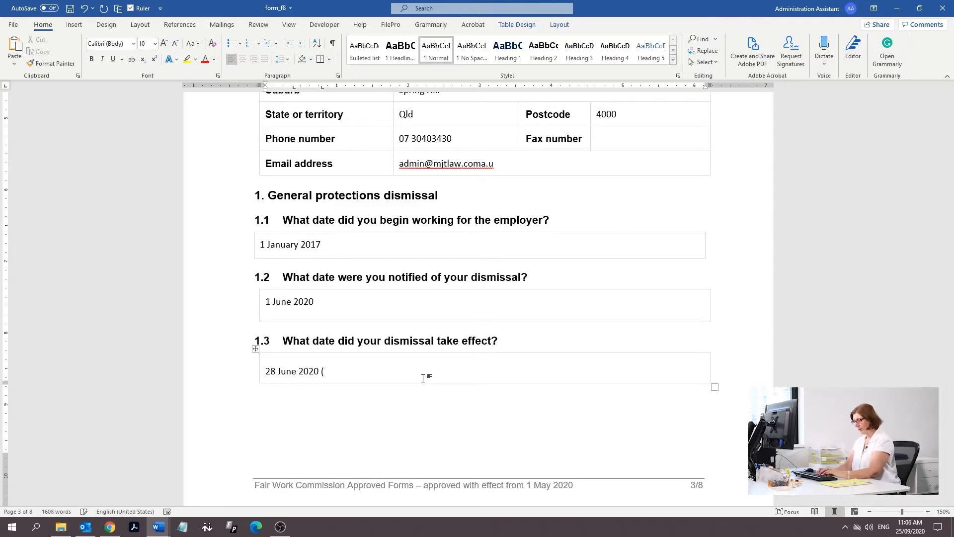
pyautogui.write('4 weeks not')
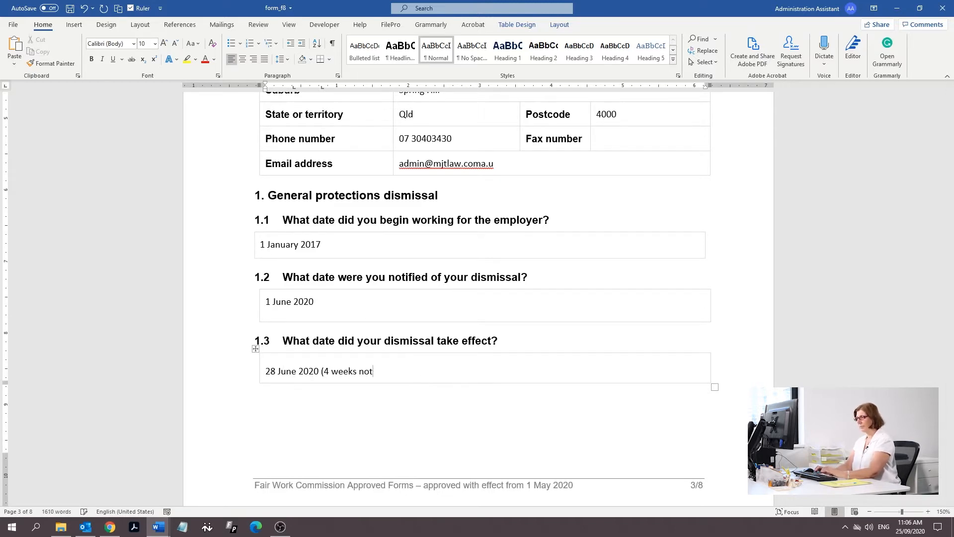
pyautogui.write('ice)')
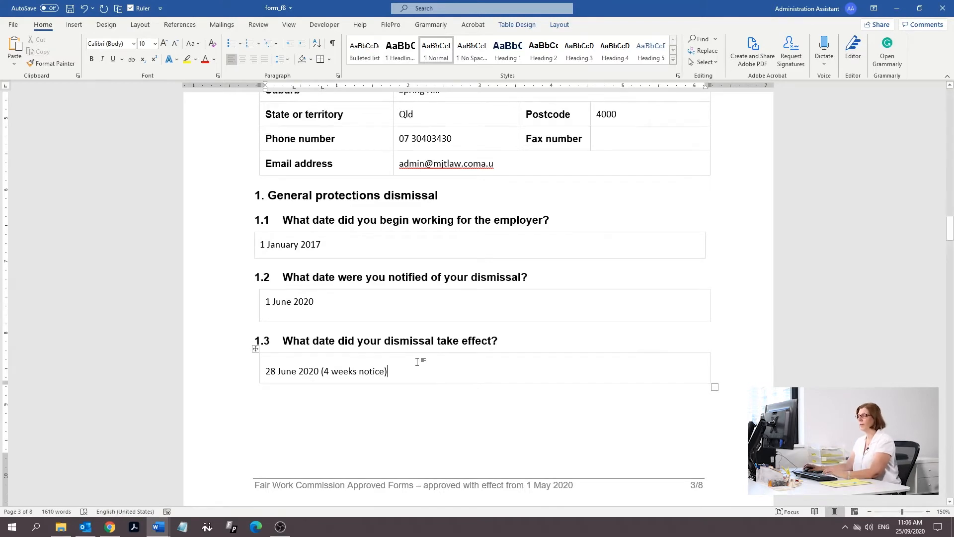
# Mark Yes for question 1.4 and No for question 1.5 with an X.
pyautogui.scroll(-3)
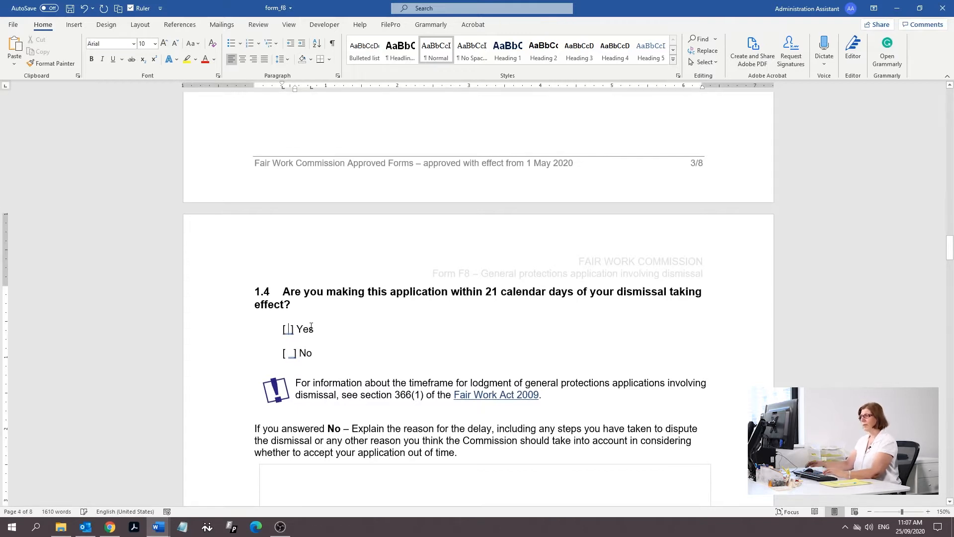
pyautogui.write('X')
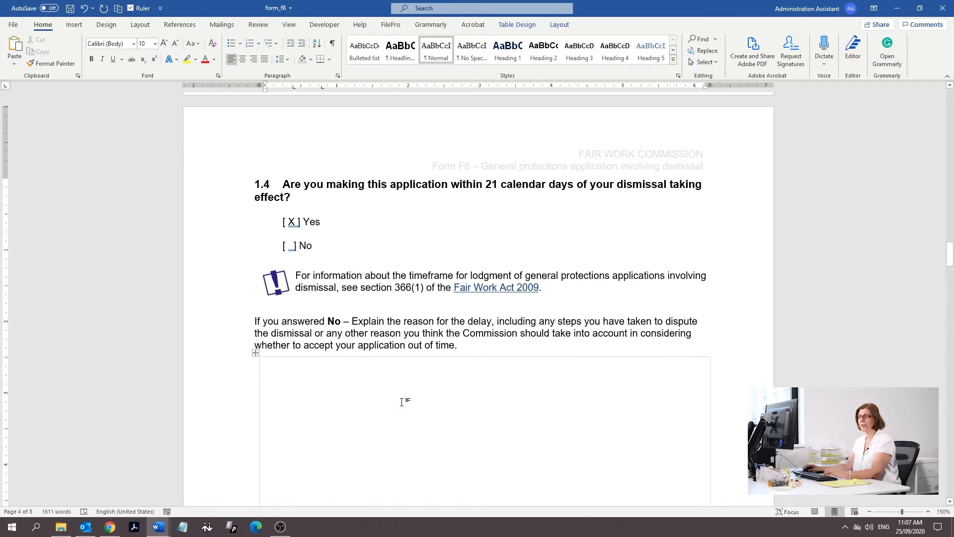
pyautogui.moveTo(385, 403)
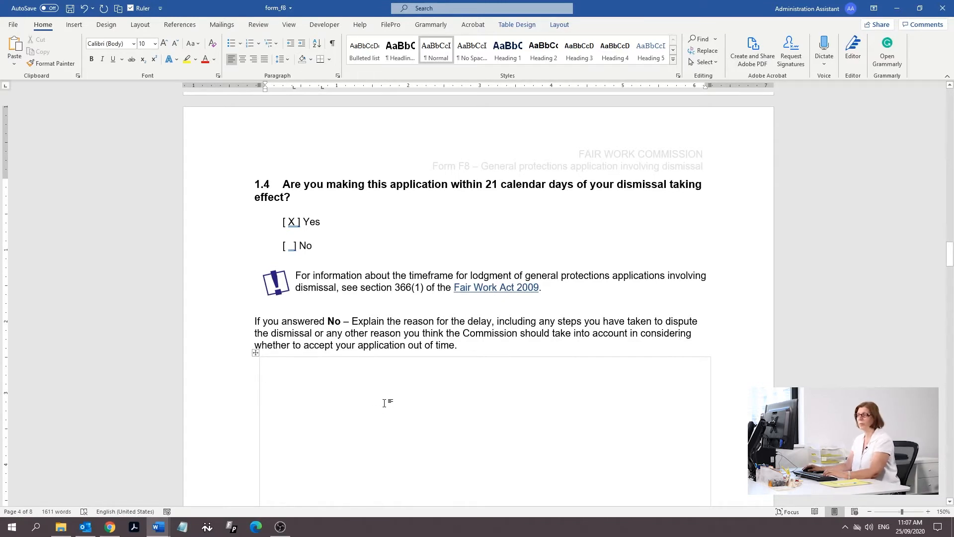
pyautogui.scroll(-3)
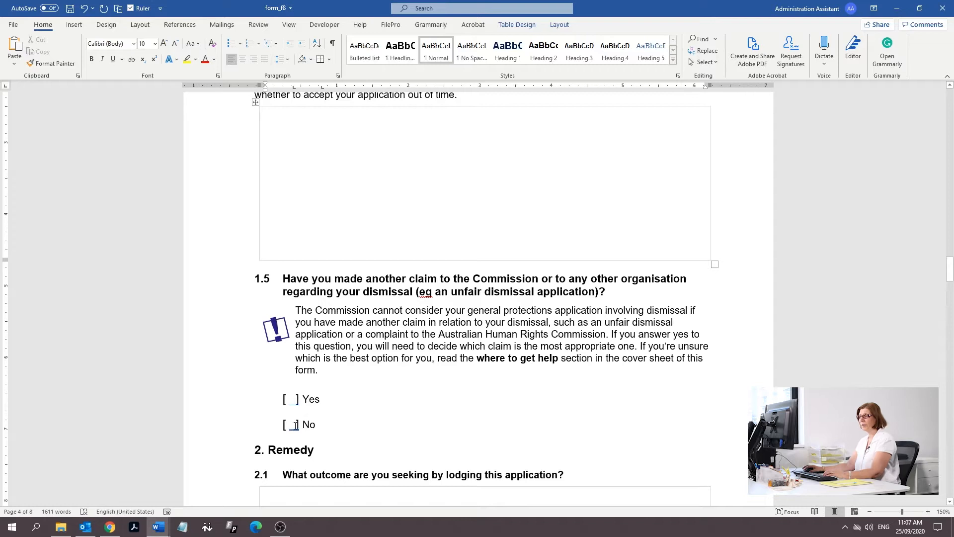
pyautogui.write('X')
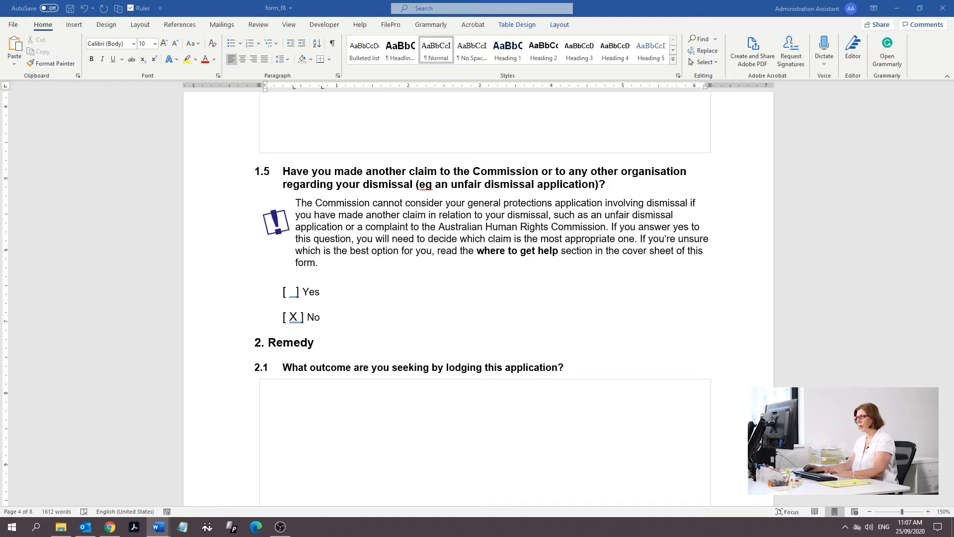
pyautogui.click(321, 395)
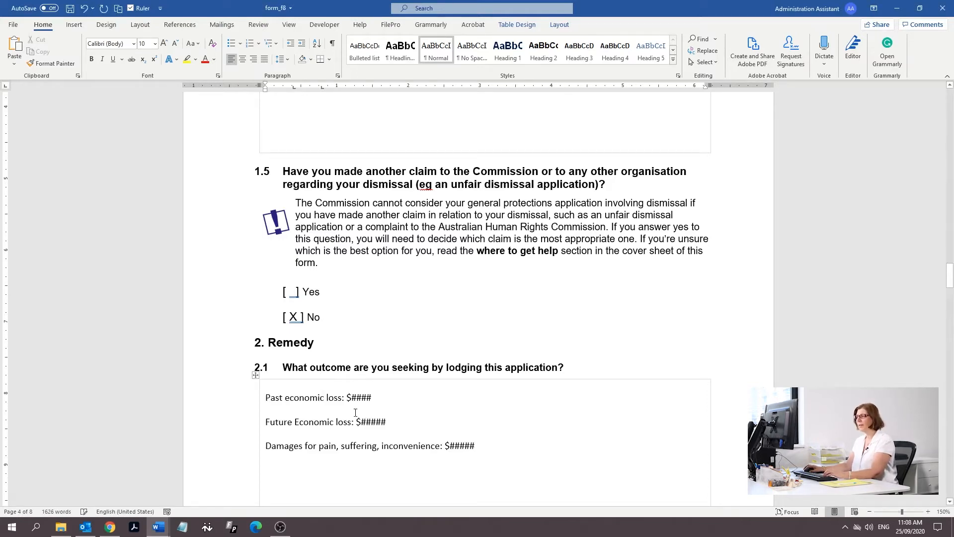
# Review the $#### placeholder amounts for past economic loss, future loss and damages in question 2.1.
pyautogui.doubleClick(359, 397)
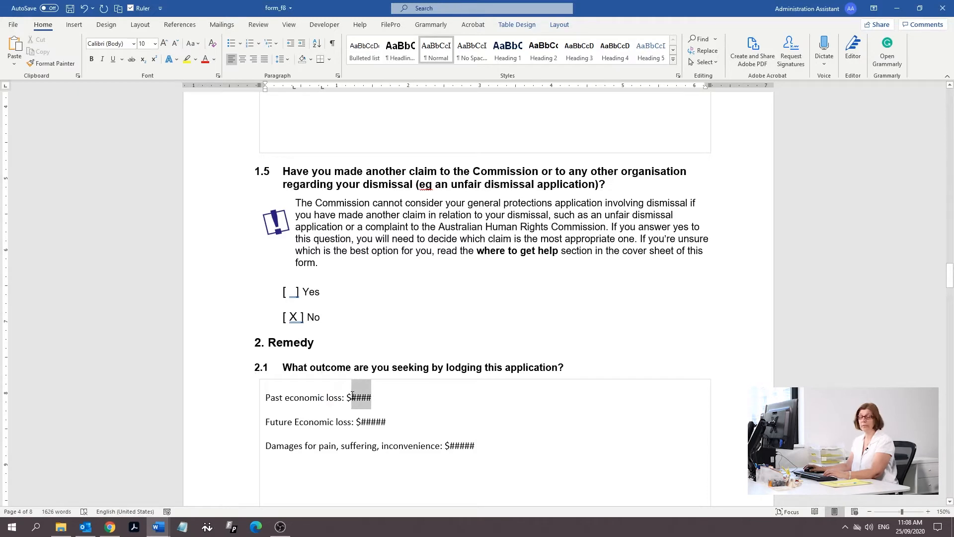
pyautogui.rightClick(359, 397)
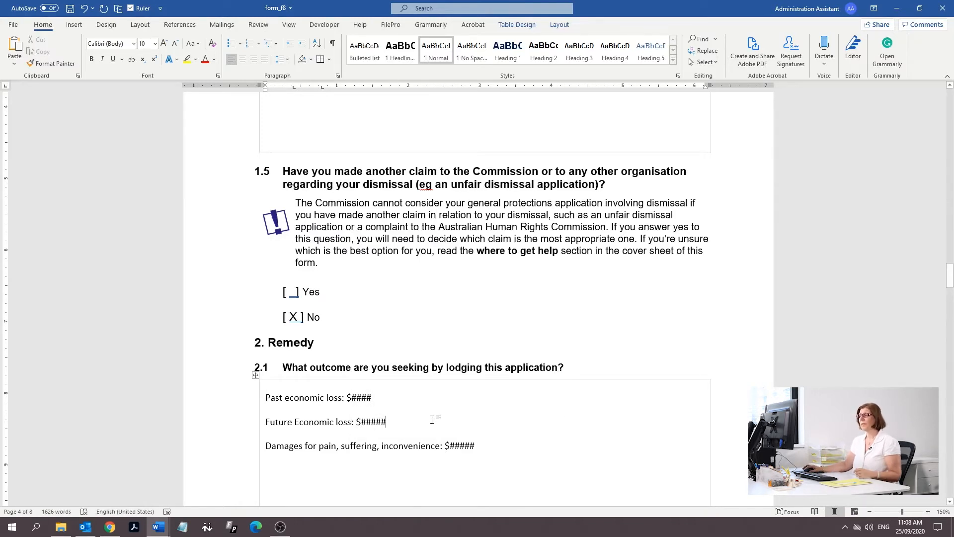
pyautogui.tripleClick(326, 422)
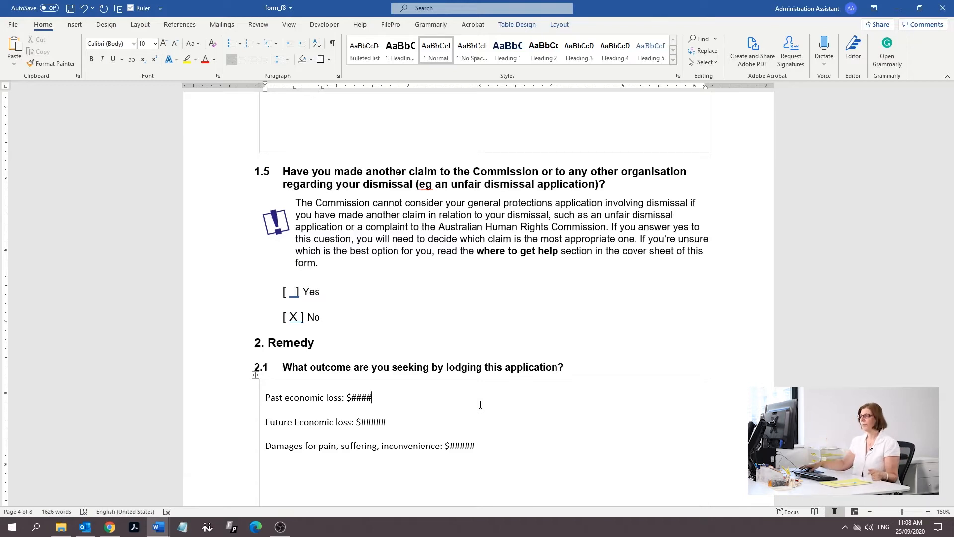
pyautogui.scroll(-3)
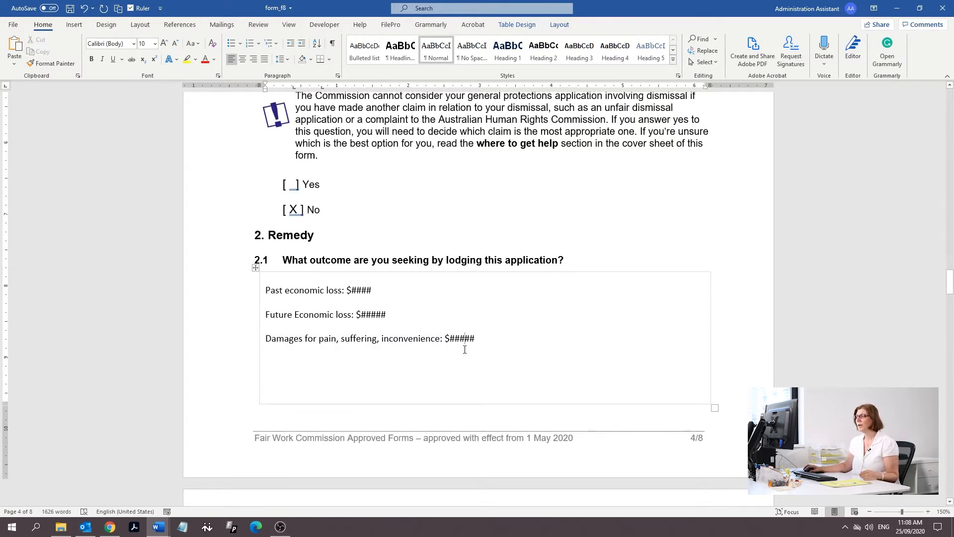
pyautogui.doubleClick(459, 338)
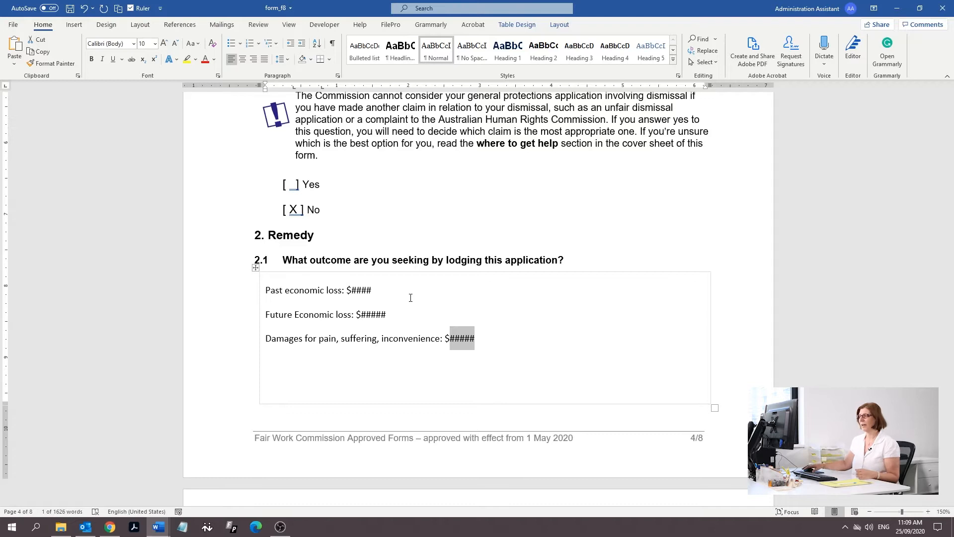
# Add the numbered January 2020 wage-query paragraphs after the damages line.
pyautogui.scroll(-3)
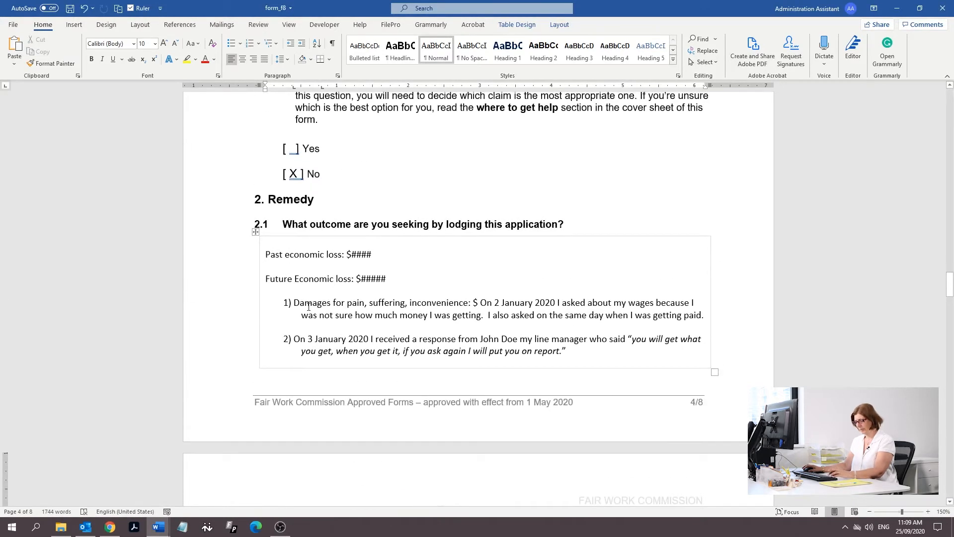
pyautogui.scroll(-3)
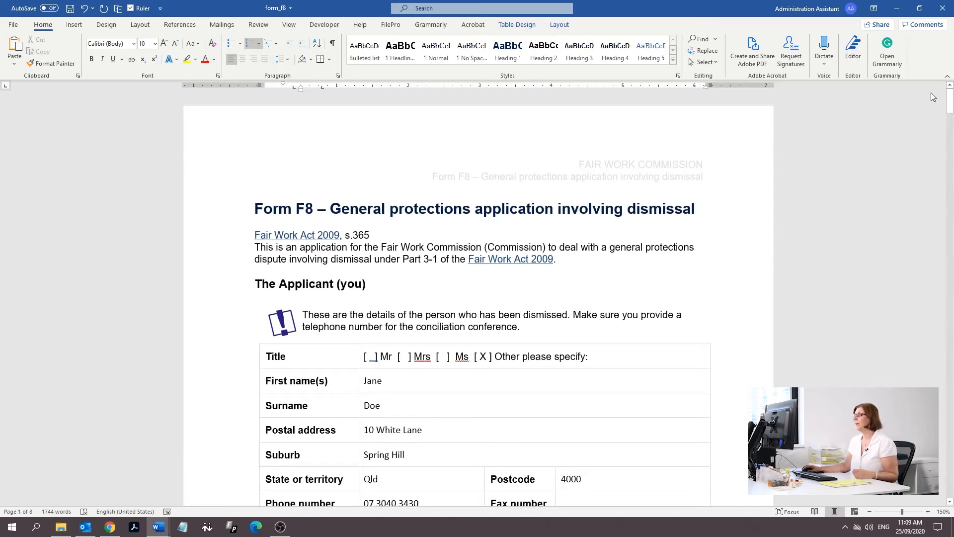
# Move past the 3.1 numbered events to question 3.2 and mark s.340 Protection with X.
pyautogui.scroll(-3)
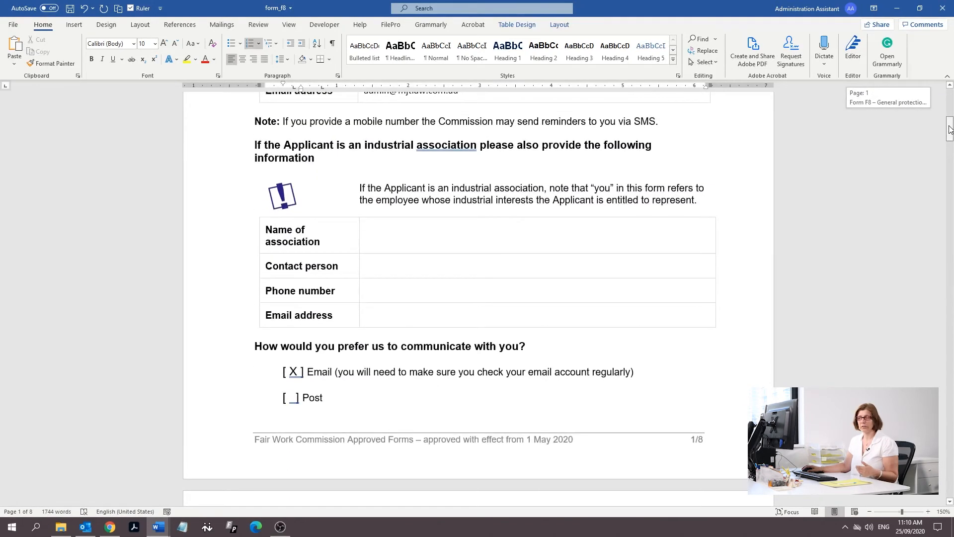
pyautogui.scroll(-3)
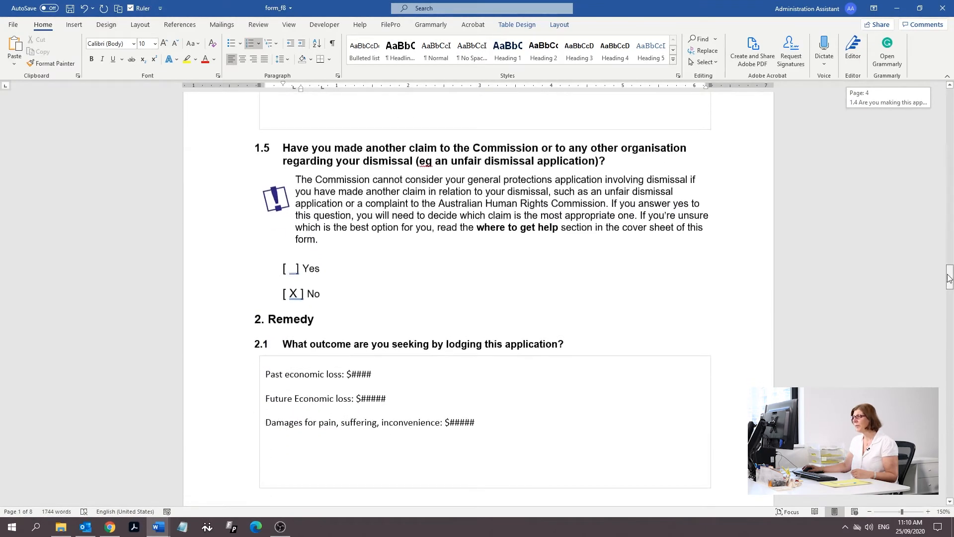
pyautogui.scroll(-3)
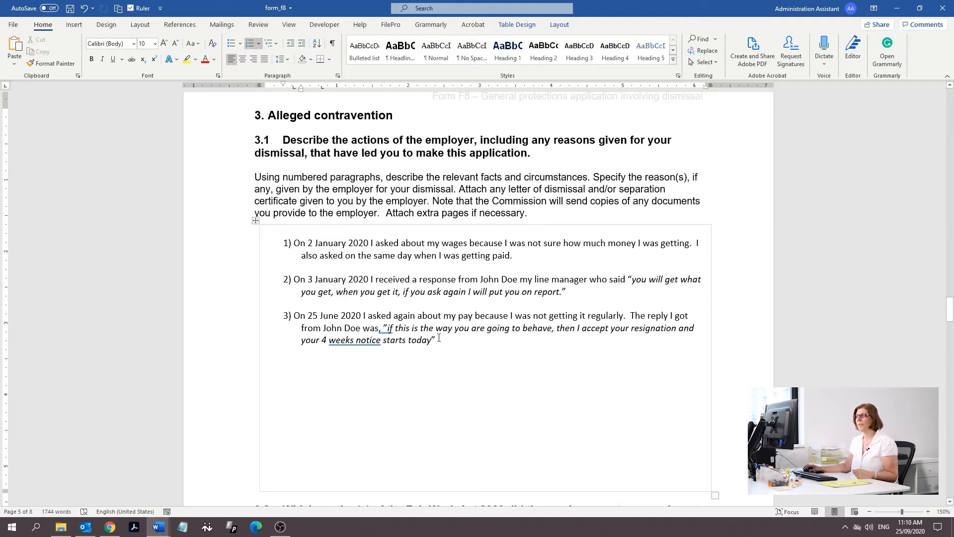
pyautogui.click(295, 243)
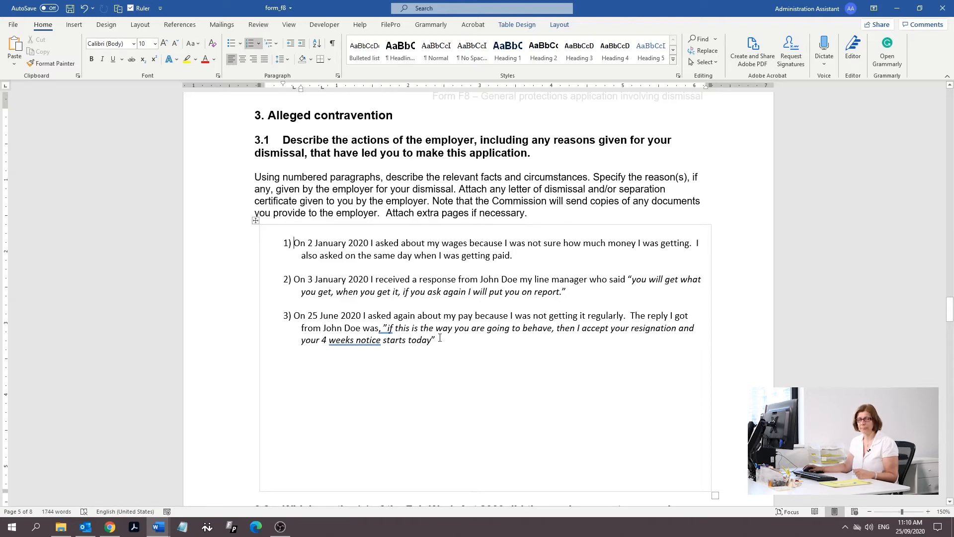
pyautogui.scroll(-3)
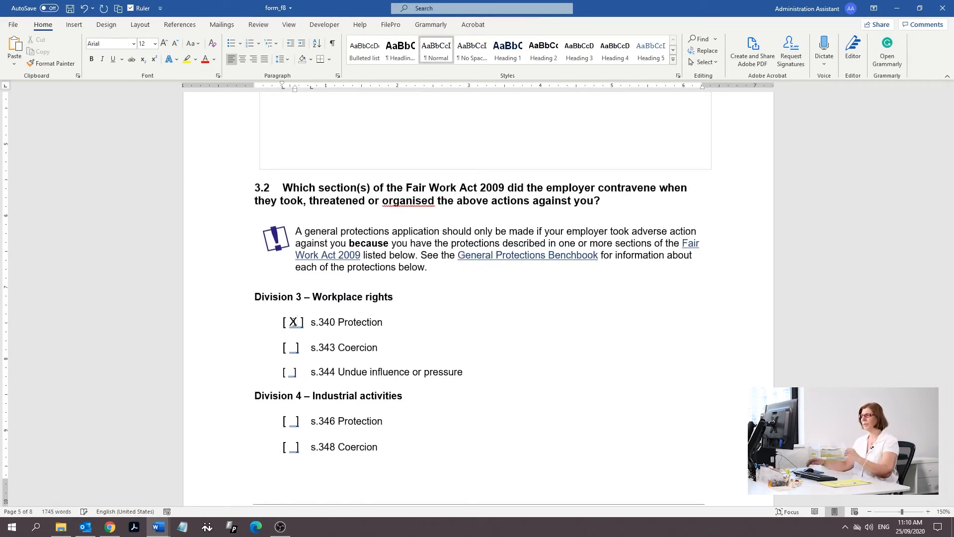
# Review sections 3.1–3.3 down to item 2a of the Section 340 Protection table.
pyautogui.scroll(-3)
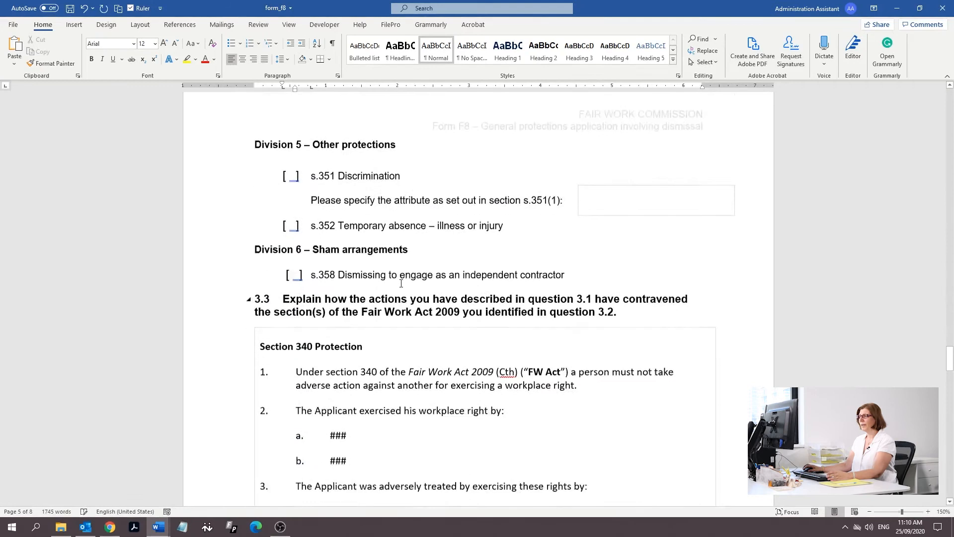
pyautogui.scroll(-3)
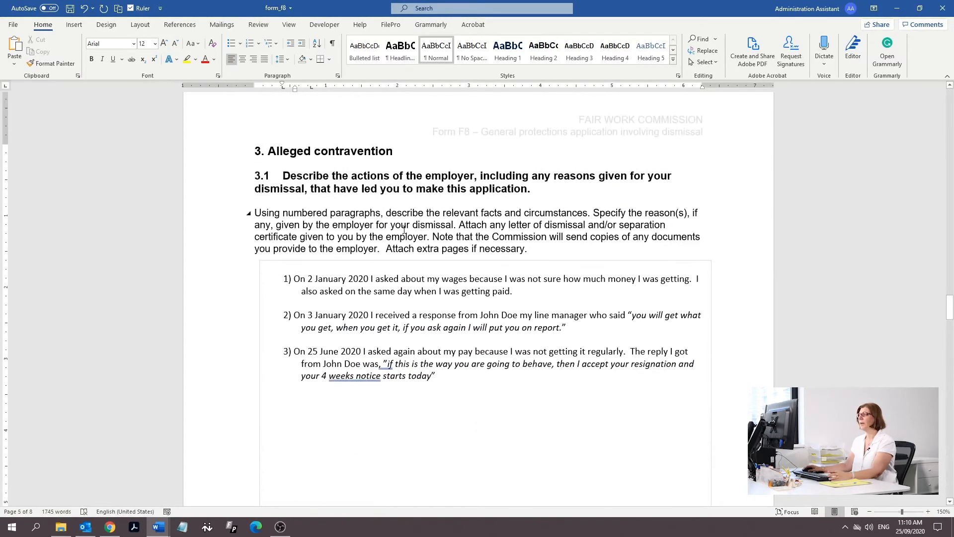
pyautogui.scroll(-3)
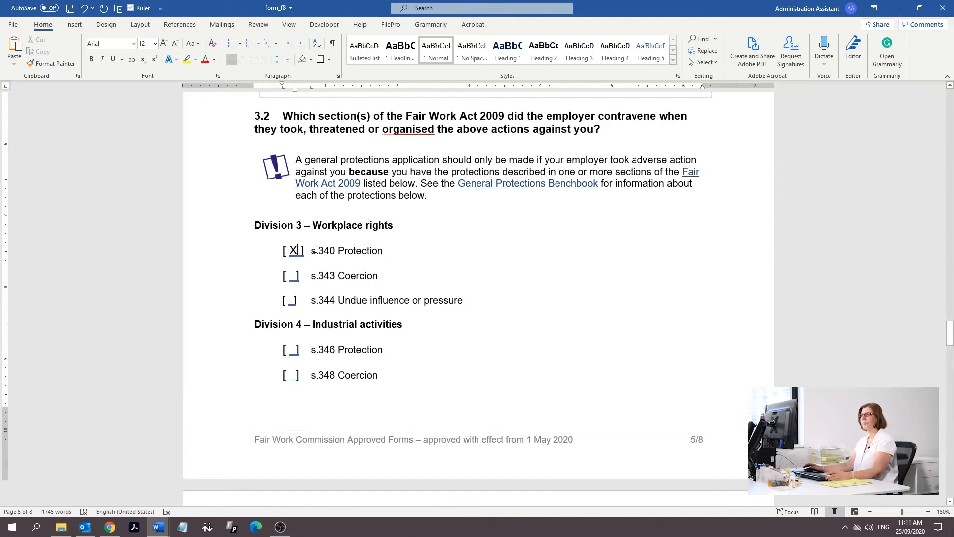
pyautogui.scroll(-3)
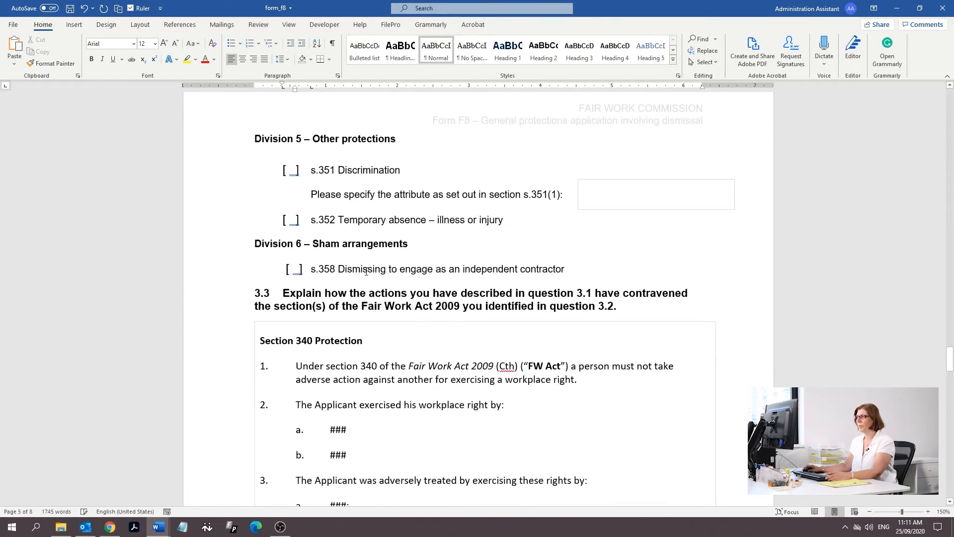
pyautogui.scroll(-3)
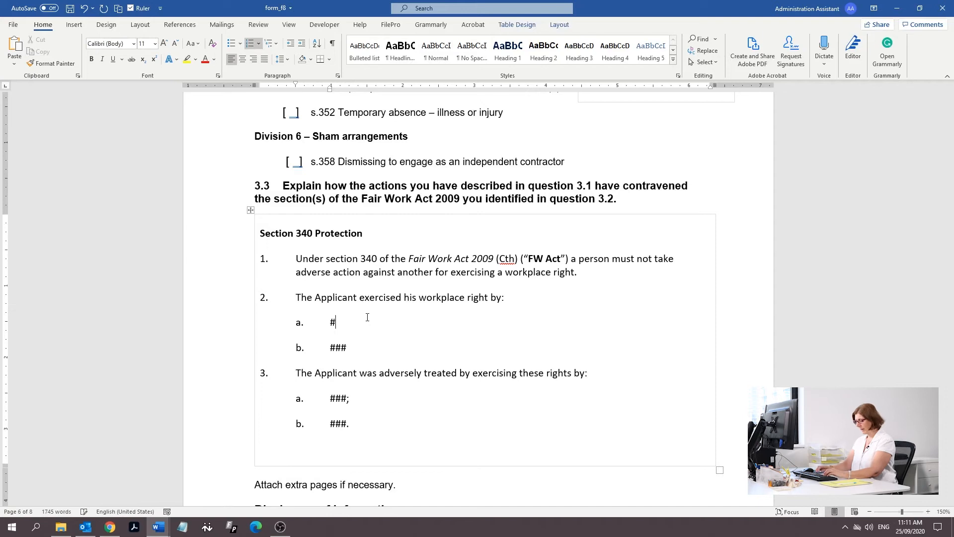
# Enter item 2a as 'Making an enquiry about when and how you will be paid'.
pyautogui.write('Making an')
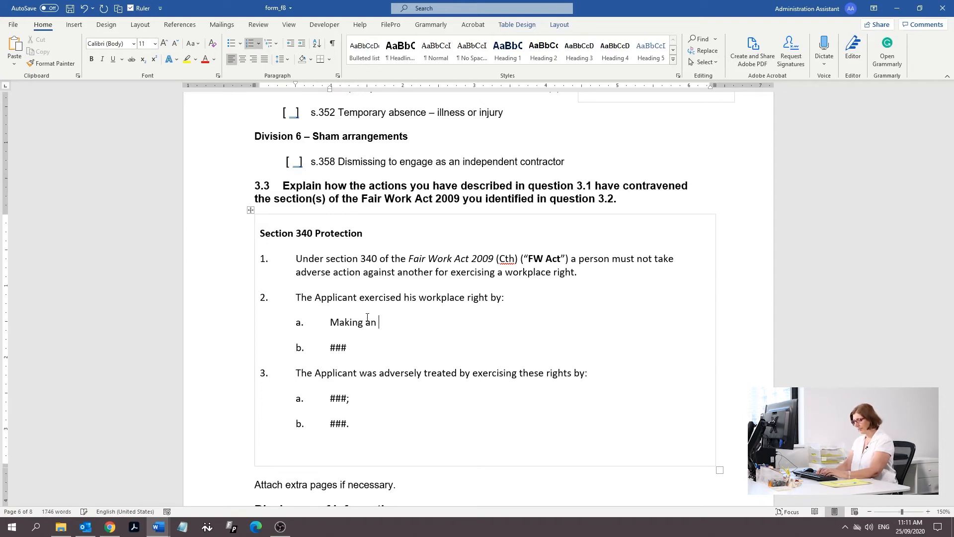
pyautogui.write('enquiry a')
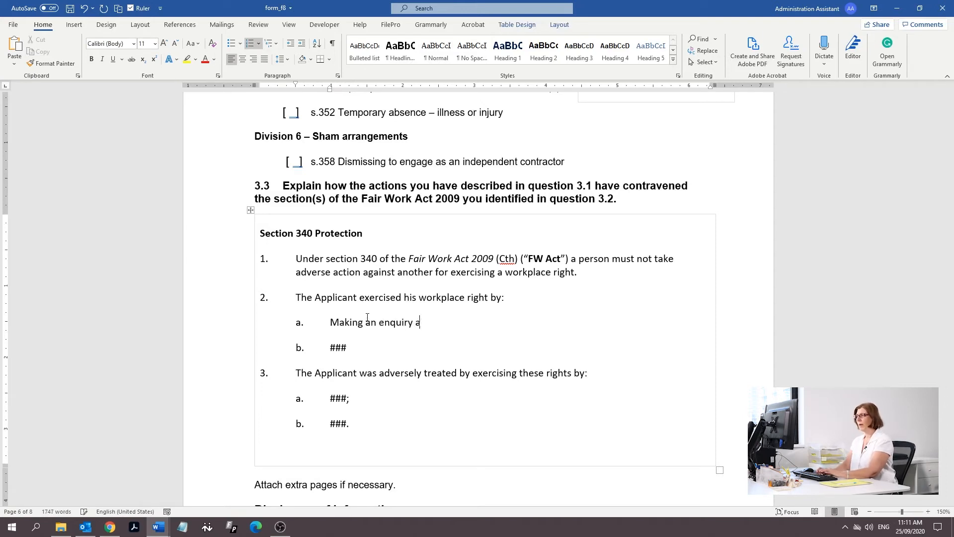
pyautogui.write('bout when')
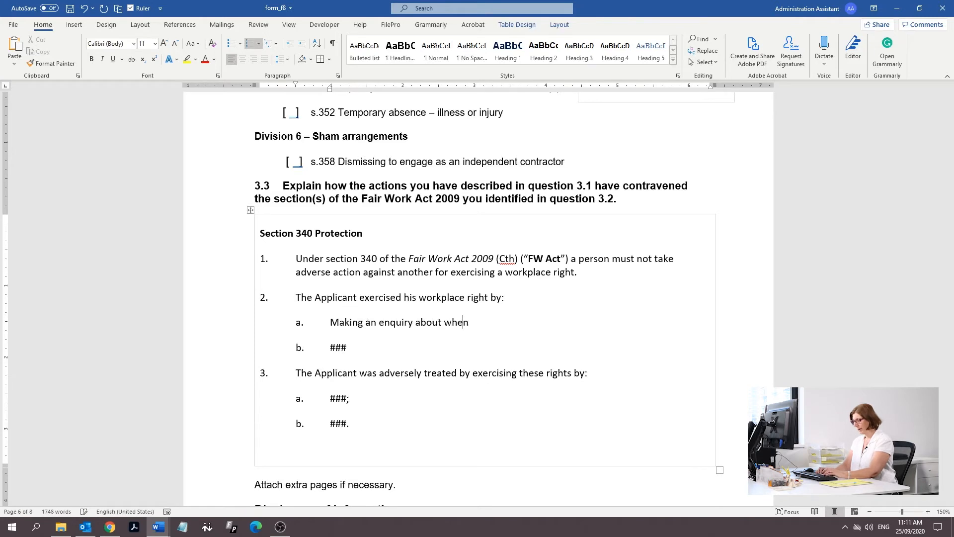
pyautogui.write('and how youwill be')
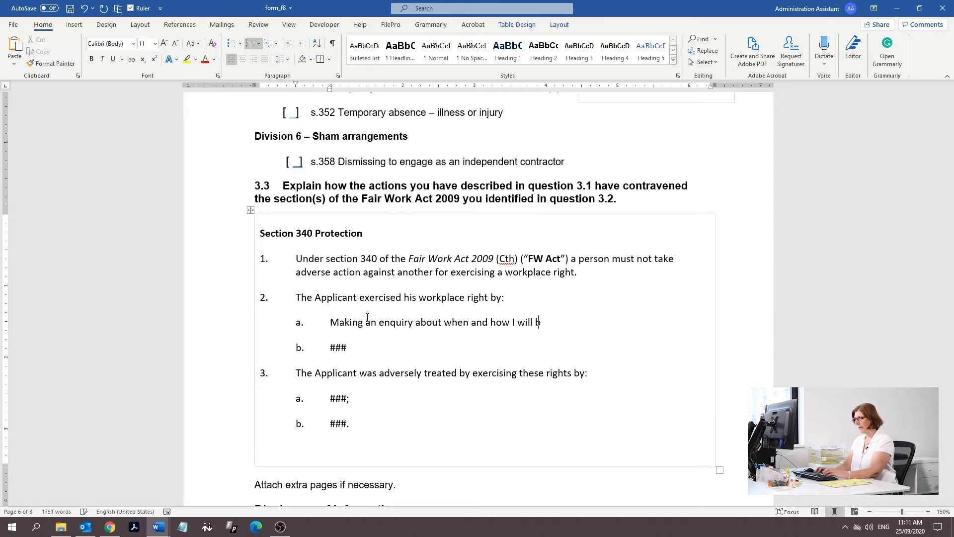
pyautogui.write('be')
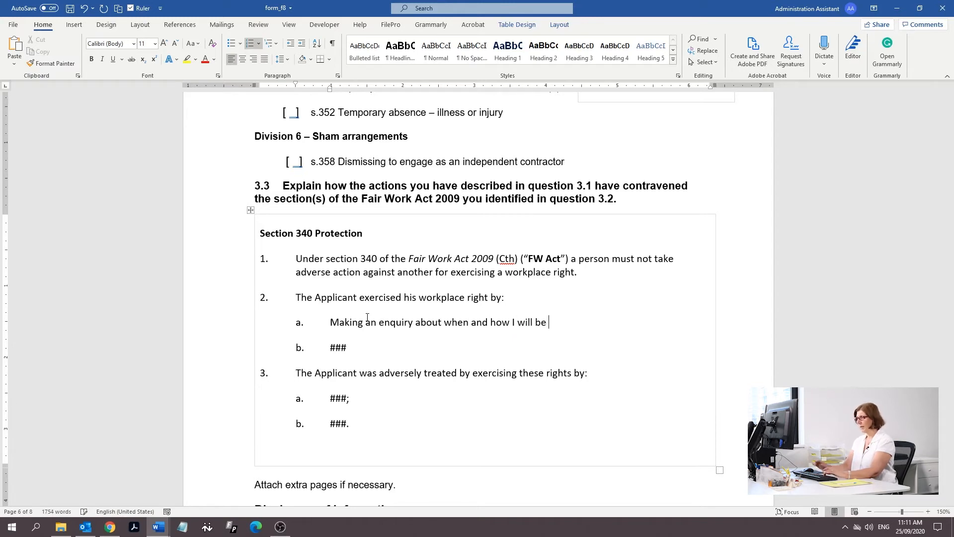
pyautogui.write('paid')
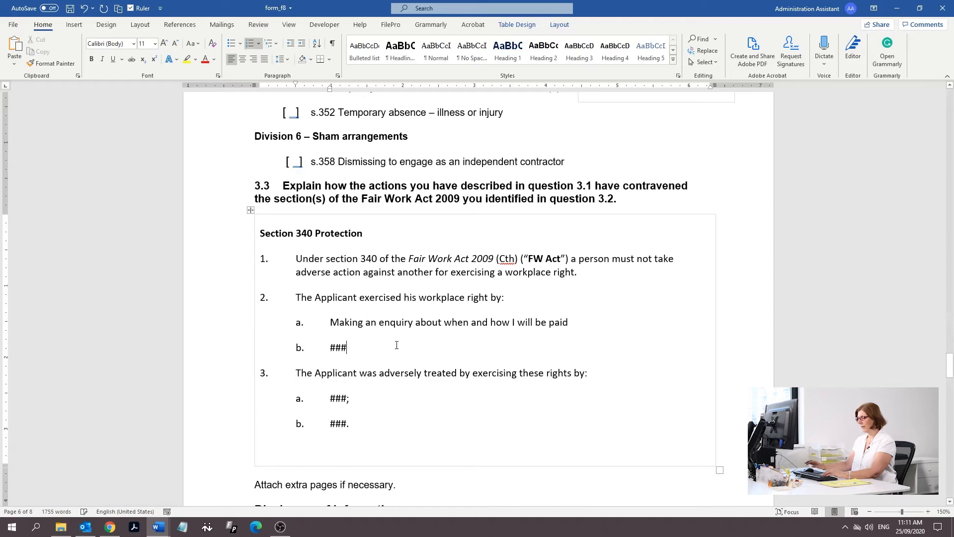
# Enter item 2b as 'Making a second enquiry about being paid', fixing the typo.
pyautogui.write('M<a')
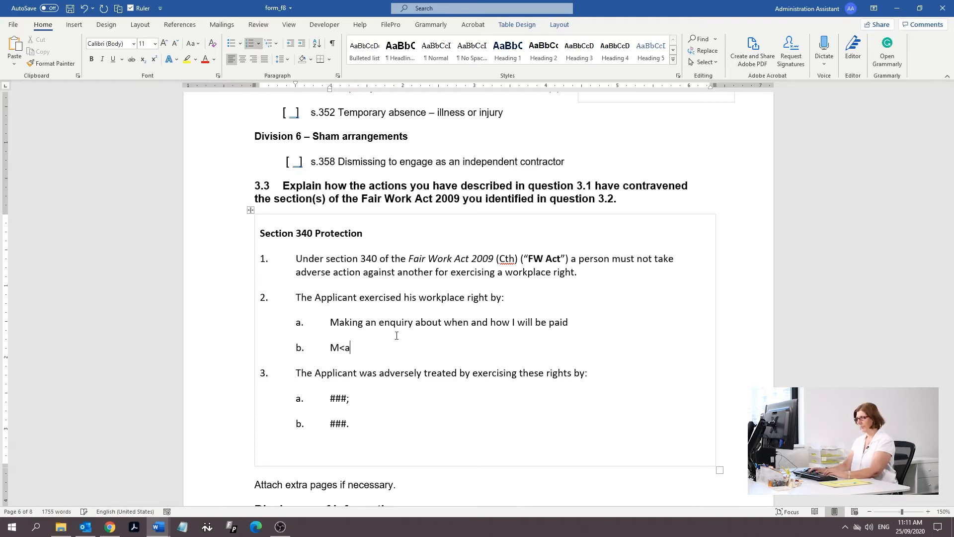
pyautogui.write('Making a second entir')
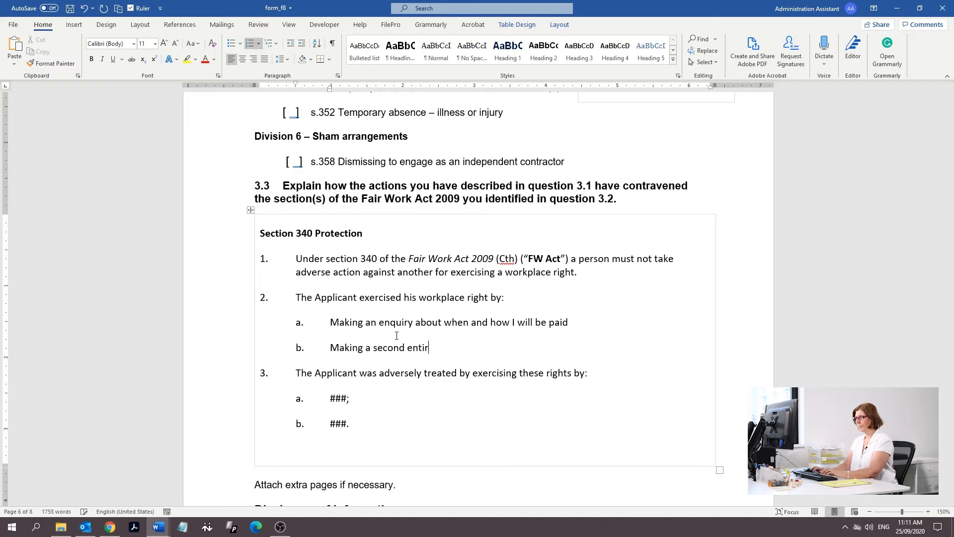
pyautogui.press('Backspace')
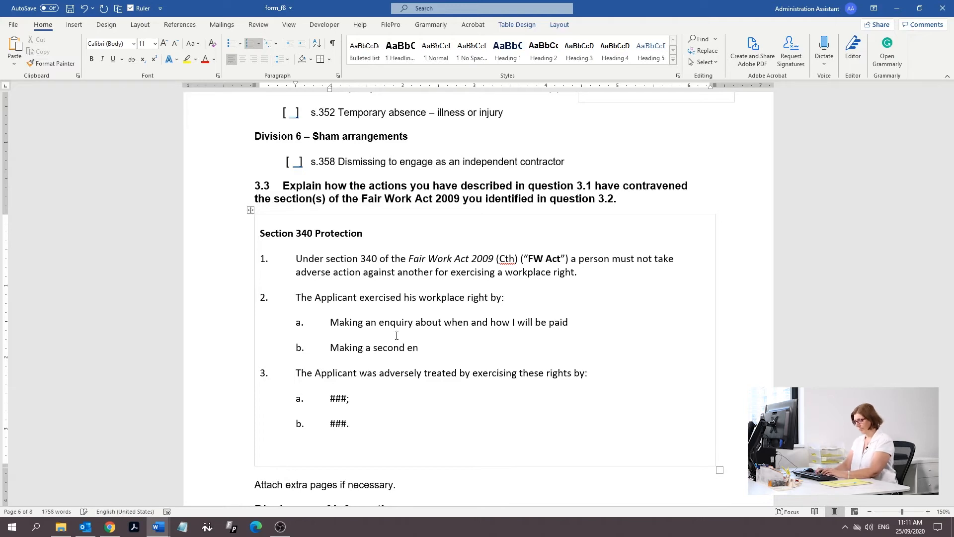
pyautogui.write('quiry about')
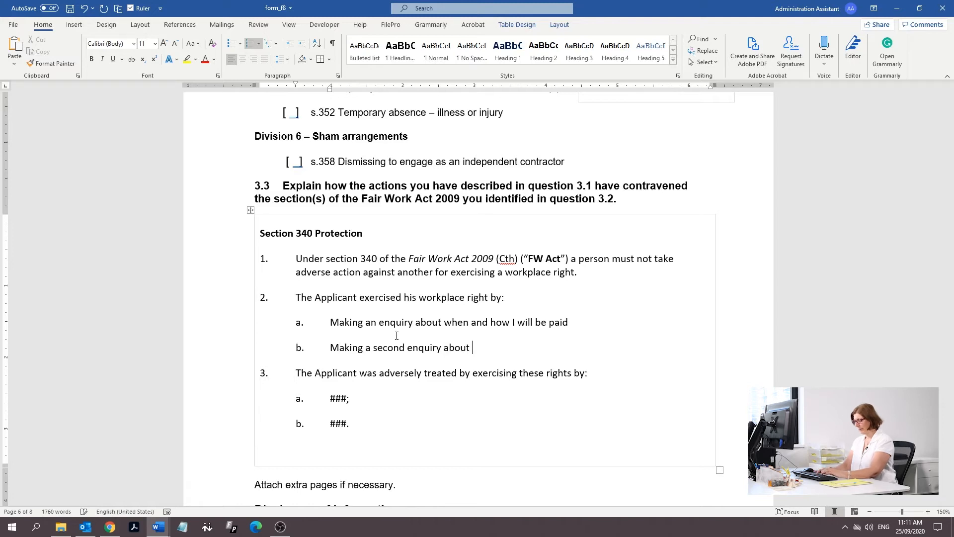
pyautogui.write('being paid')
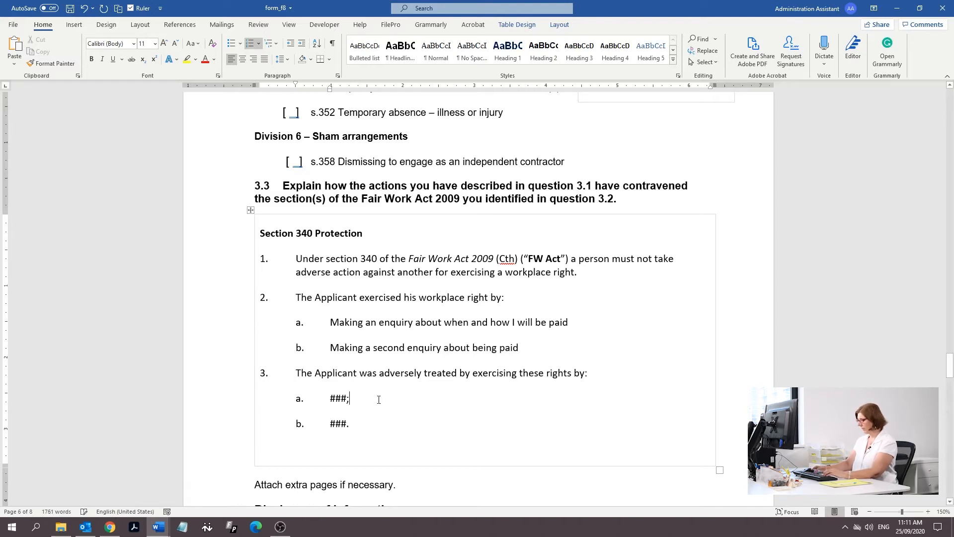
# Enter adverse treatments 3a feeling fearful for my job and 3b notice threatened if I ask again.
pyautogui.write('m;')
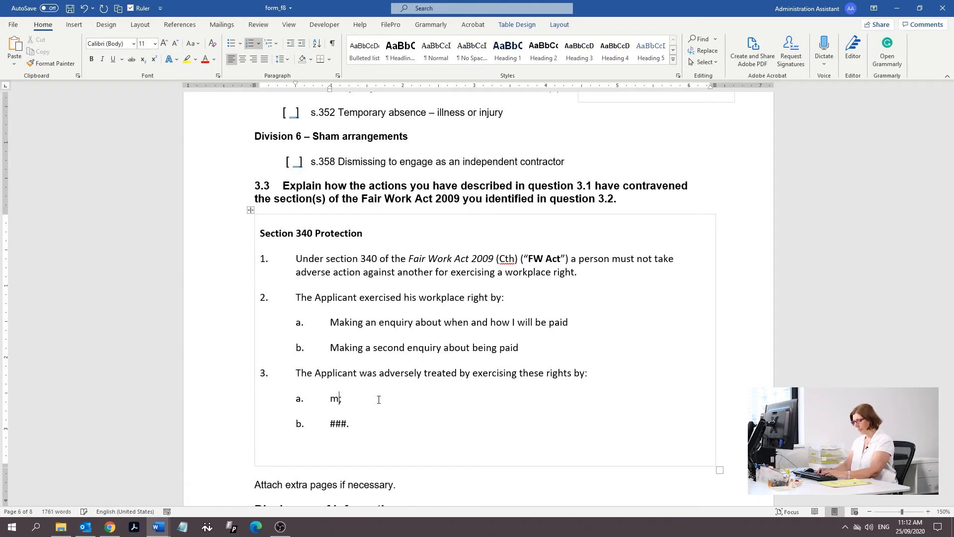
pyautogui.write('Making you feel')
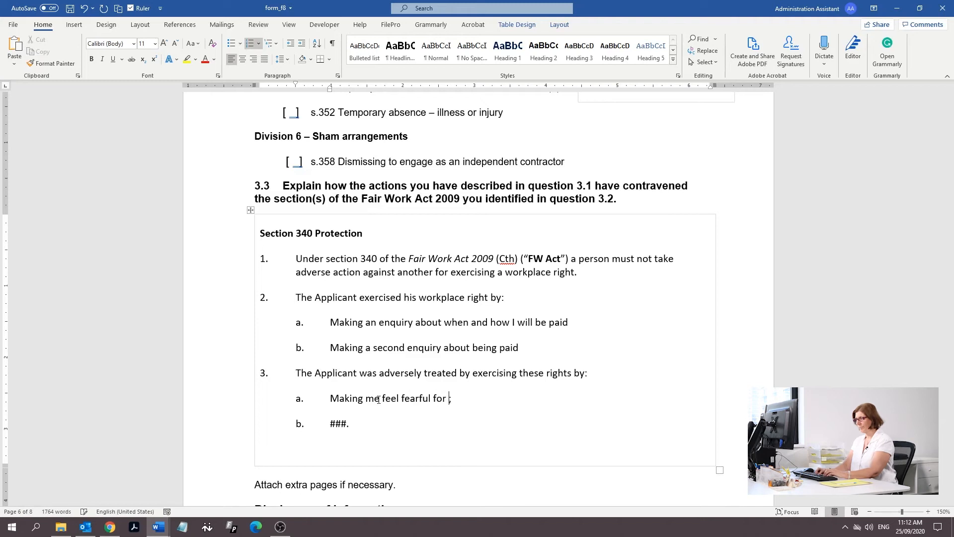
pyautogui.write('my job')
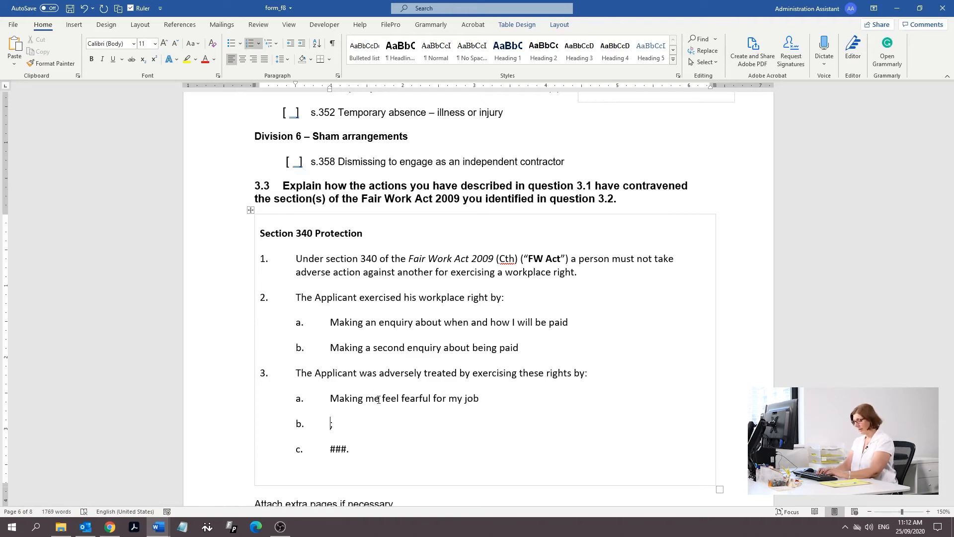
pyautogui.write('Saying I')
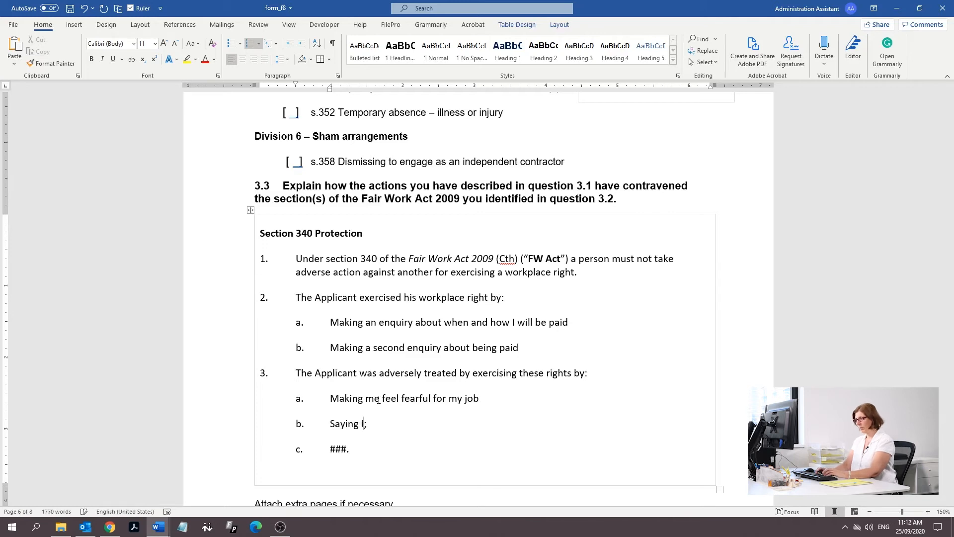
pyautogui.write('will be put on notice if I')
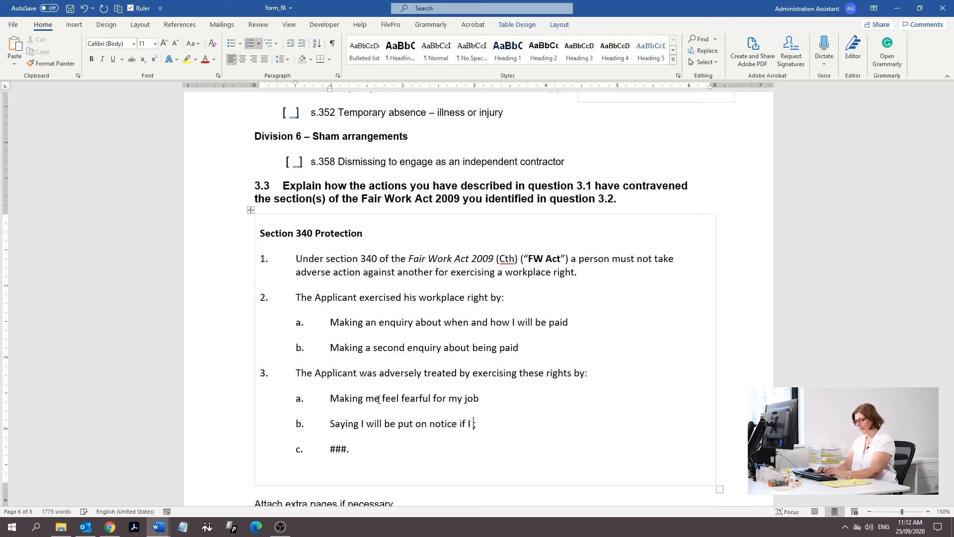
pyautogui.write('ask again;')
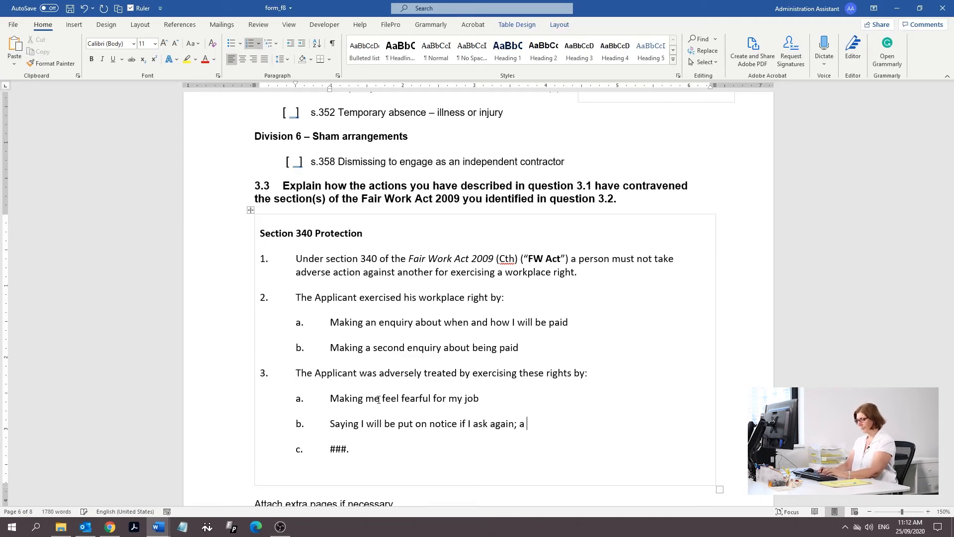
# Add item 3c 'Being terminated with 4 weeks notice' and move past the table.
pyautogui.write('nd')
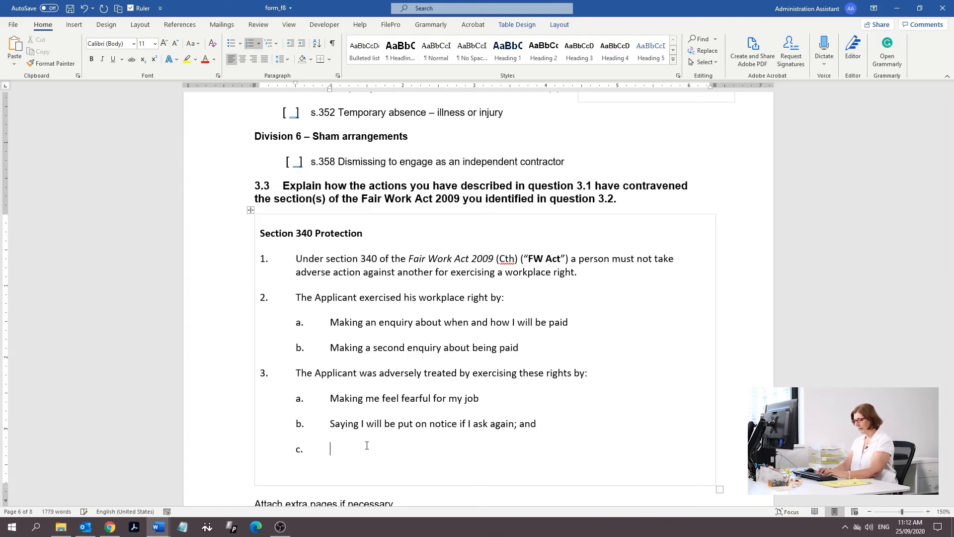
pyautogui.write('Being termin')
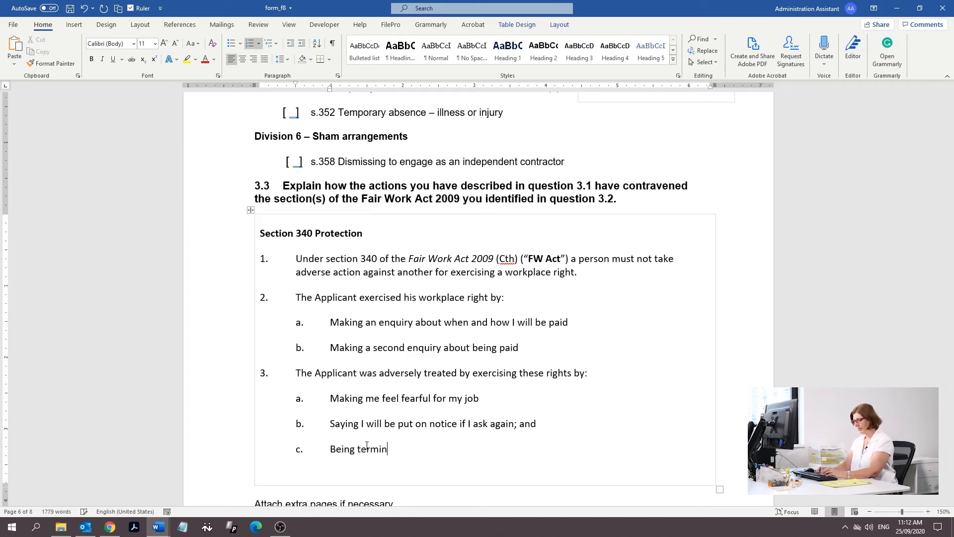
pyautogui.write('ated with')
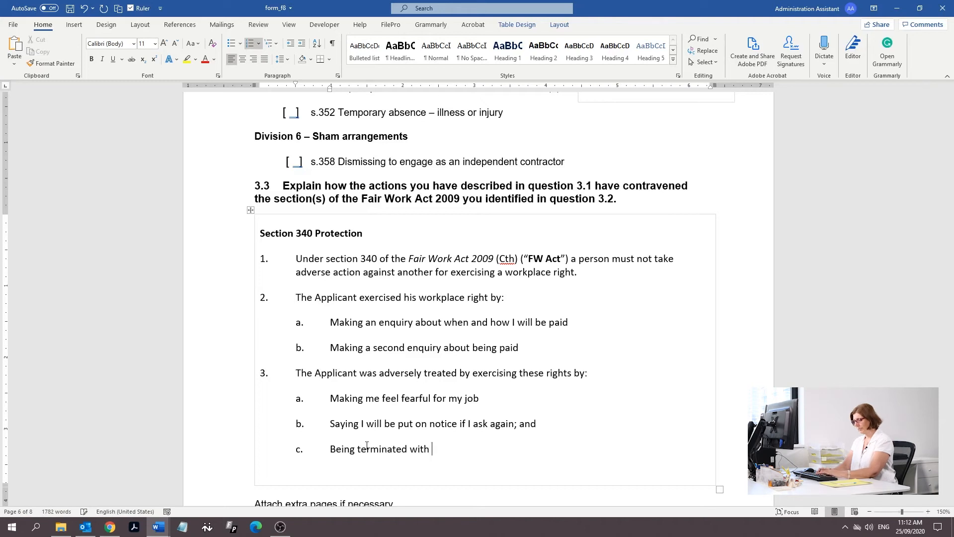
pyautogui.write('4 weeks notice.')
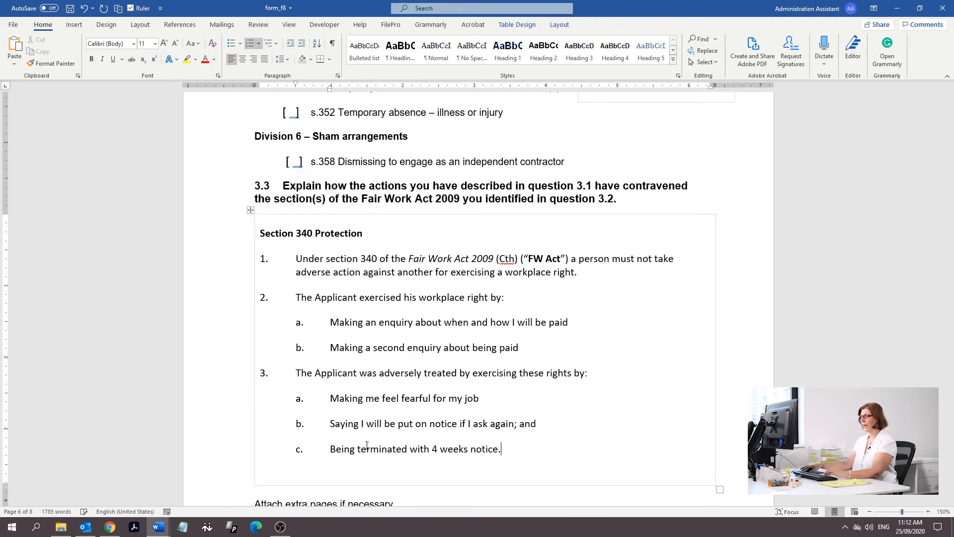
pyautogui.scroll(-3)
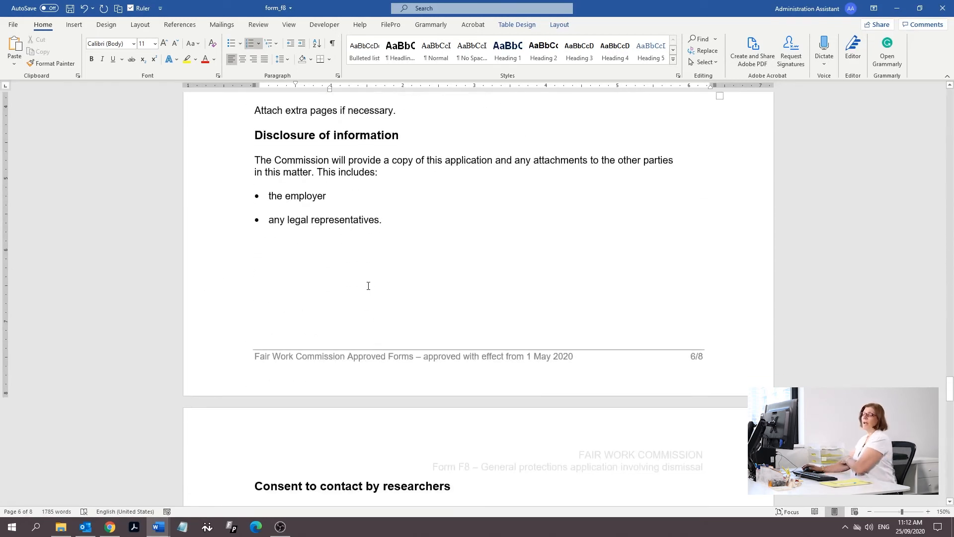
# Mark X beside No for research contact and enter Jane Doe, Applicant and today's date in the signature table.
pyautogui.scroll(-3)
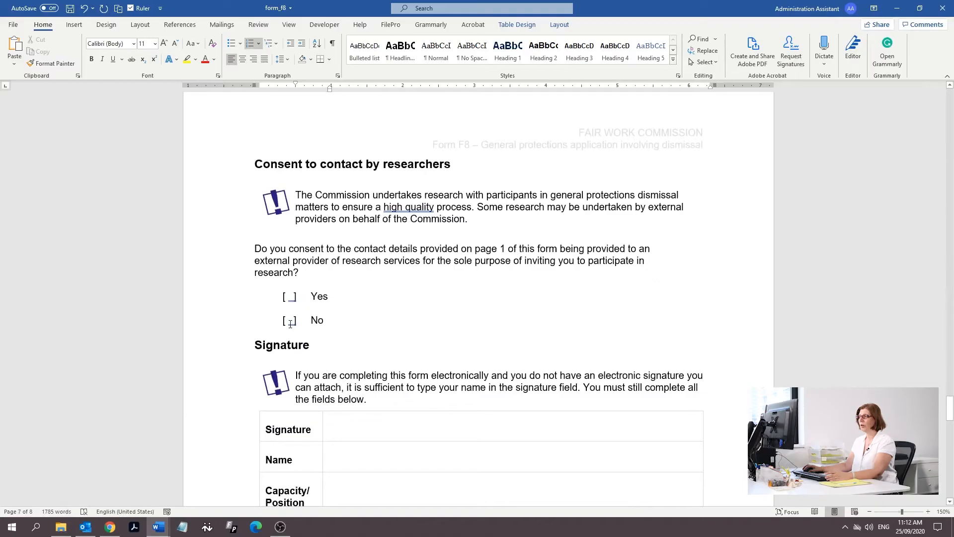
pyautogui.write('X')
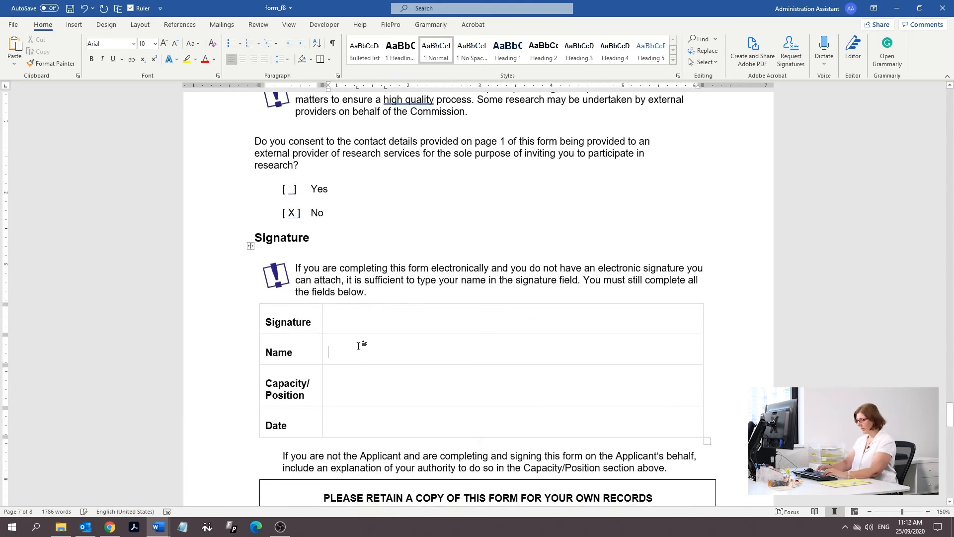
pyautogui.write('Jane')
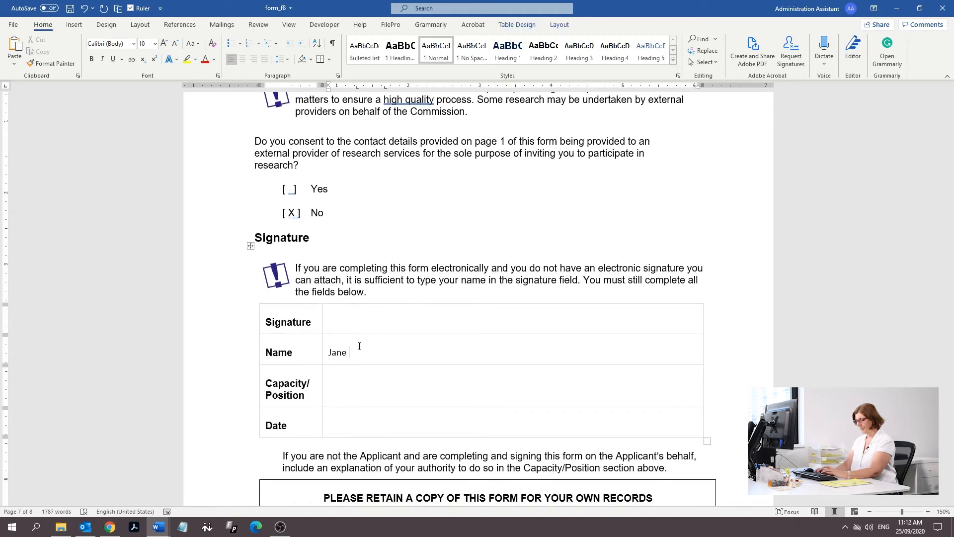
pyautogui.write('doe')
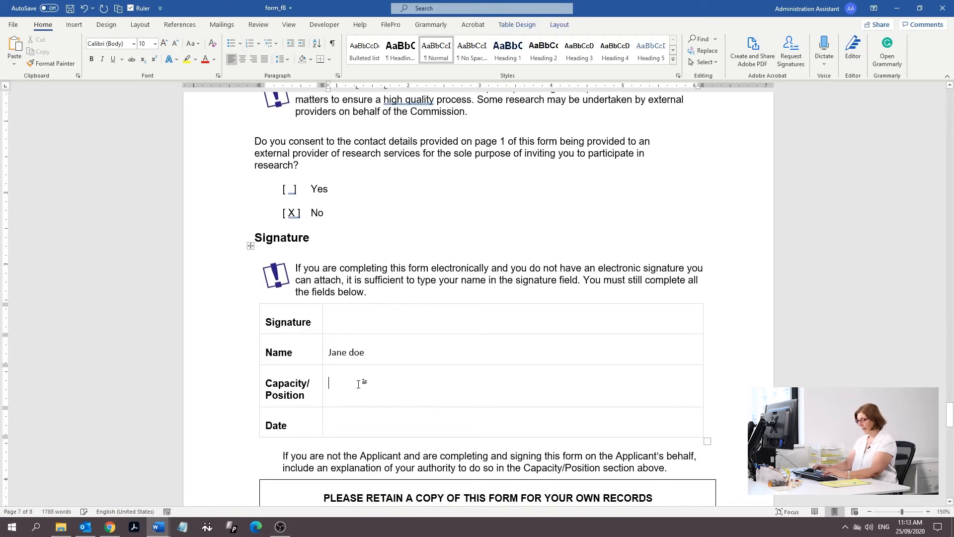
pyautogui.write('Applicant')
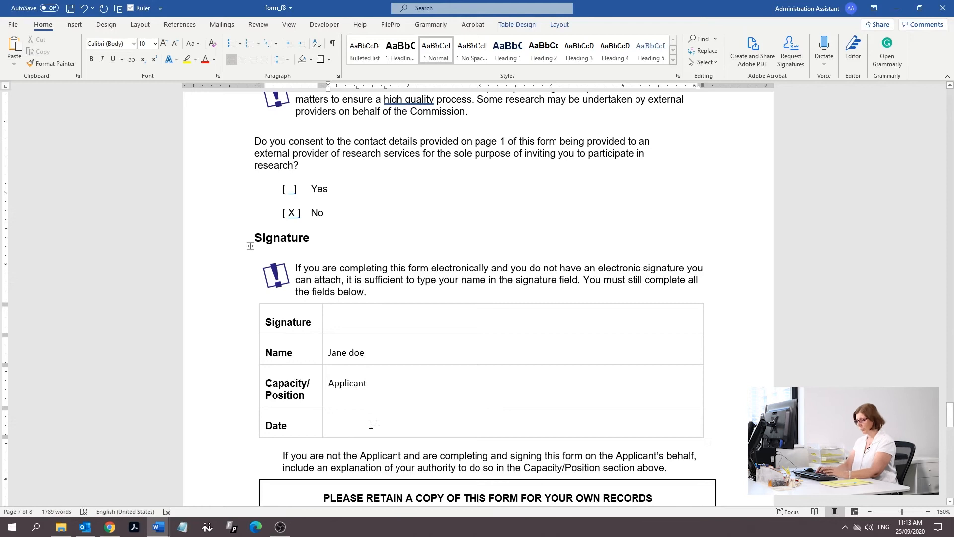
pyautogui.write('tod')
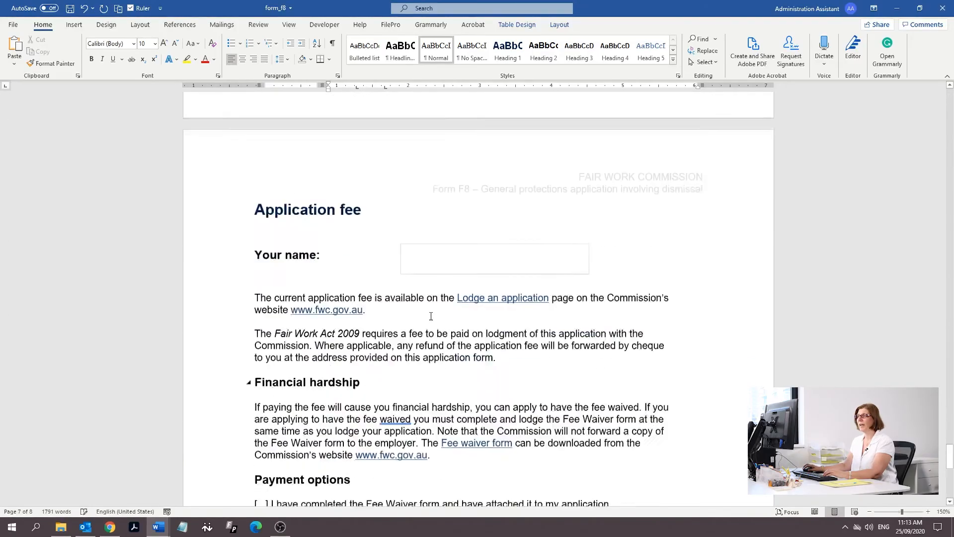
# Enter Jane Doe as Your name under Application fee and review the cheque/money order payment text.
pyautogui.write('Jane Doe')
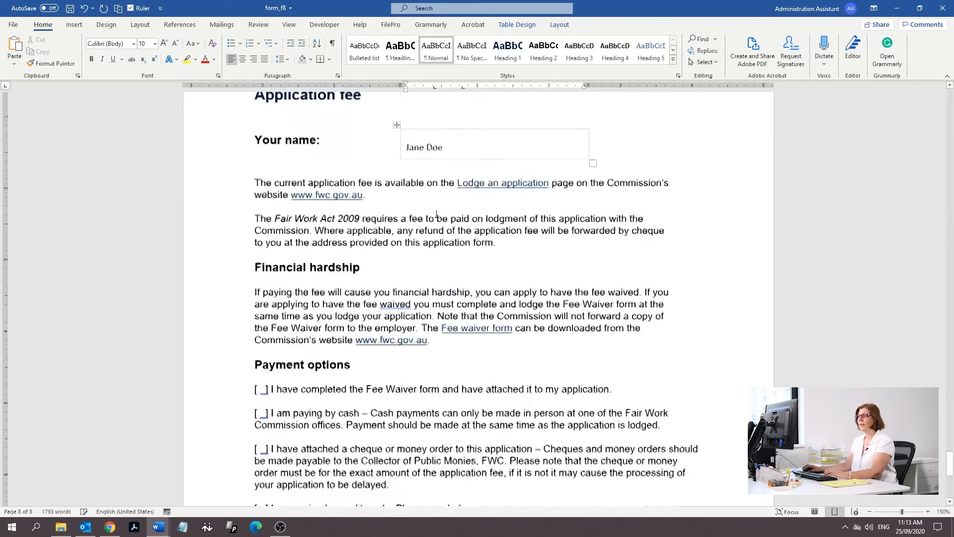
pyautogui.scroll(-3)
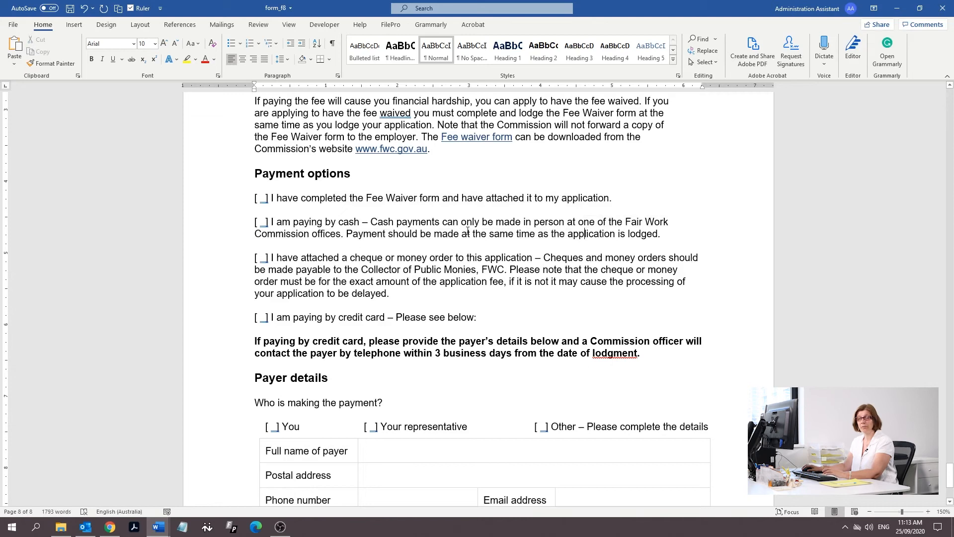
pyautogui.moveTo(347, 257); pyautogui.dragTo(557, 270)
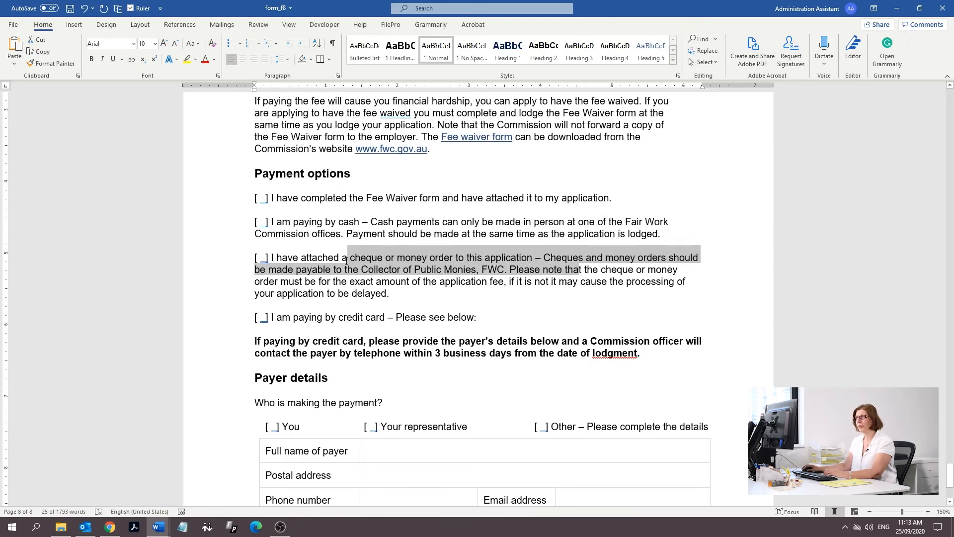
pyautogui.scroll(-3)
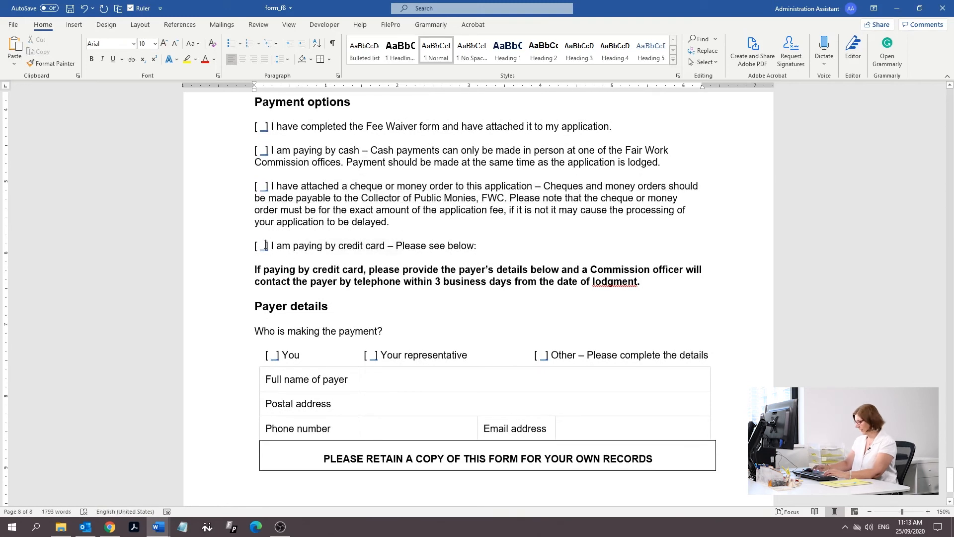
# Mark credit card payment and You as payer, with payer name Jane Doe.
pyautogui.write('X')
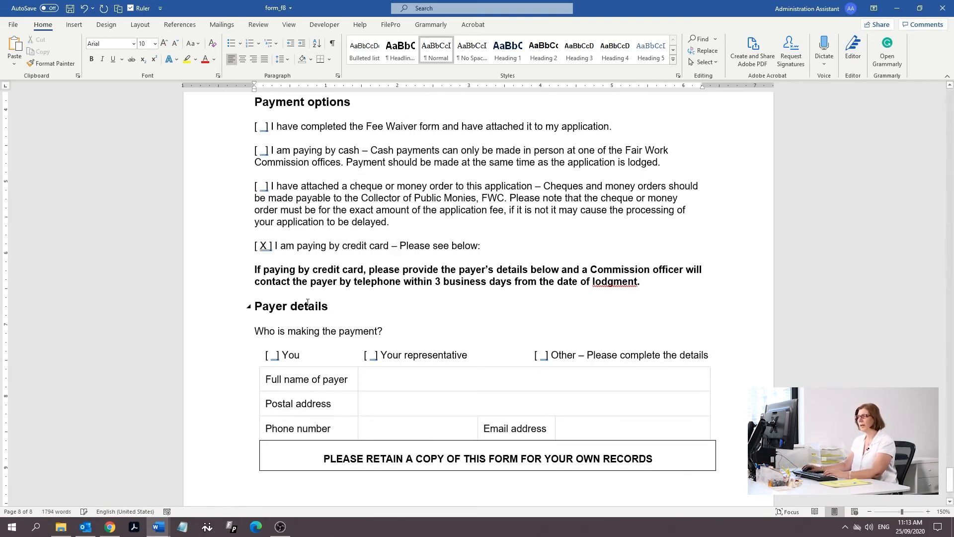
pyautogui.click(282, 355)
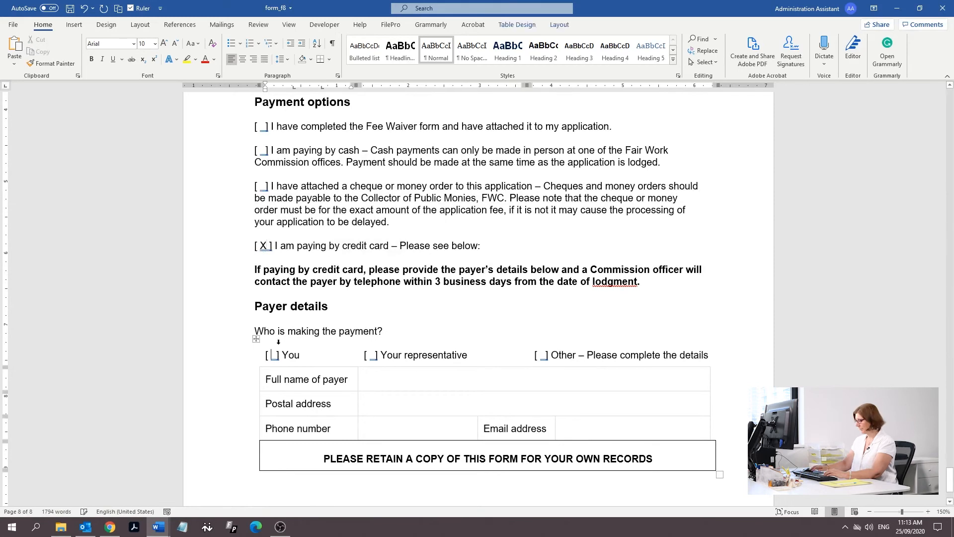
pyautogui.write('X')
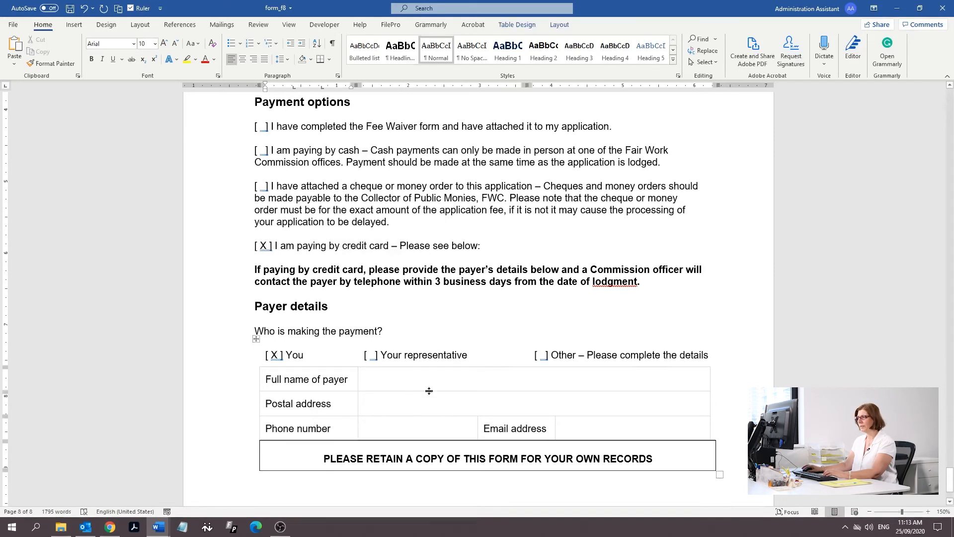
pyautogui.write('Jane')
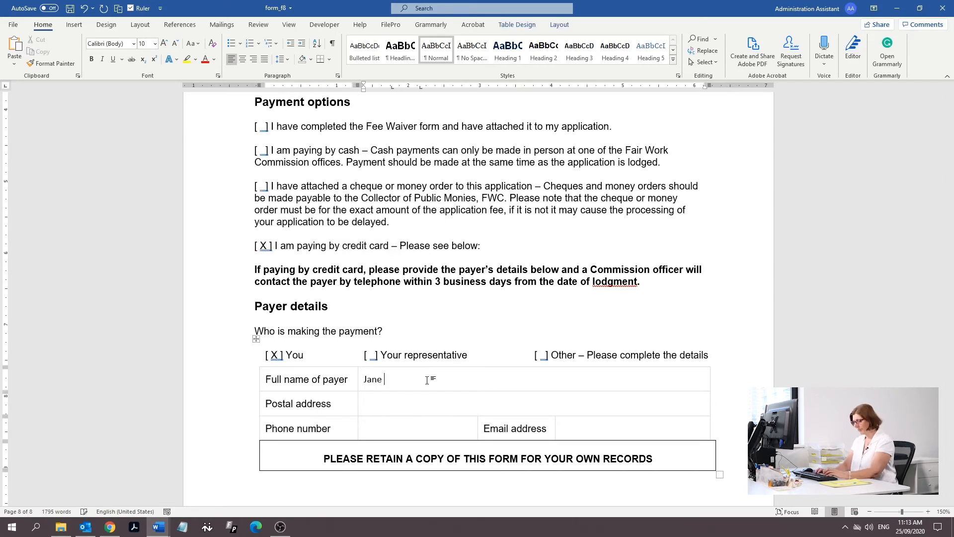
pyautogui.write('Doe')
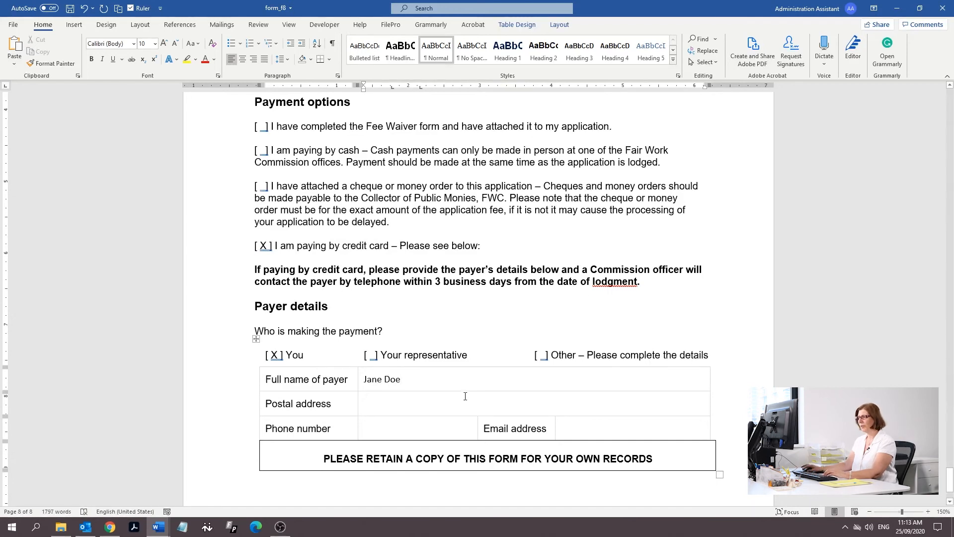
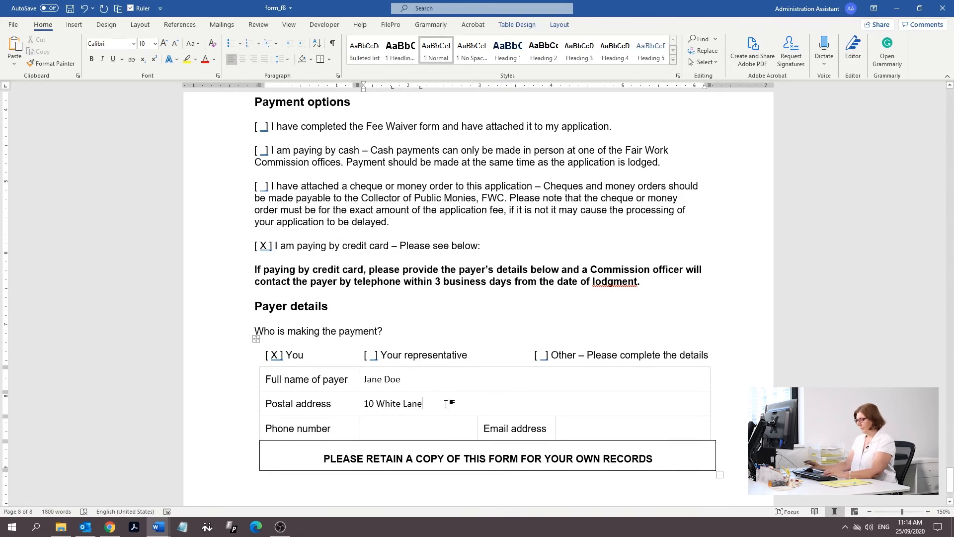
pyautogui.write('...')
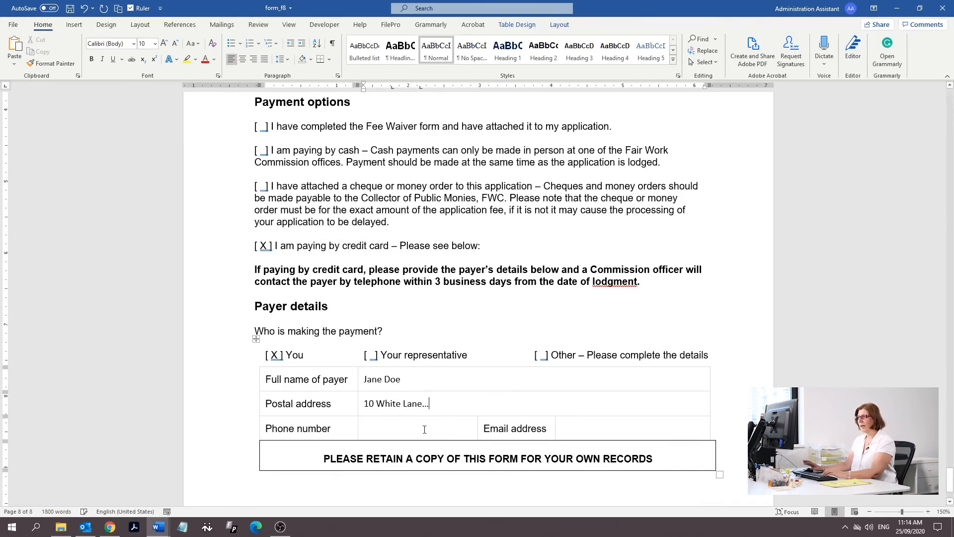
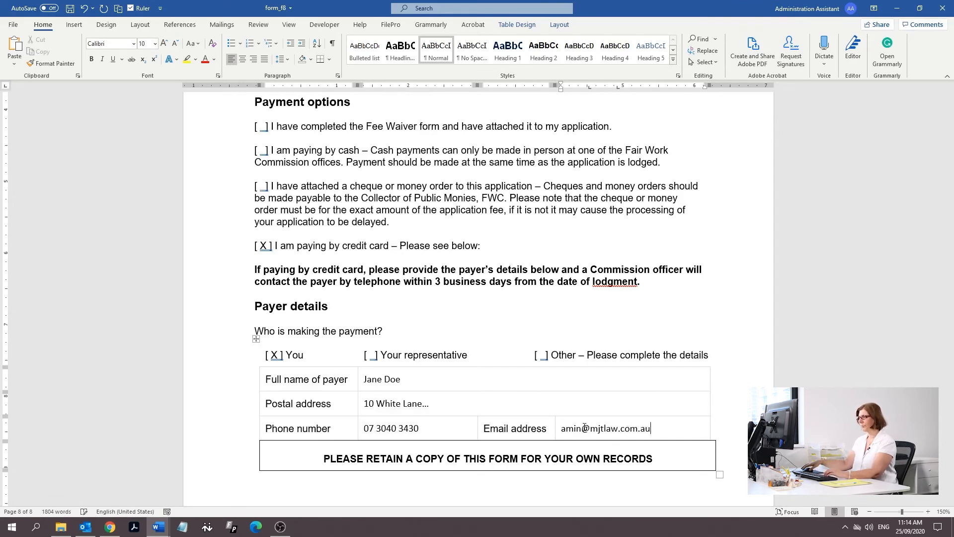
pyautogui.scroll(-3)
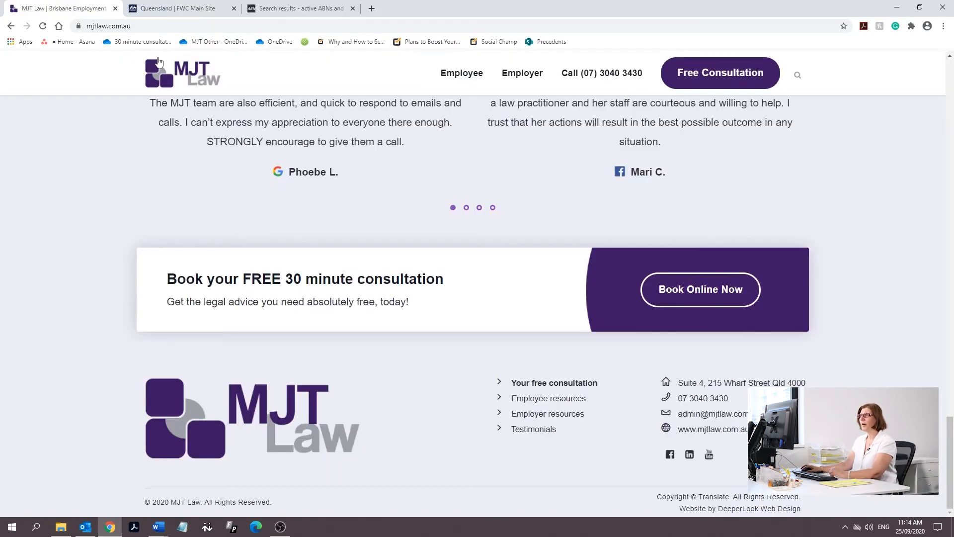
# Search the Fair Work Commission Queensland site for 'brisbane office'.
pyautogui.click(180, 8)
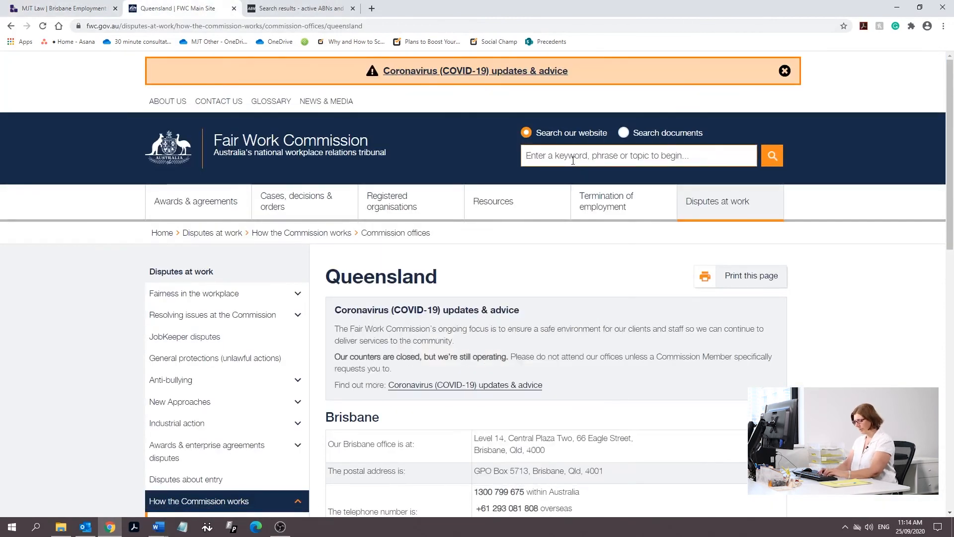
pyautogui.write('brisbane office')
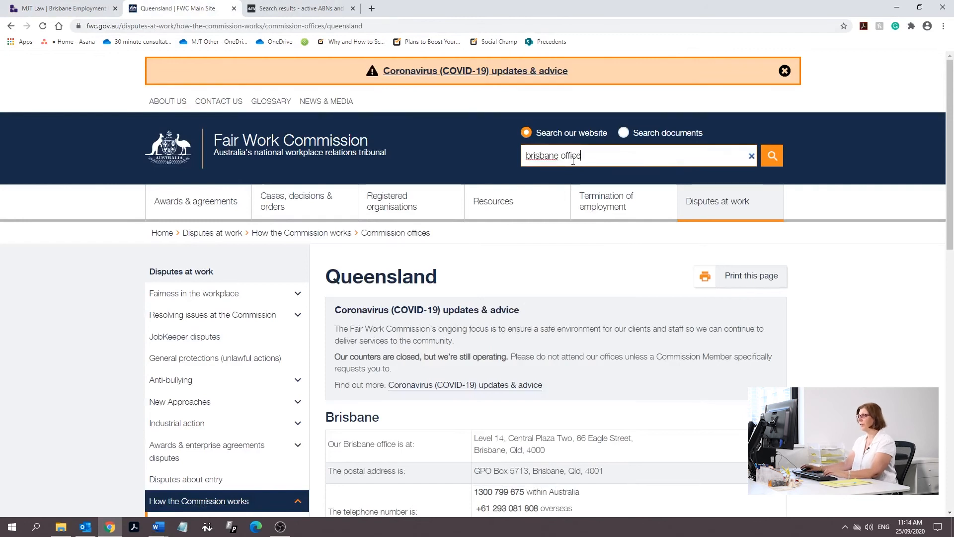
pyautogui.click(772, 155)
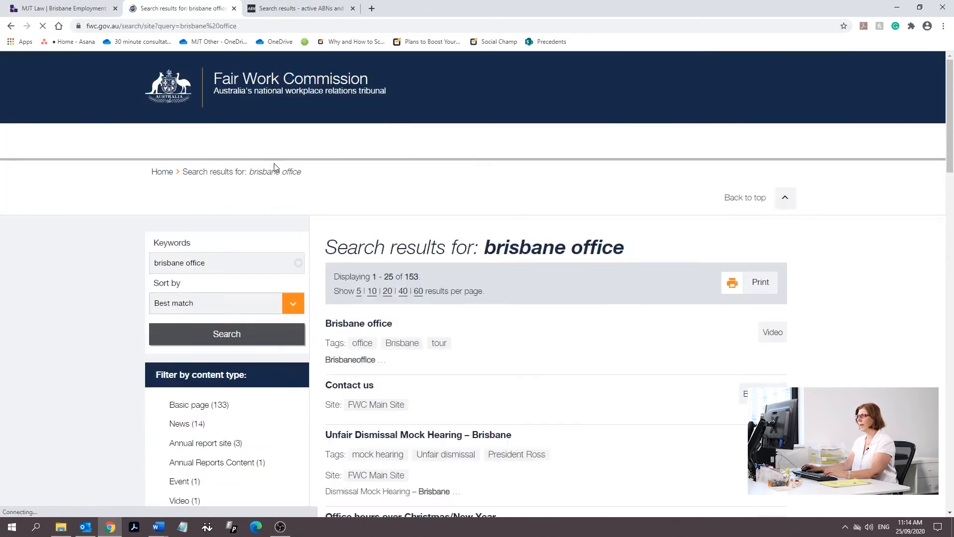
pyautogui.scroll(-3)
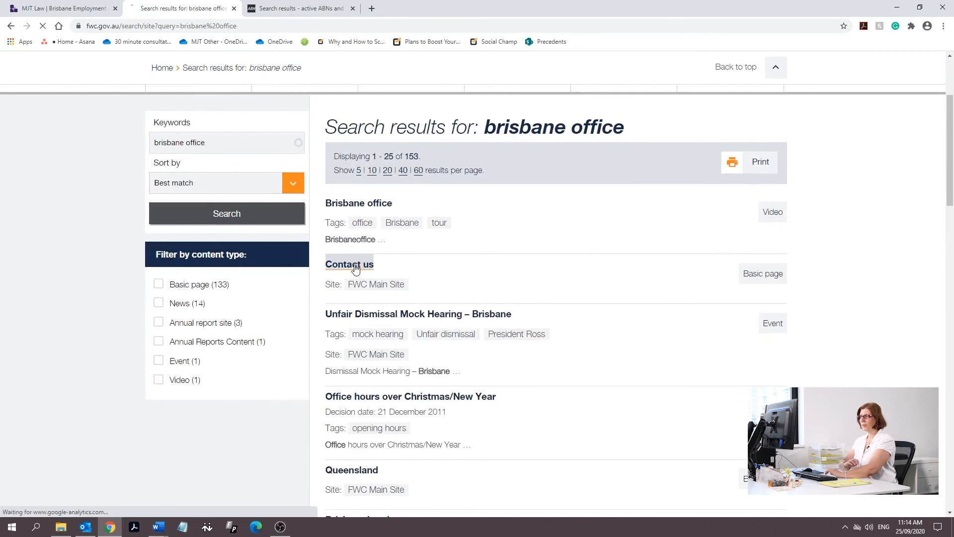
# Open the Contact us search result and scan down the page to the offices section.
pyautogui.click(349, 264)
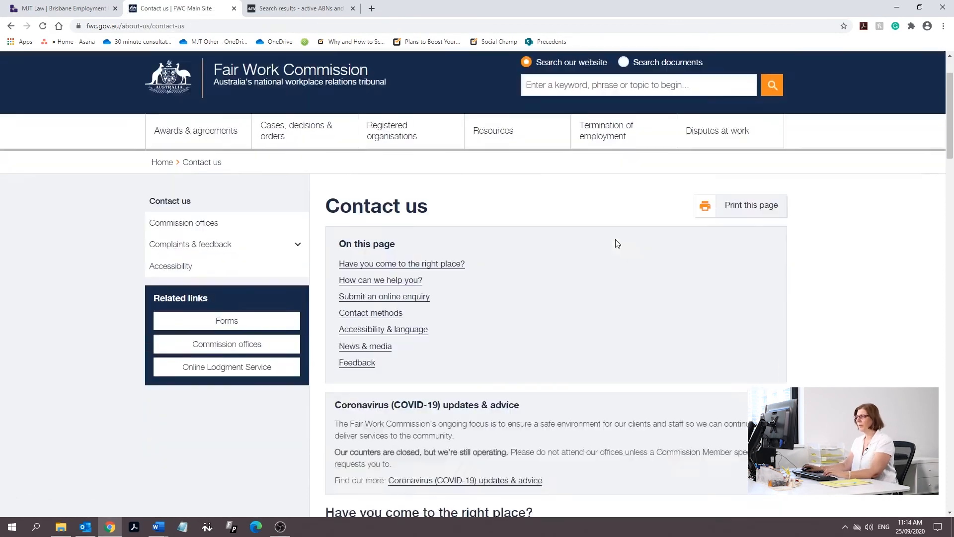
pyautogui.scroll(-3)
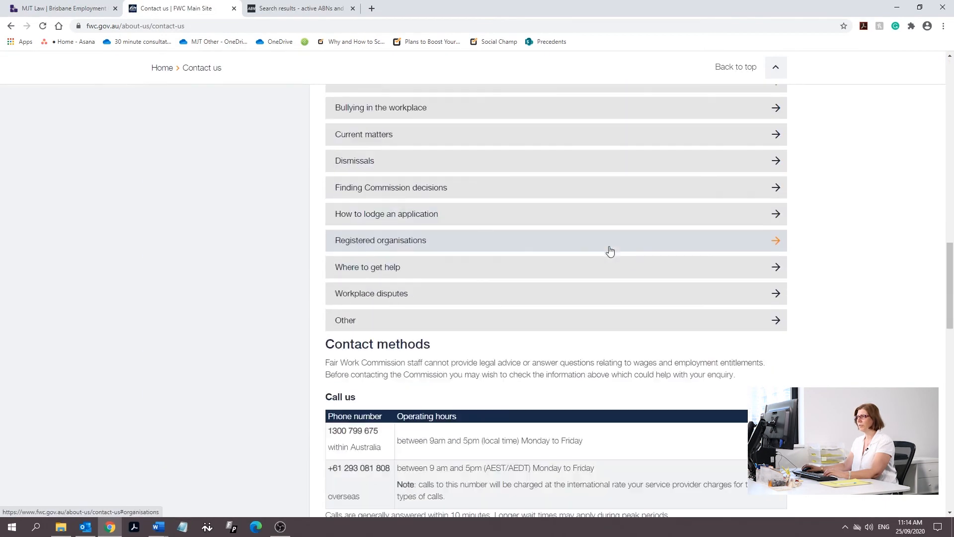
pyautogui.scroll(-3)
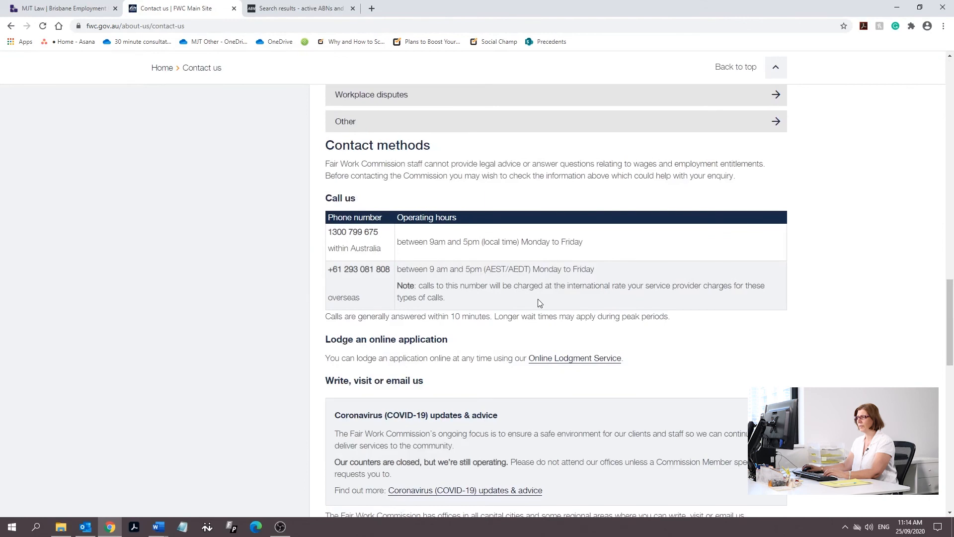
pyautogui.scroll(3)
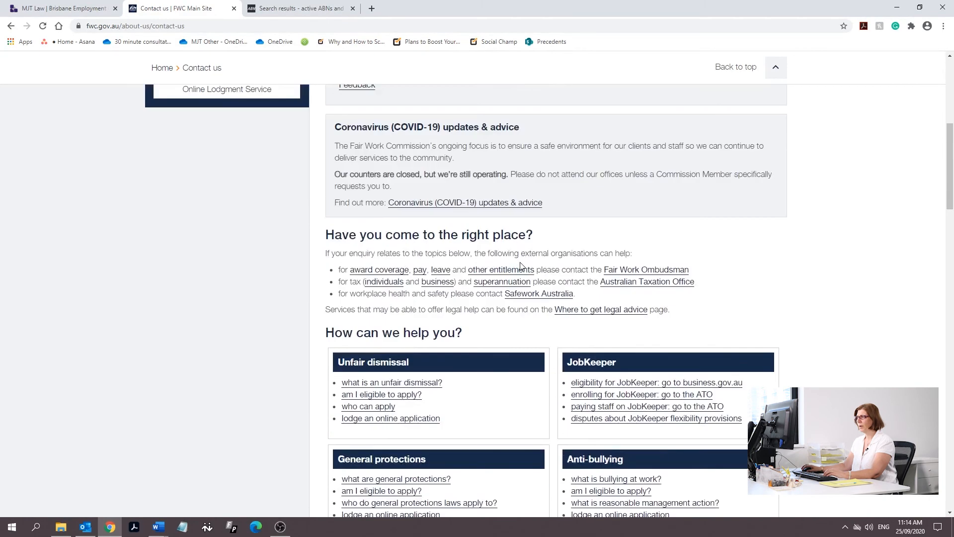
pyautogui.scroll(-3)
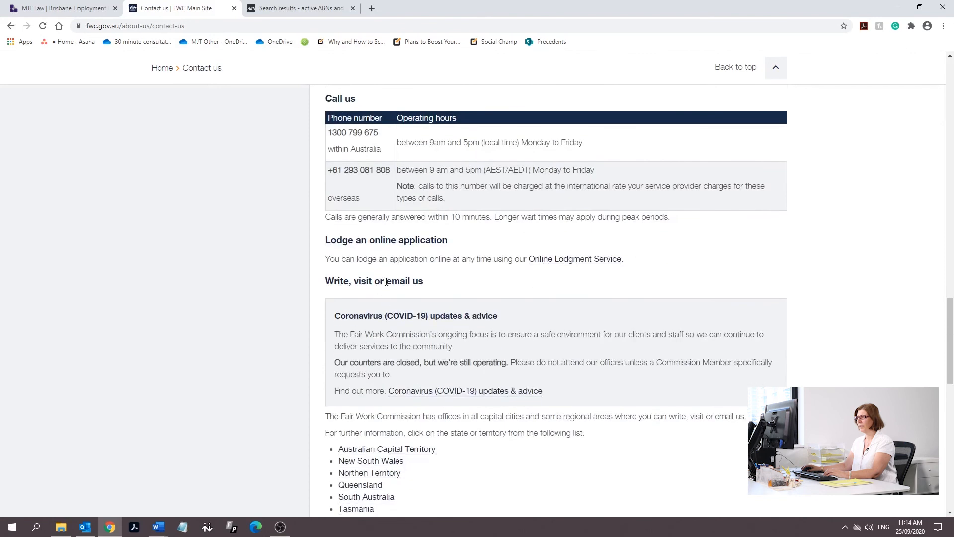
pyautogui.scroll(-3)
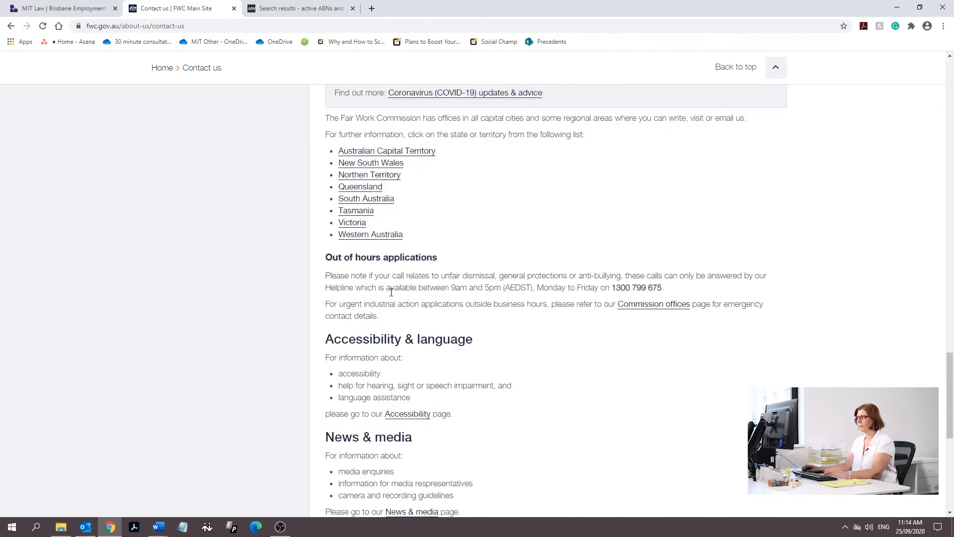
pyautogui.moveTo(424, 287)
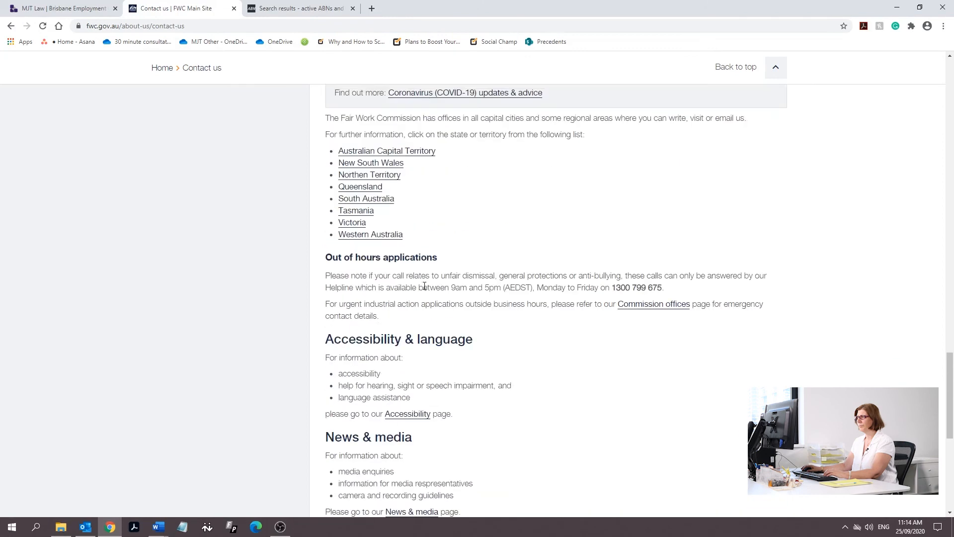
# Navigate via Commission offices to the Queensland page showing the Brisbane office details.
pyautogui.click(653, 304)
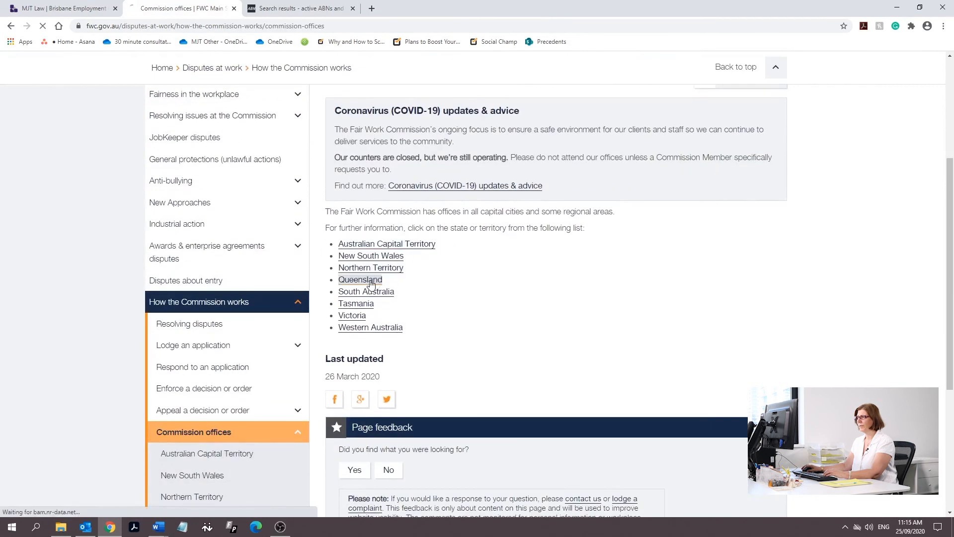
pyautogui.click(360, 279)
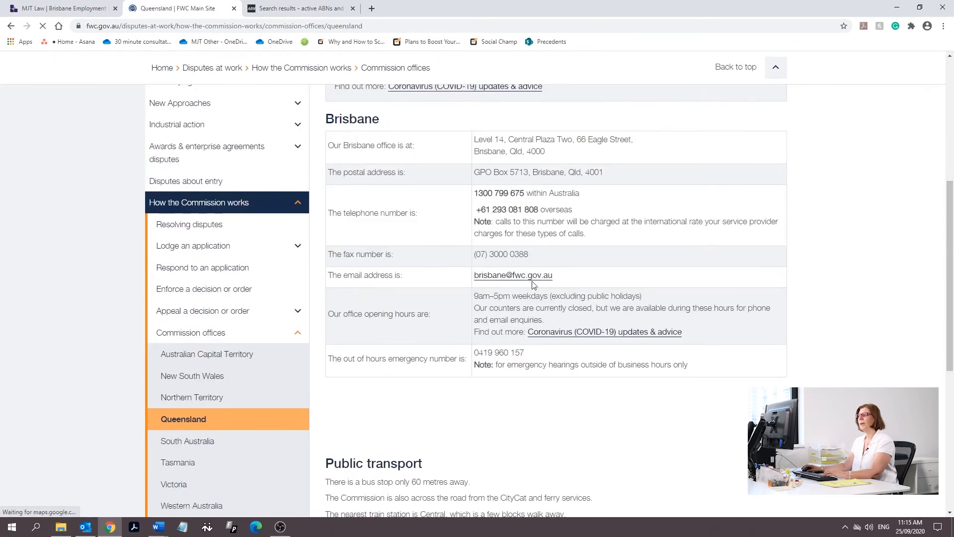